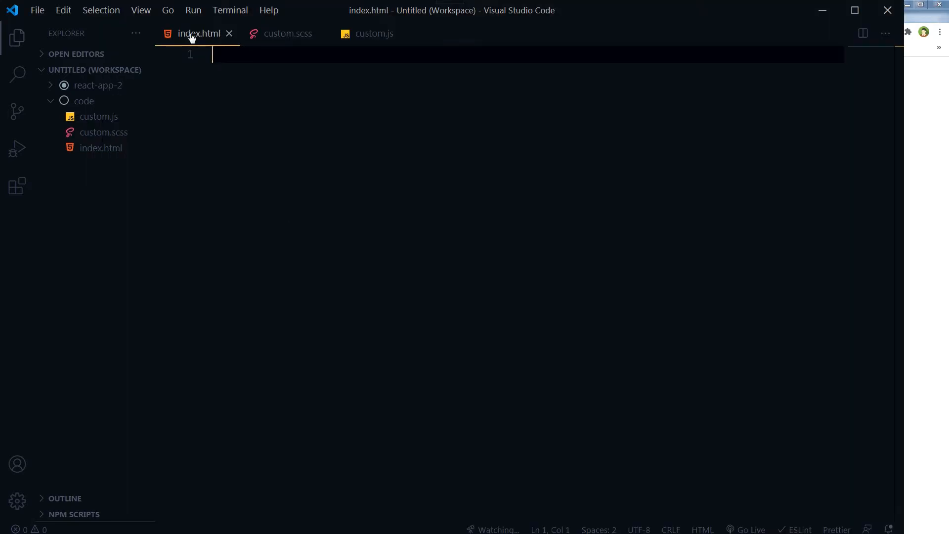
Step: Insert the snip-html starter template with Bootstrap and jQuery into empty index.html
{"action": "left_click", "coordinate": [287, 33]}
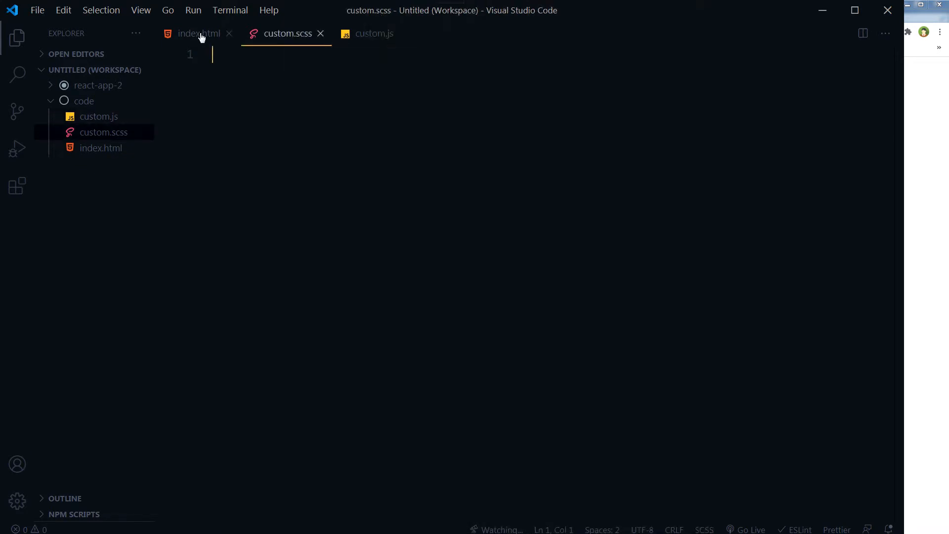
{"action": "left_click", "coordinate": [198, 33]}
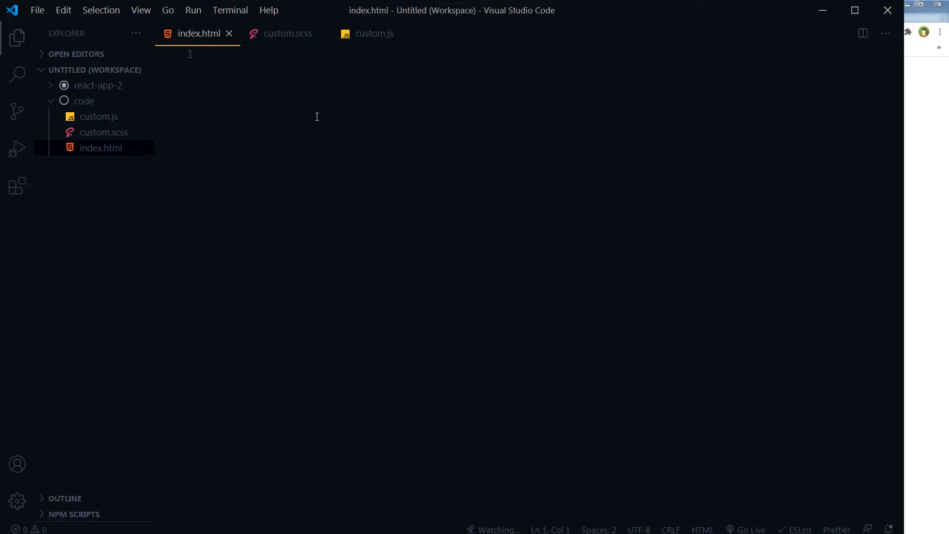
{"action": "type", "text": "snip"}
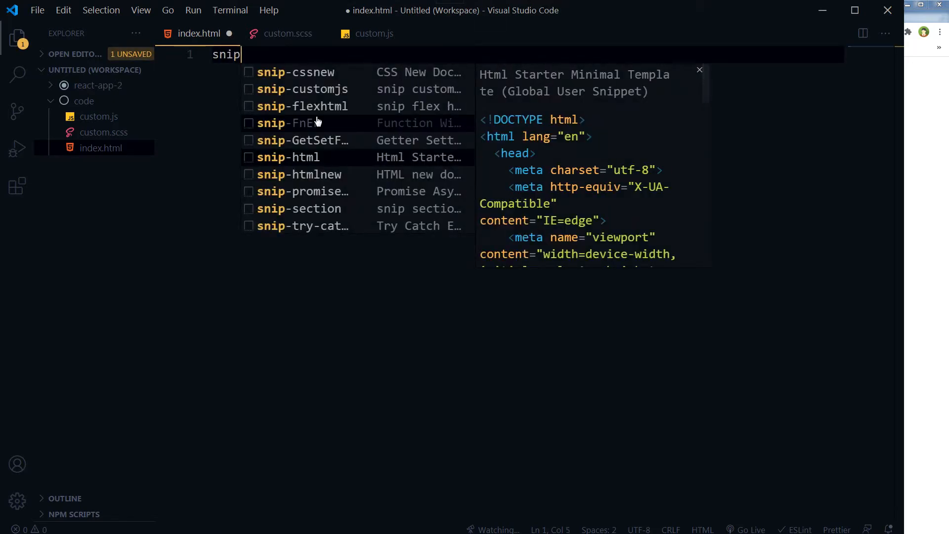
{"action": "mouse_move", "coordinate": [281, 157]}
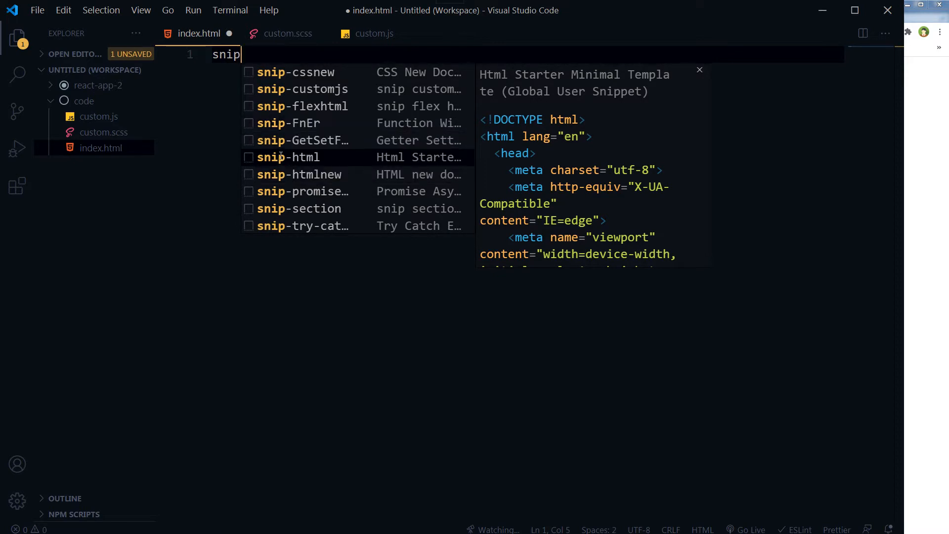
{"action": "key", "text": "Enter"}
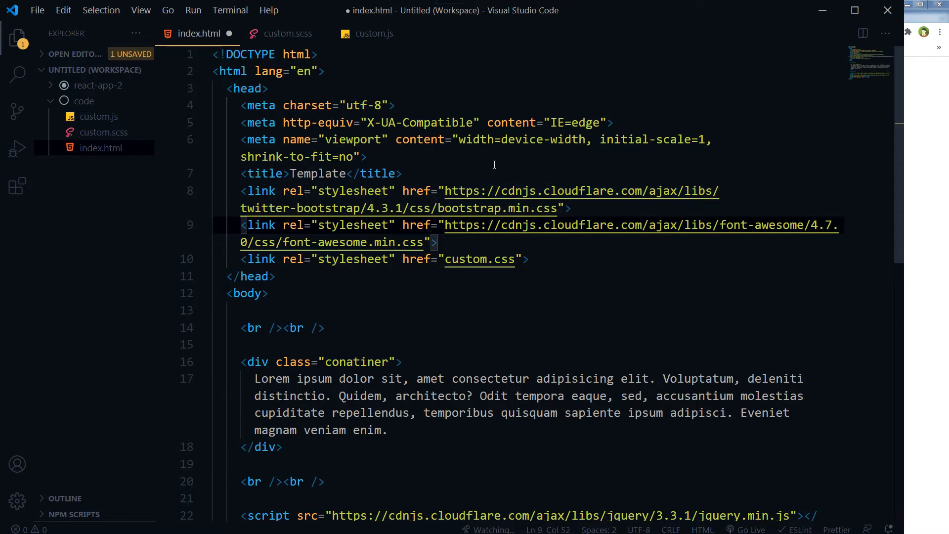
Step: Remove the Font Awesome stylesheet link and select the misspelled conatiner class
{"action": "left_click_drag", "start_coordinate": [241, 224], "coordinate": [430, 242]}
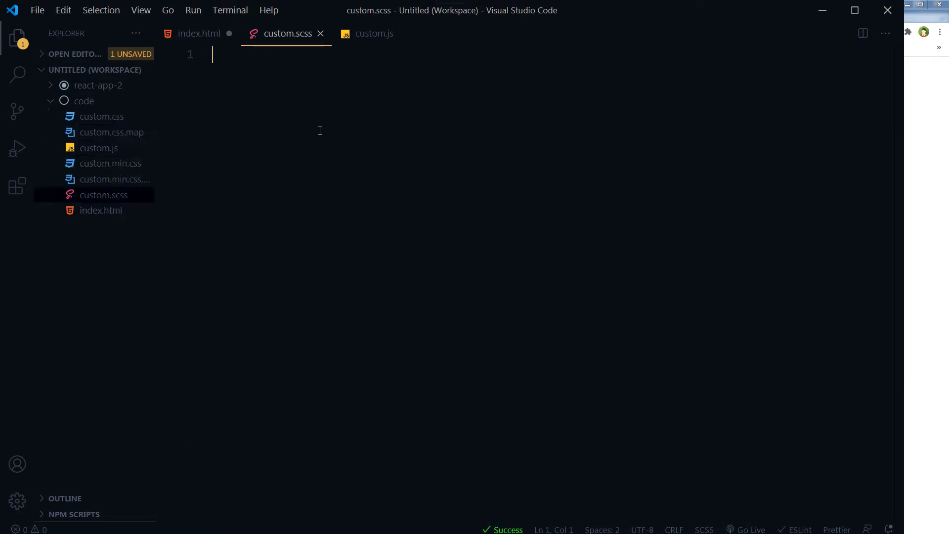
{"action": "mouse_move", "coordinate": [194, 39]}
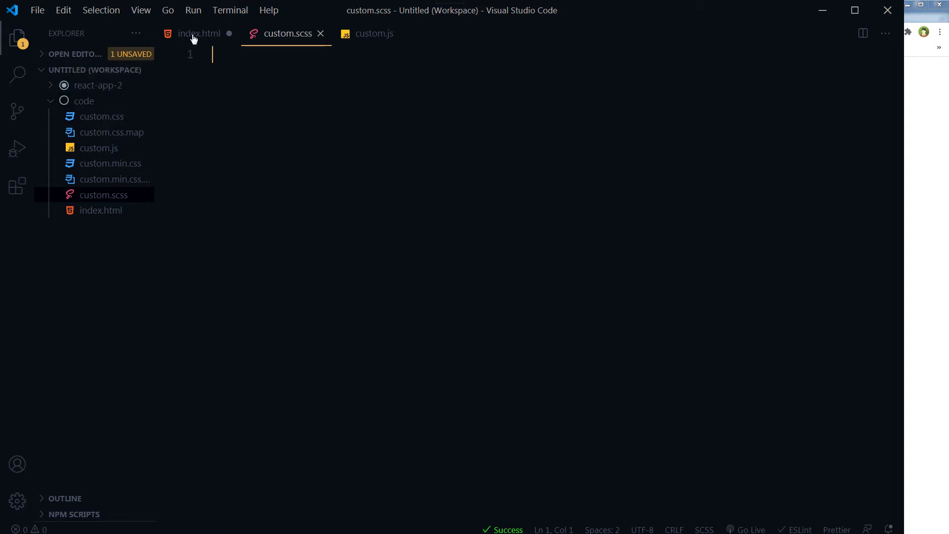
{"action": "left_click", "coordinate": [200, 33]}
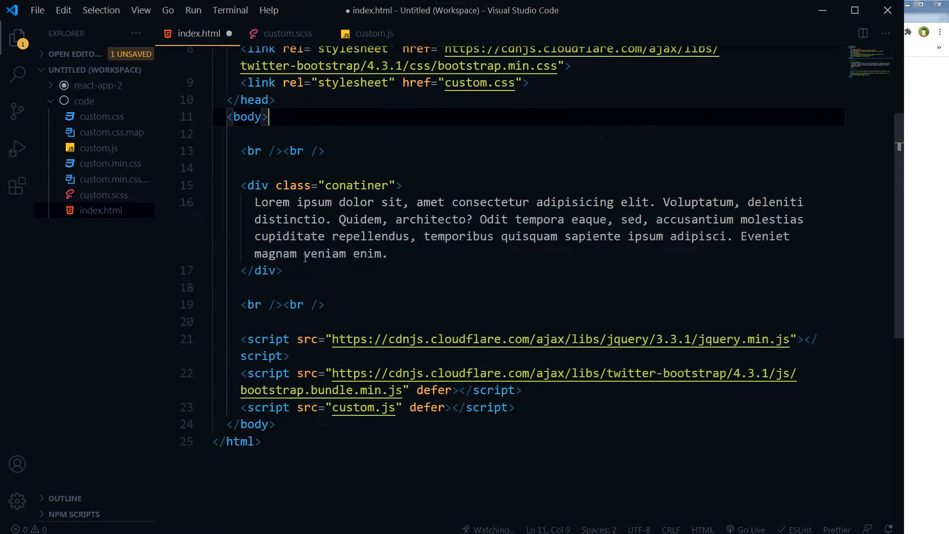
{"action": "double_click", "coordinate": [355, 186]}
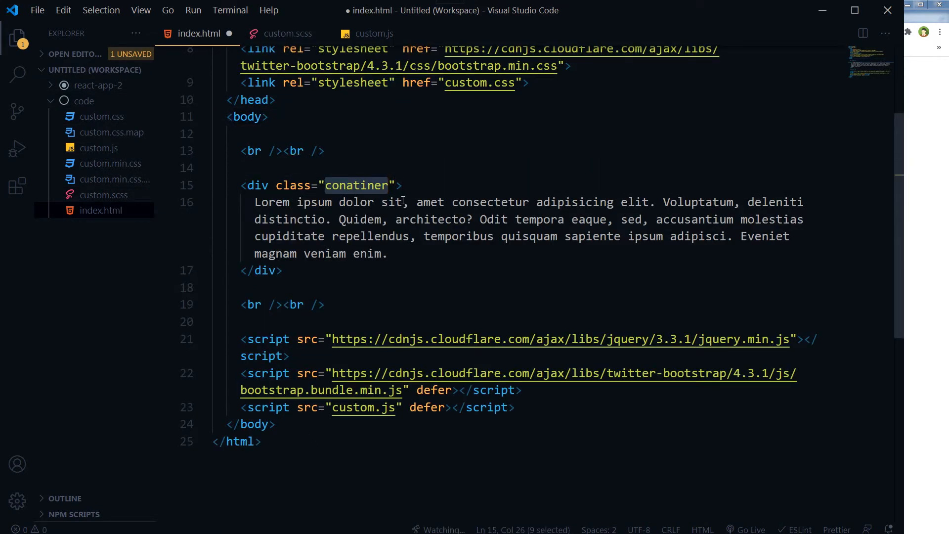
Step: Wrap the Lorem ipsum paragraph in a new div with class box, with blank lines around it
{"action": "left_click_drag", "start_coordinate": [254, 201], "coordinate": [387, 253]}
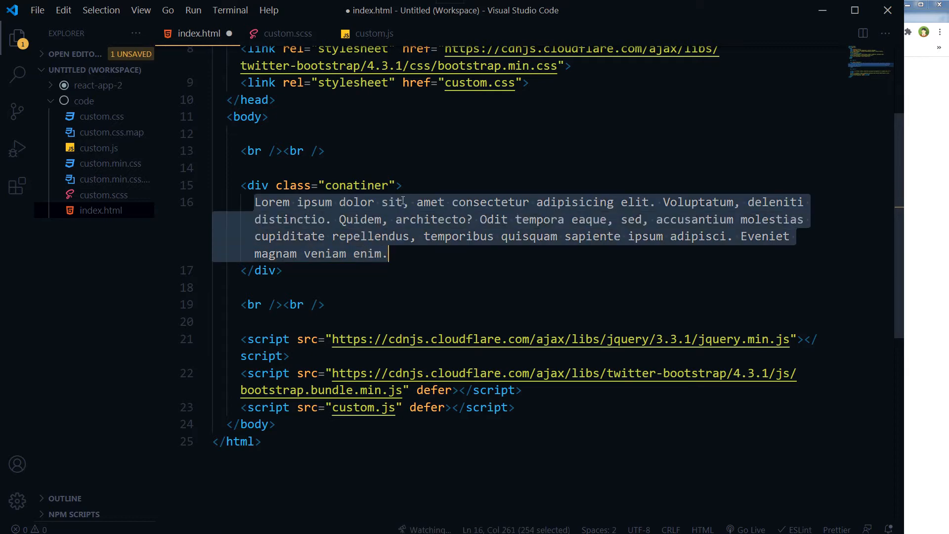
{"action": "type", "text": "<"}
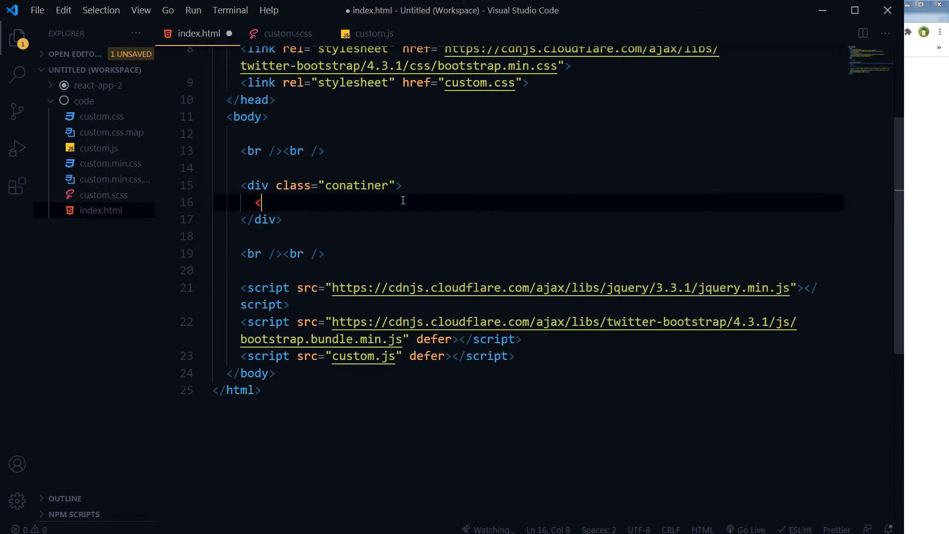
{"action": "type", "text": "div ></div>"}
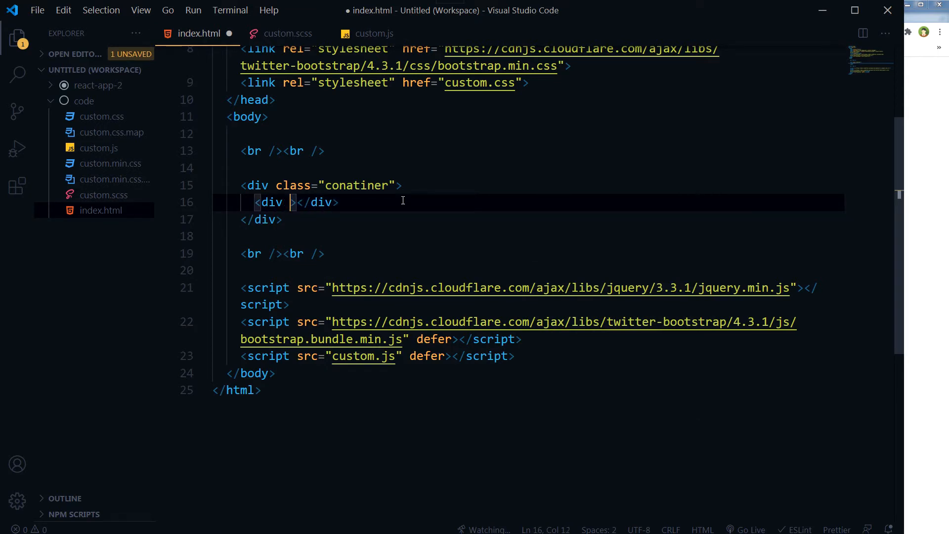
{"action": "type", "text": "class=\"\""}
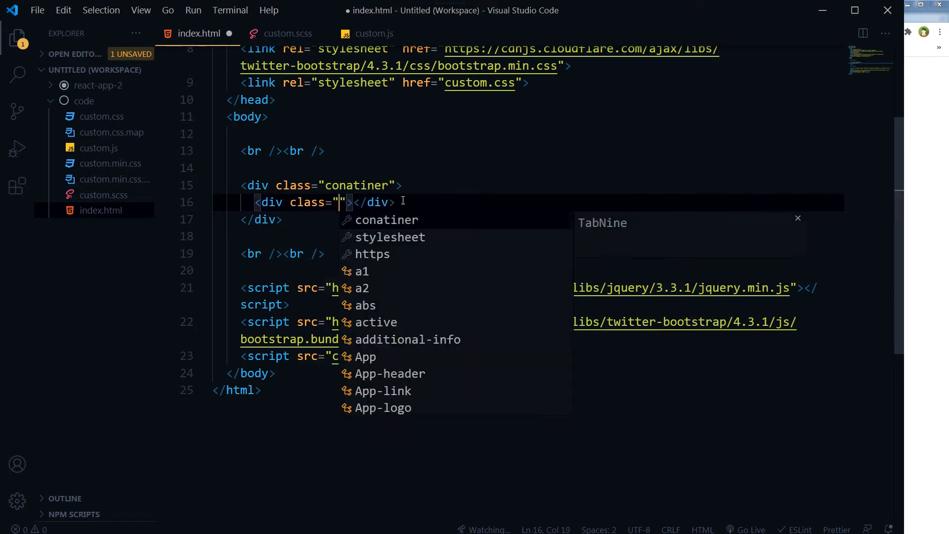
{"action": "type", "text": "box"}
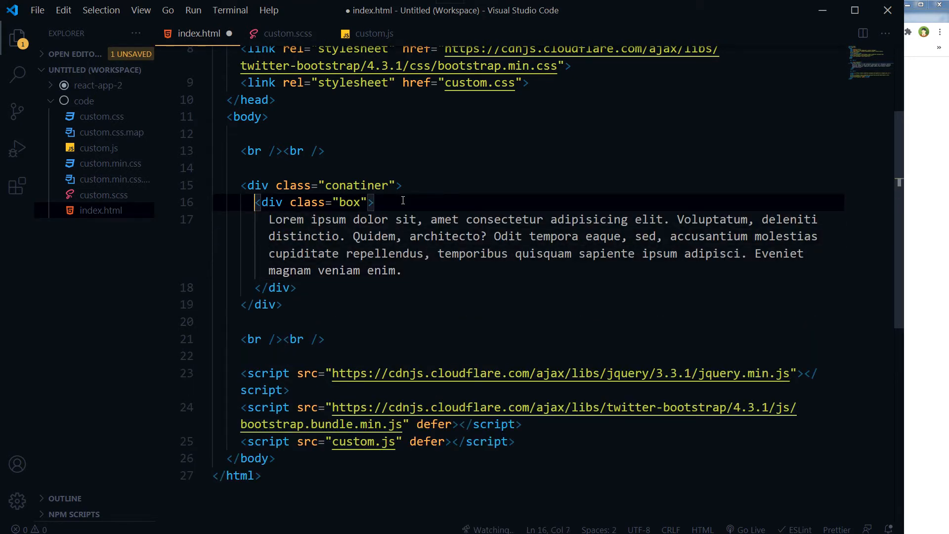
{"action": "key", "text": "Enter"}
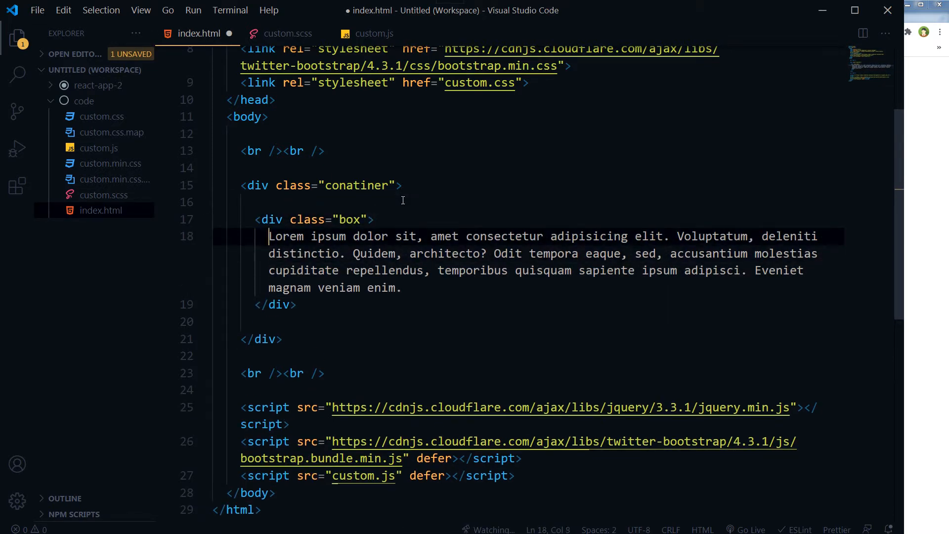
Step: Triple the box's Lorem text, remove the Bootstrap bundle script line, and save index.html
{"action": "left_click_drag", "start_coordinate": [268, 236], "coordinate": [401, 287]}
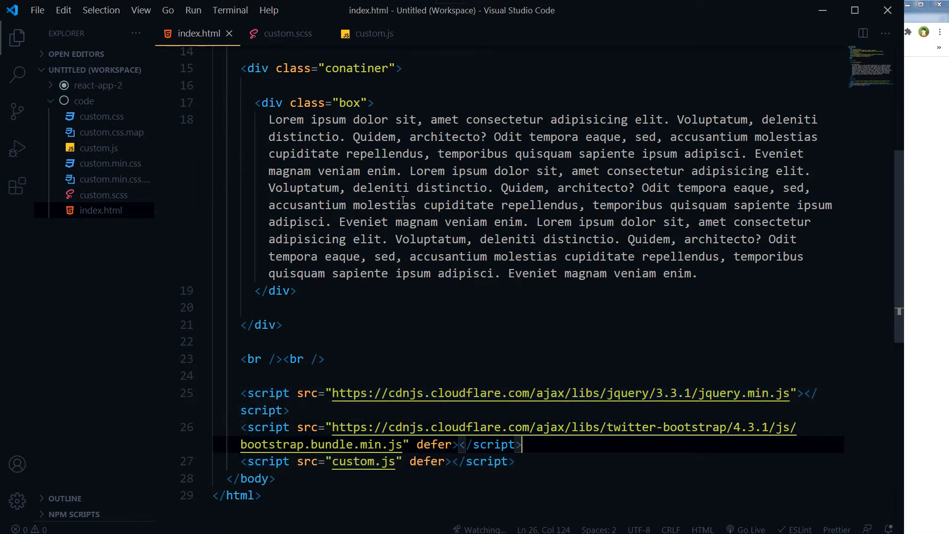
{"action": "key", "text": "Delete"}
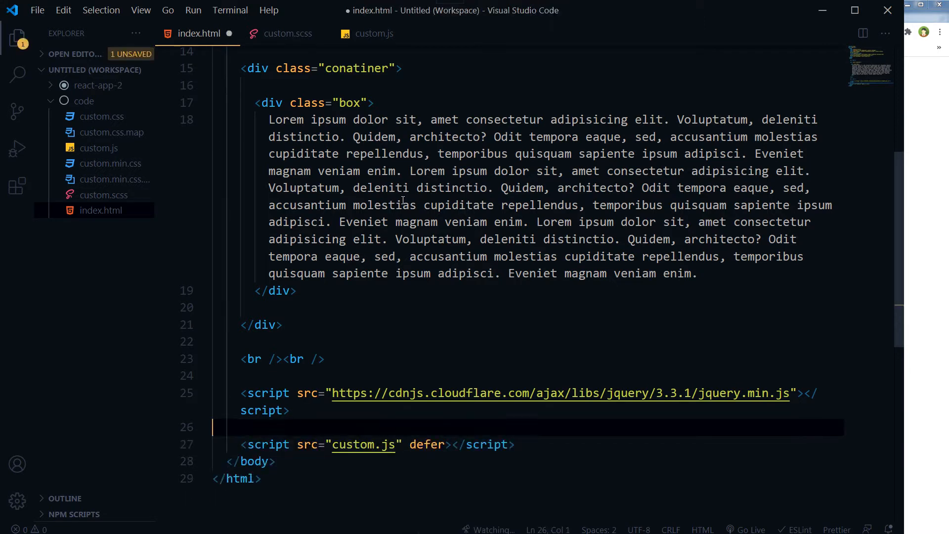
{"action": "key", "text": "Backspace"}
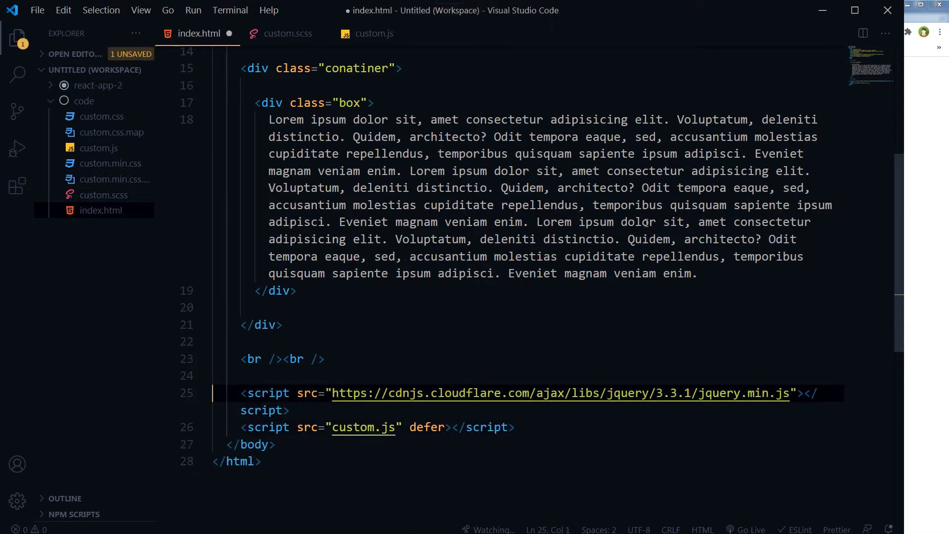
{"action": "double_click", "coordinate": [405, 393]}
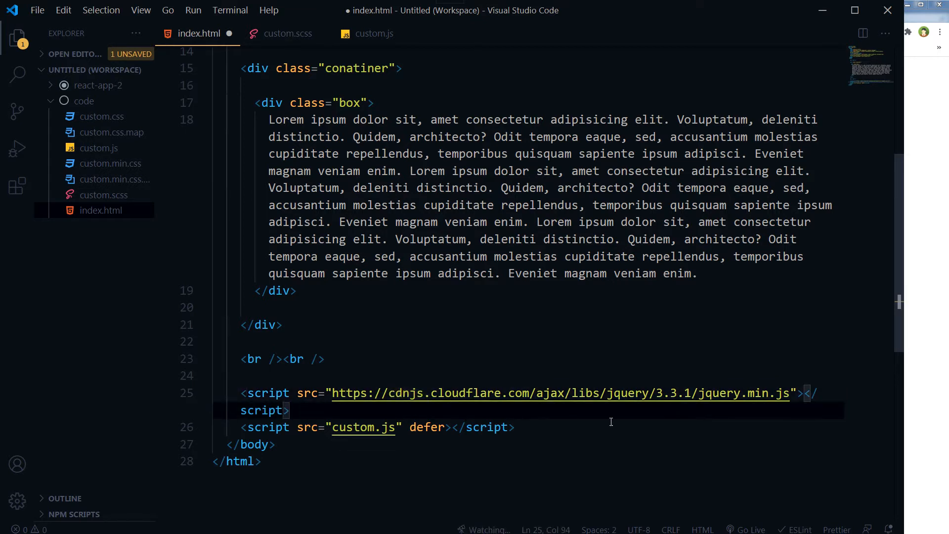
{"action": "key", "text": "Ctrl+s"}
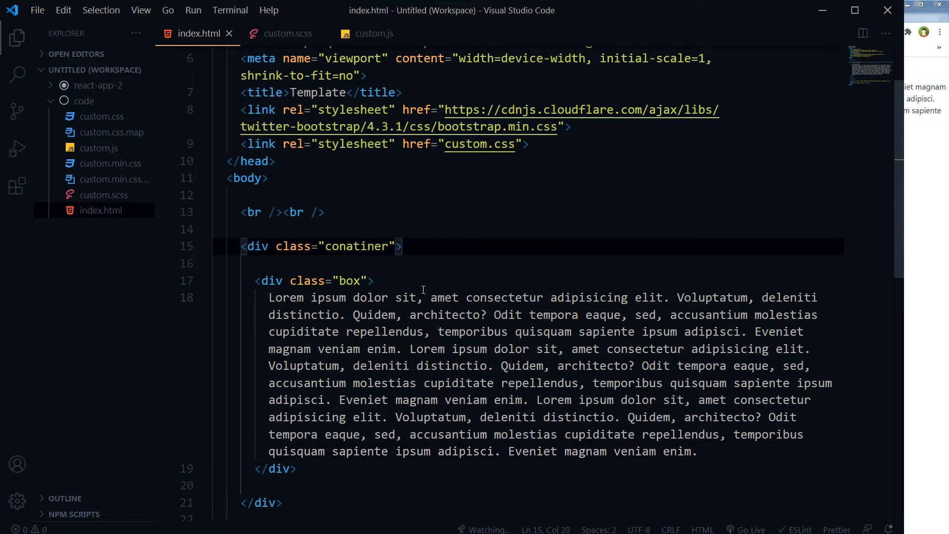
Step: Correct the outer div's class to container and check the long paragraph in Chrome
{"action": "type", "text": "container"}
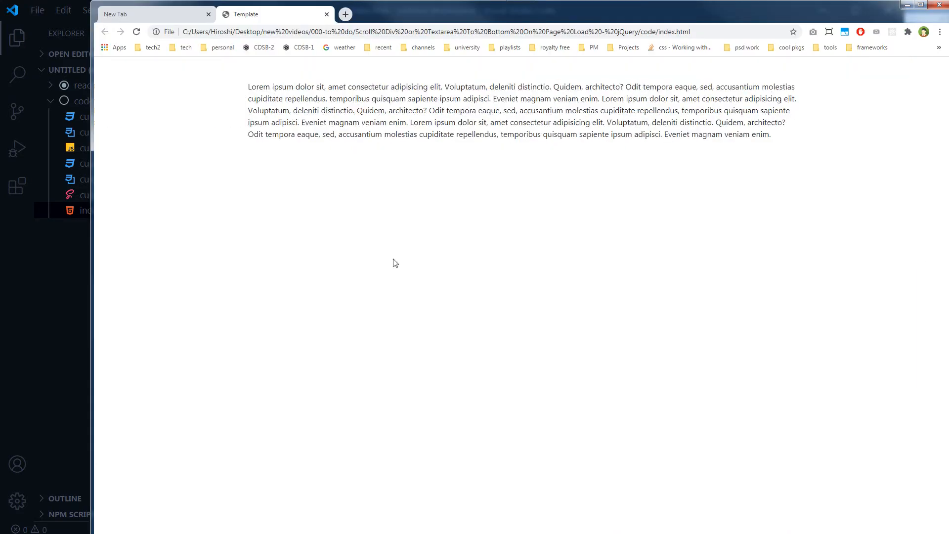
{"action": "mouse_move", "coordinate": [10, 309]}
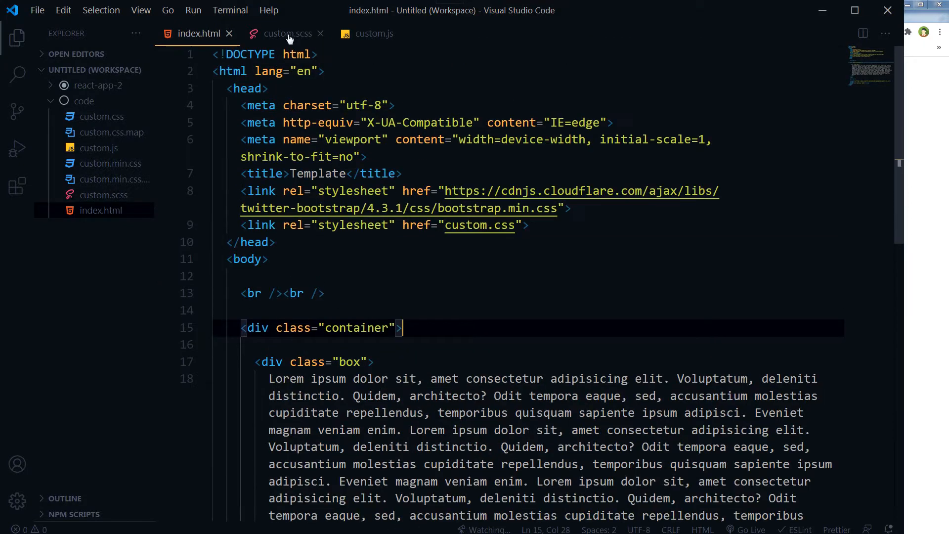
Step: Write a .box rule in custom.scss with height 200px and overflow-y: auto
{"action": "left_click", "coordinate": [289, 34]}
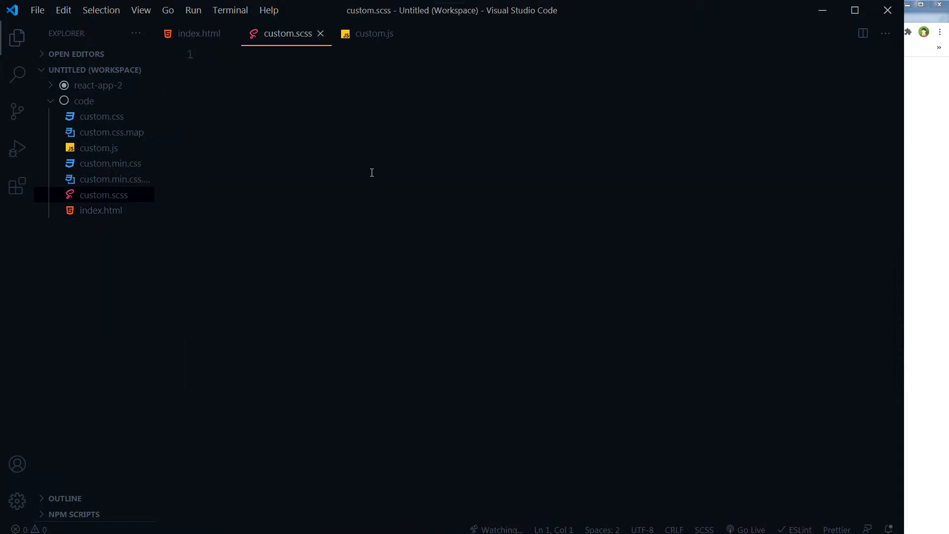
{"action": "type", "text": ".box {"}
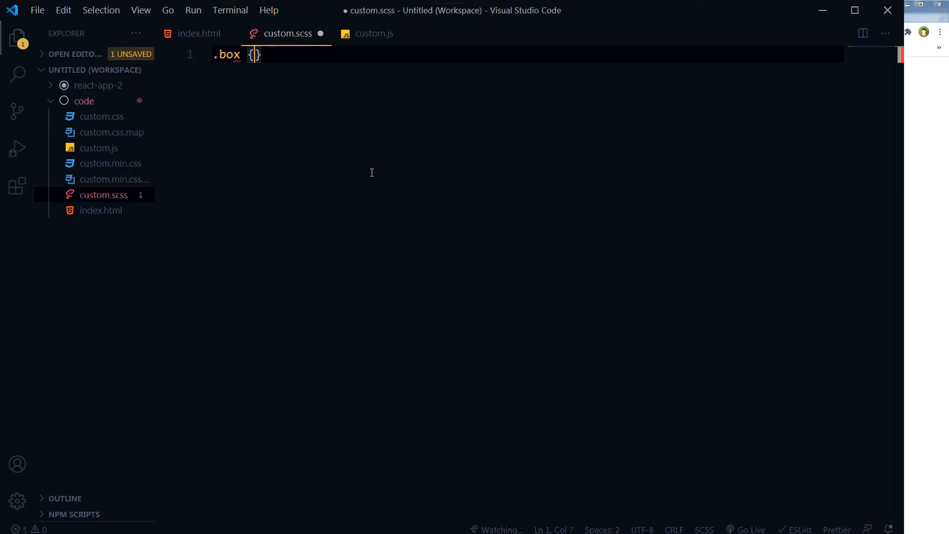
{"action": "key", "text": "Enter"}
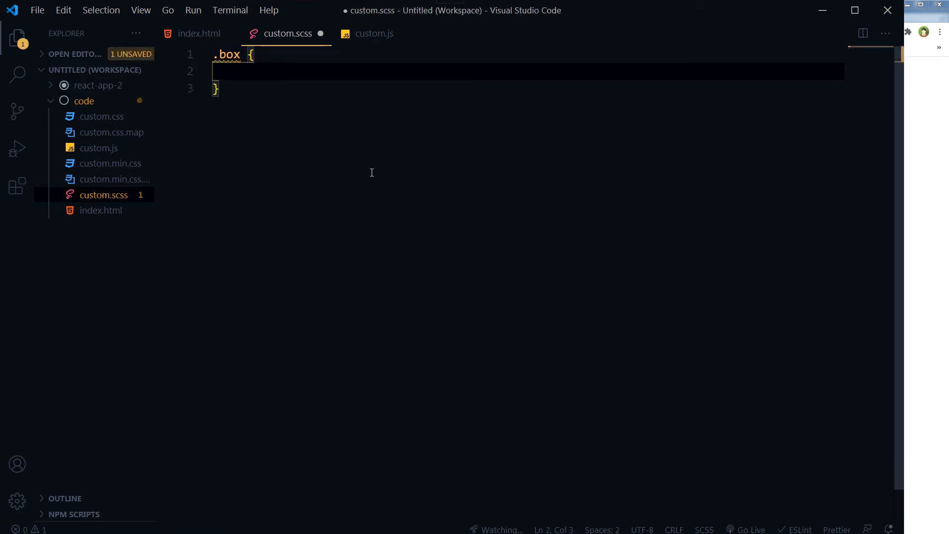
{"action": "type", "text": "width"}
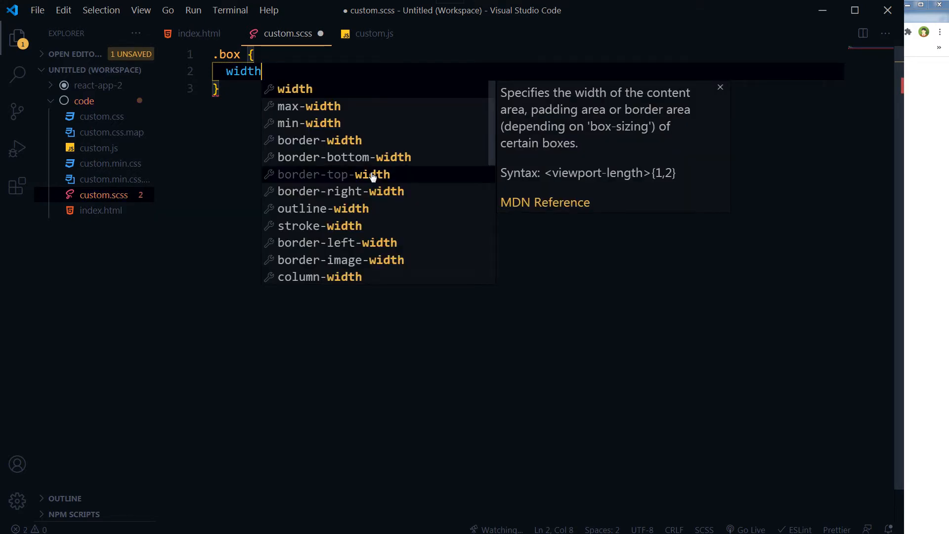
{"action": "type", "text": "height:"}
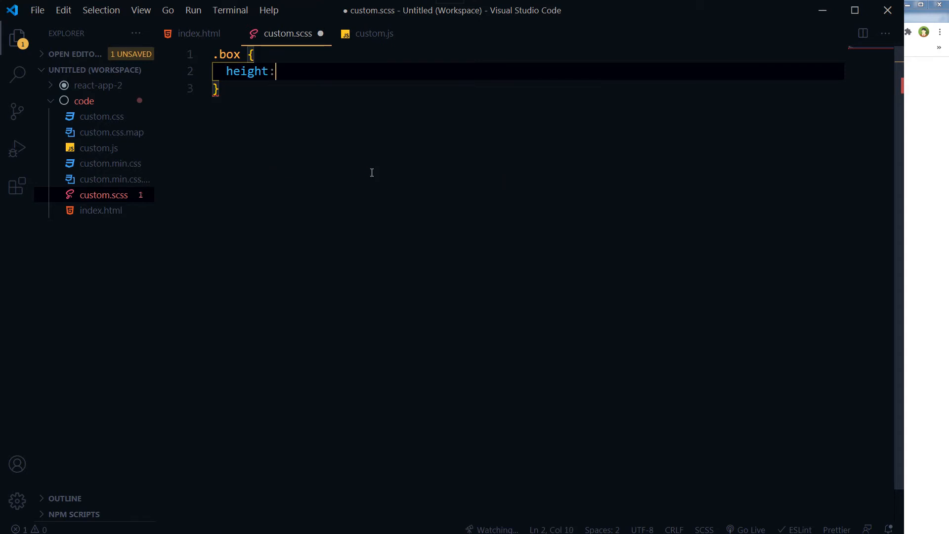
{"action": "type", "text": "2x"}
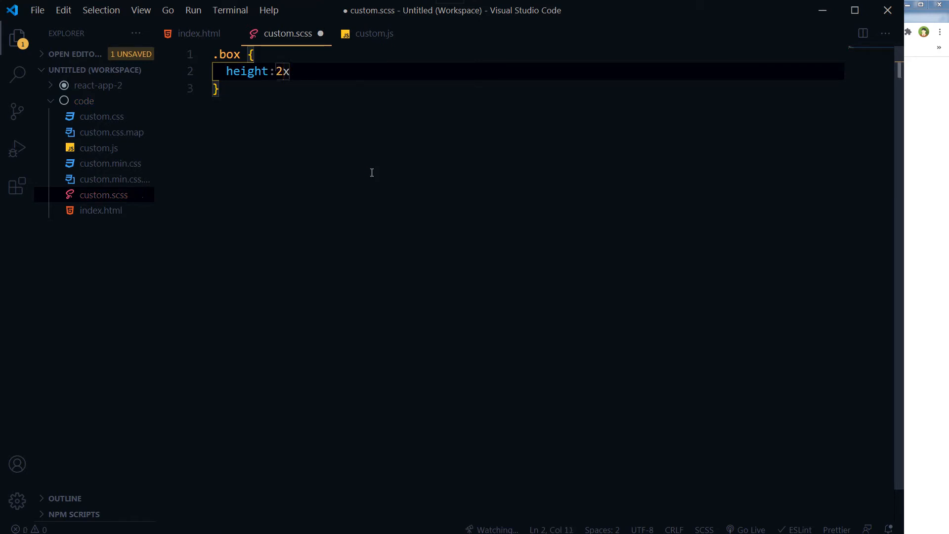
{"action": "type", "text": "200px;"}
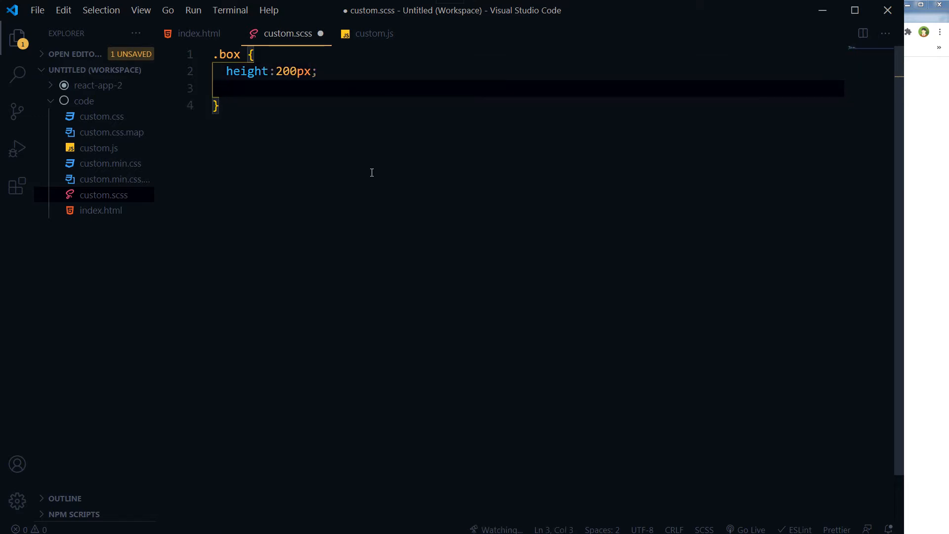
{"action": "type", "text": "overflow"}
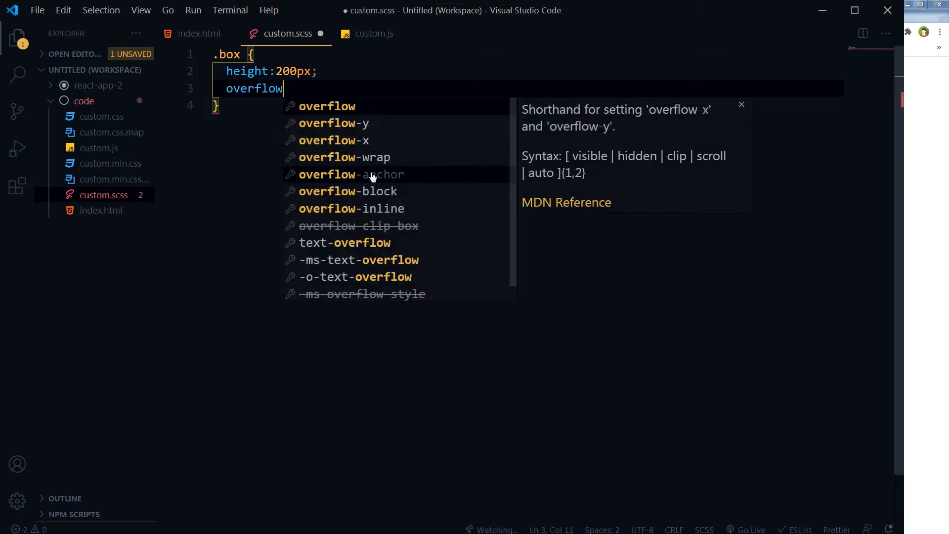
{"action": "type", "text": "-y: ;"}
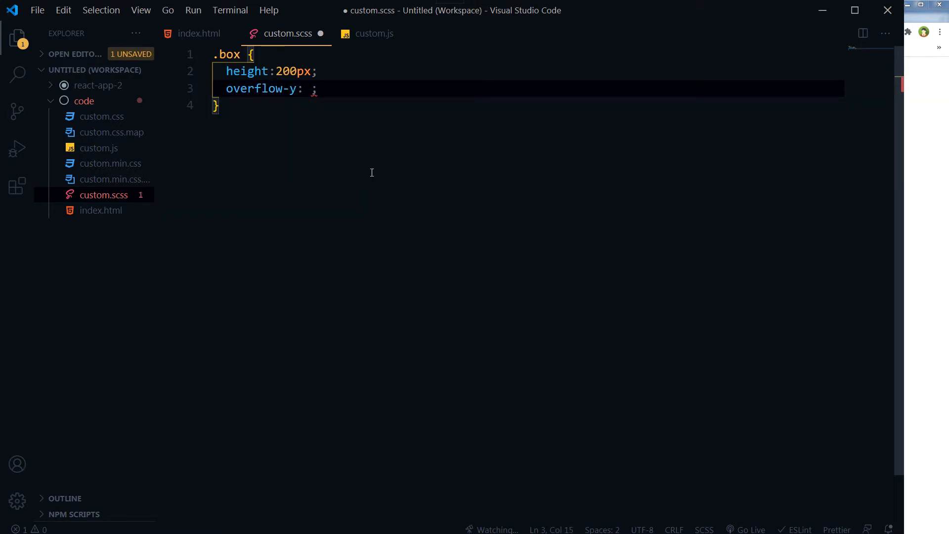
{"action": "type", "text": "auto"}
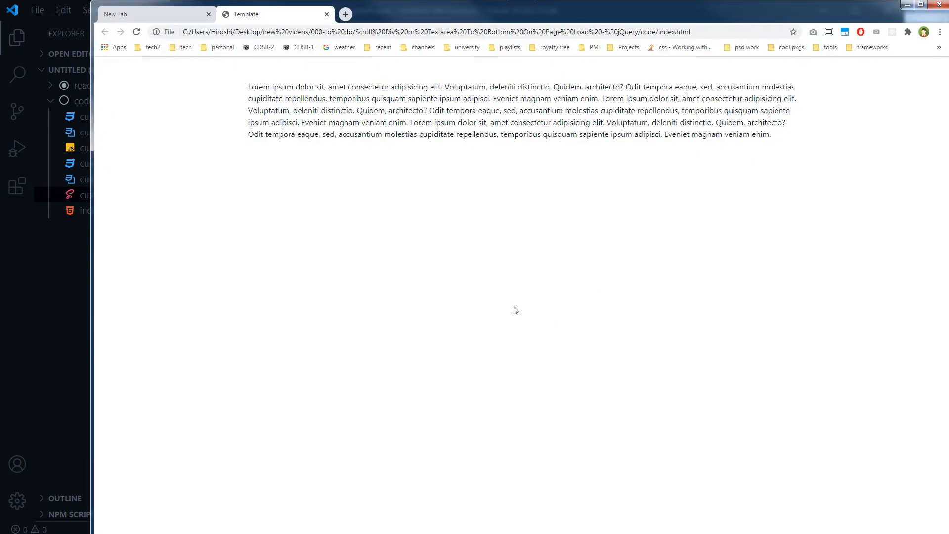
{"action": "mouse_move", "coordinate": [213, 320]}
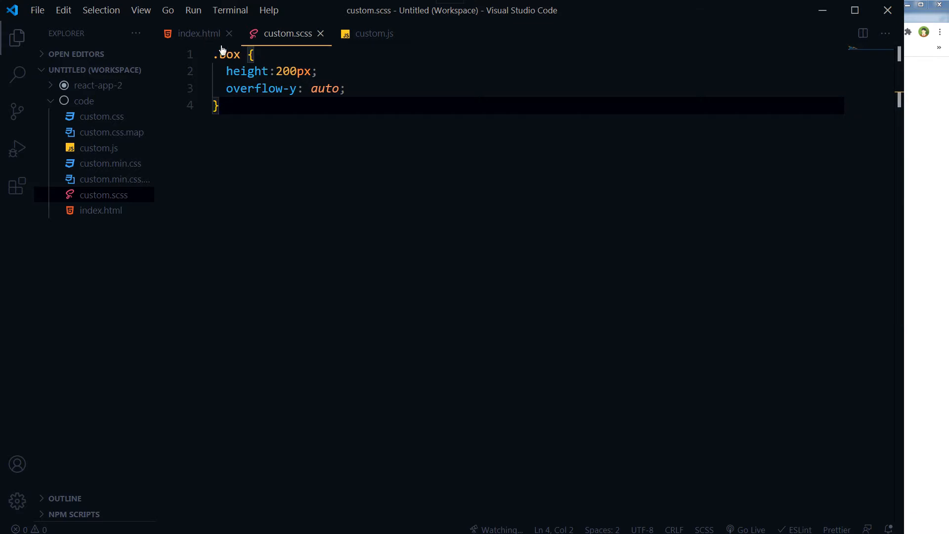
Step: Review the box div markup holding the long Lorem paragraph in index.html
{"action": "left_click", "coordinate": [197, 34]}
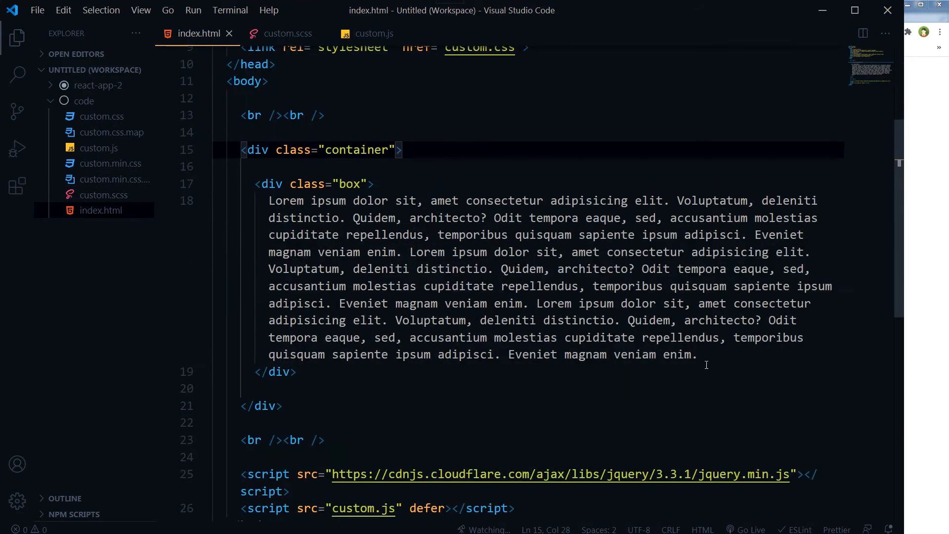
{"action": "left_click_drag", "start_coordinate": [695, 235], "coordinate": [715, 355]}
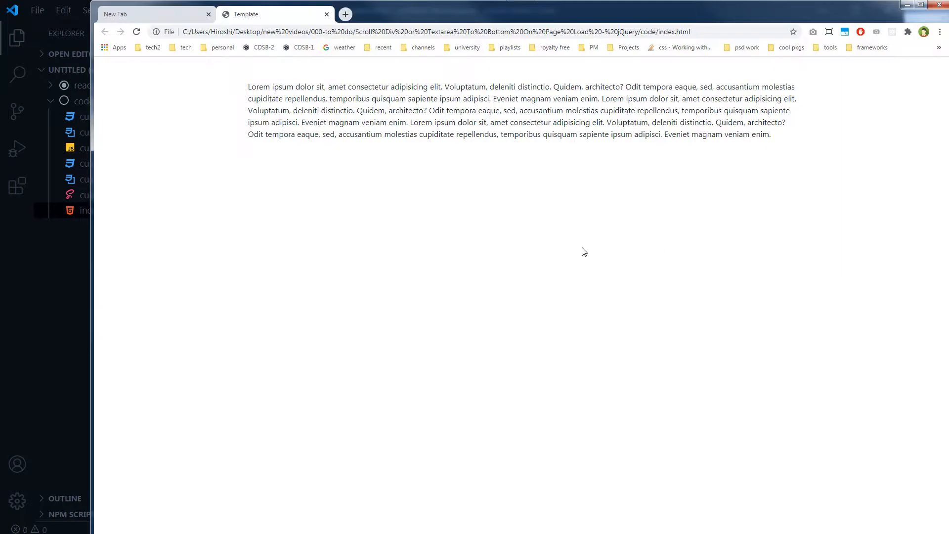
Step: Reload the page in Chrome and scroll the 200px box down and up to test its scrollbar
{"action": "right_click", "coordinate": [548, 280]}
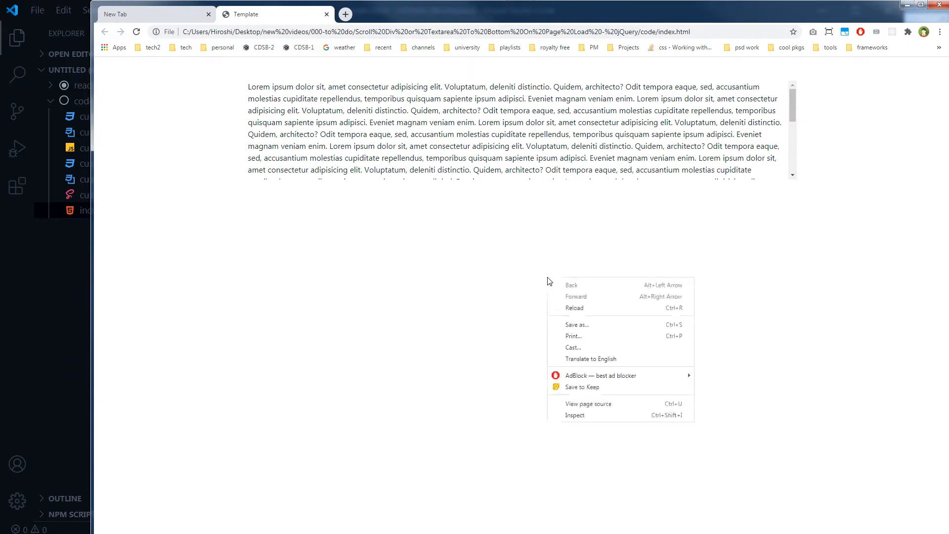
{"action": "scroll", "scroll_direction": "down", "scroll_amount": 3}
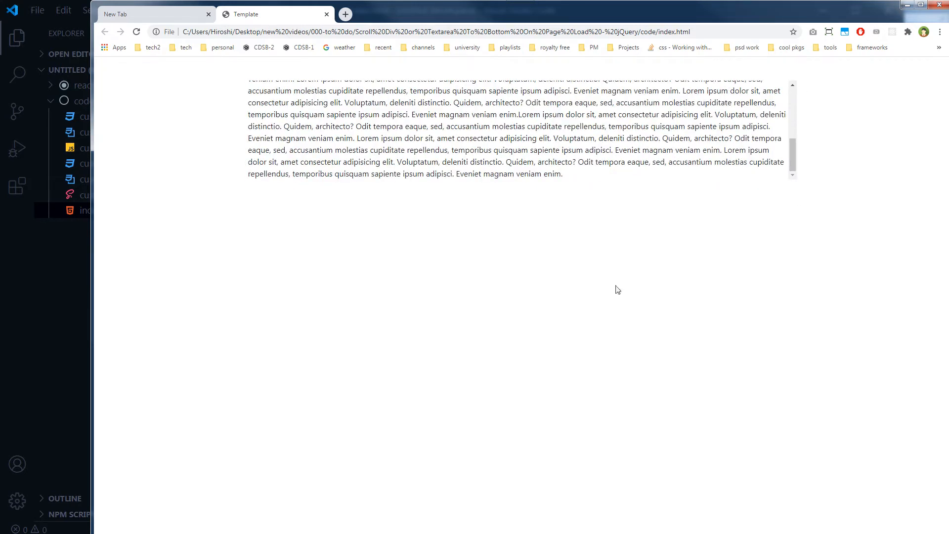
{"action": "mouse_move", "coordinate": [759, 270]}
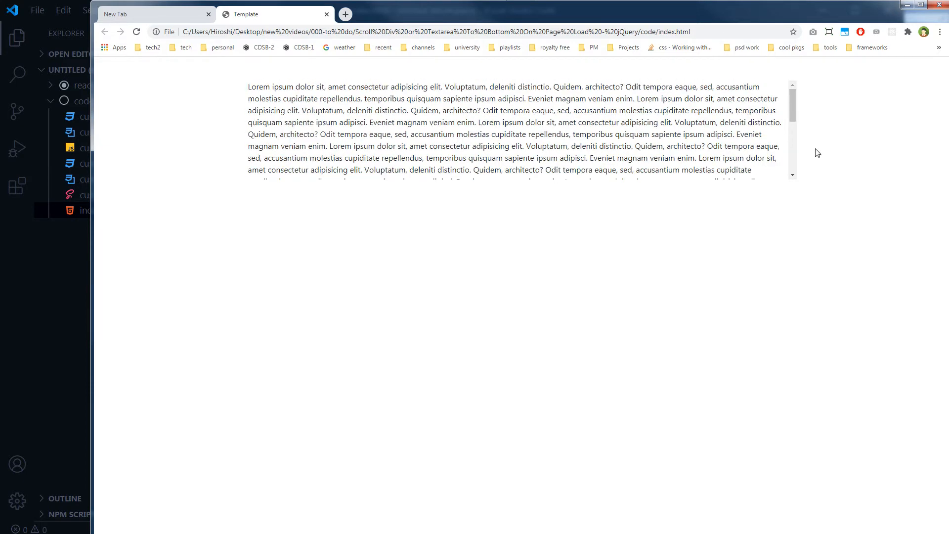
{"action": "scroll", "scroll_direction": "down", "scroll_amount": 3}
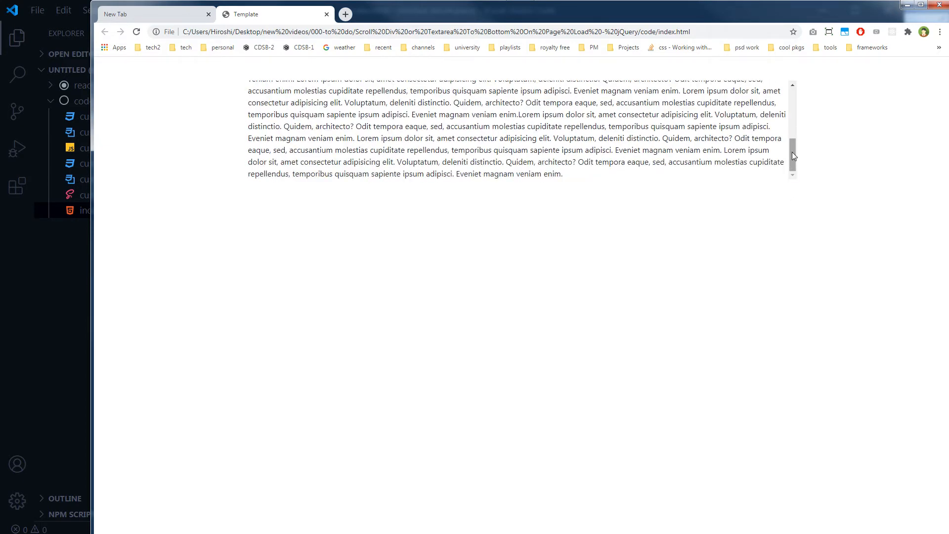
{"action": "scroll", "scroll_direction": "up", "scroll_amount": 3}
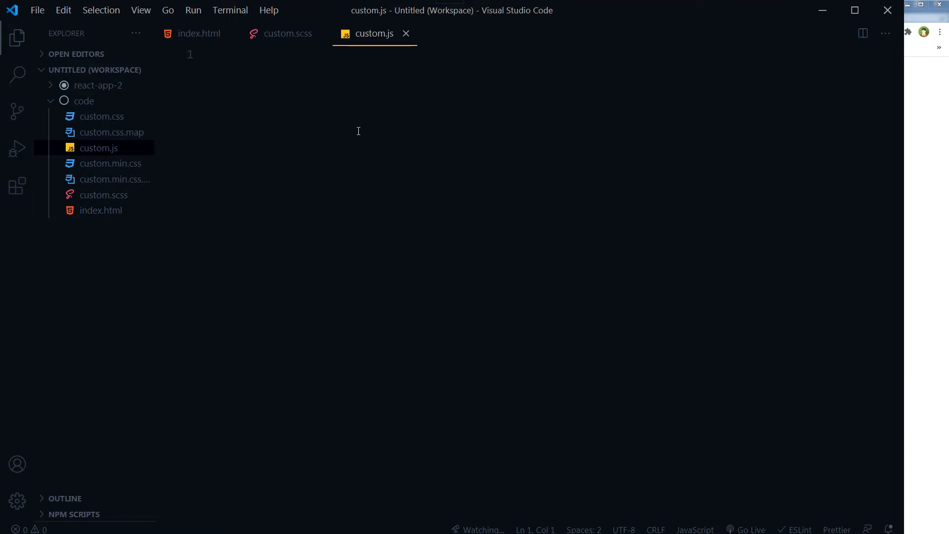
Step: Declare var targetDiv = document.querySelector('.box'); in custom.js
{"action": "type", "text": "va"}
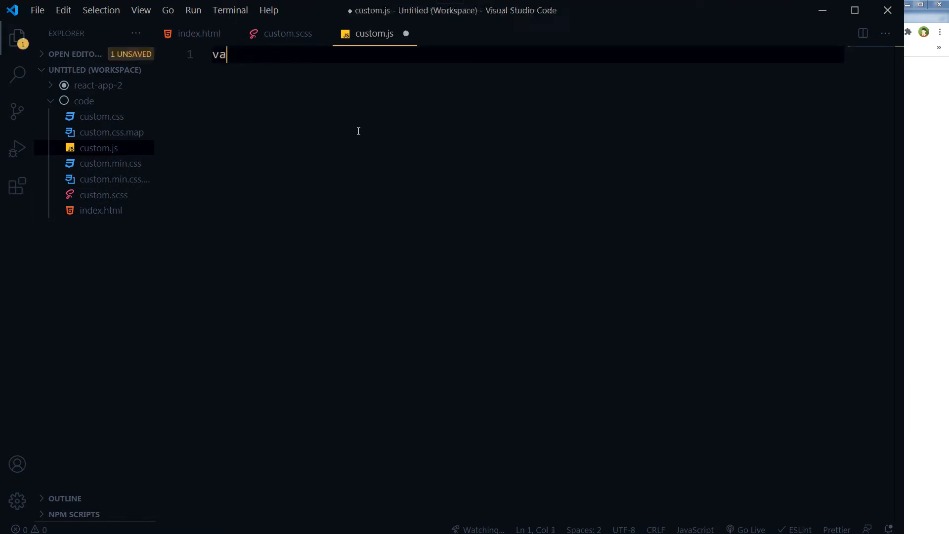
{"action": "type", "text": "r target"}
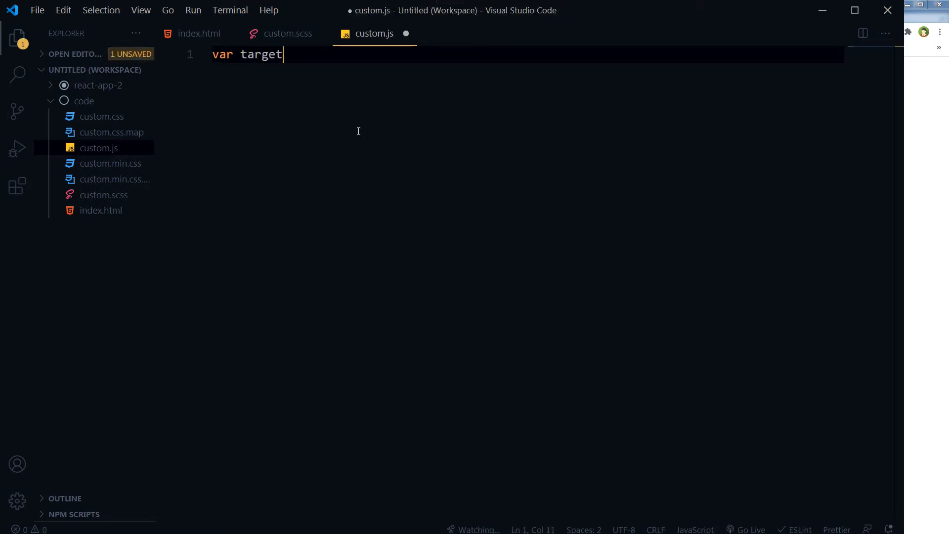
{"action": "type", "text": "Div"}
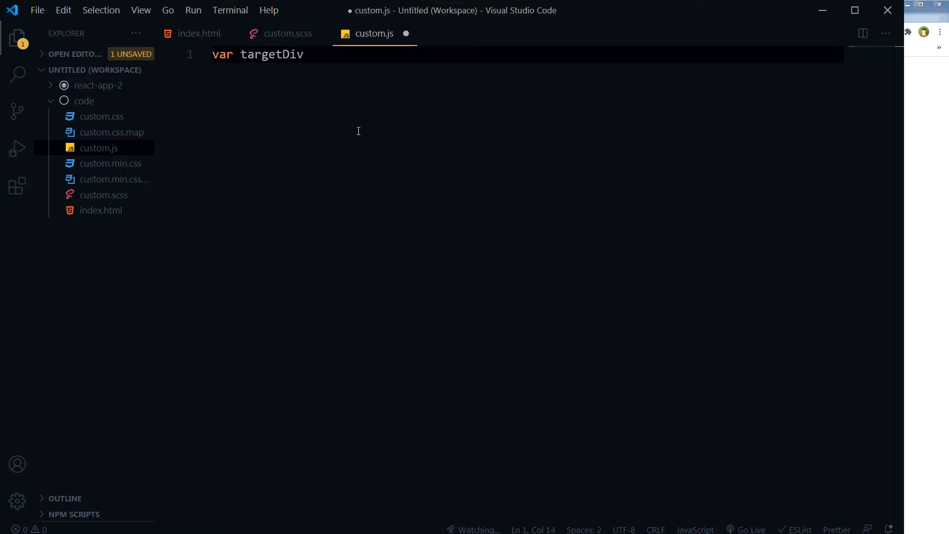
{"action": "type", "text": "="}
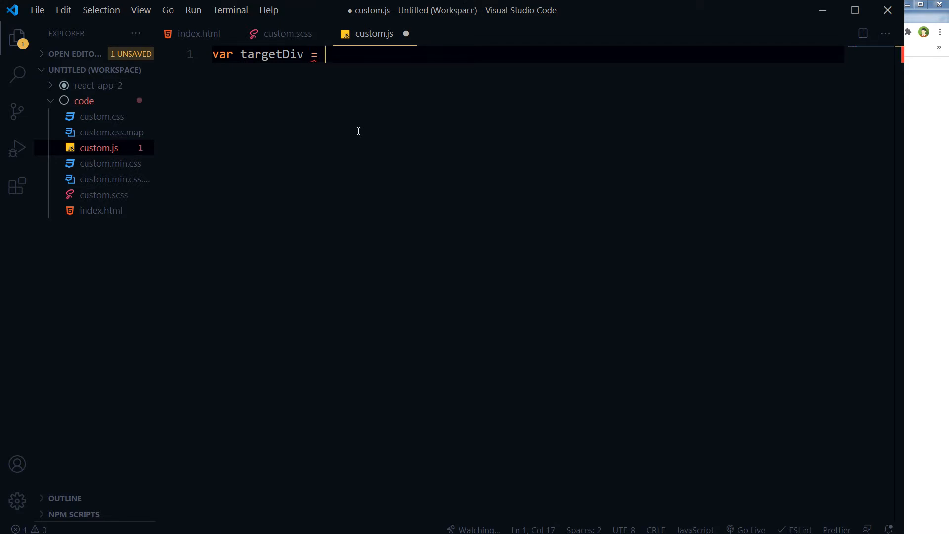
{"action": "type", "text": "docu"}
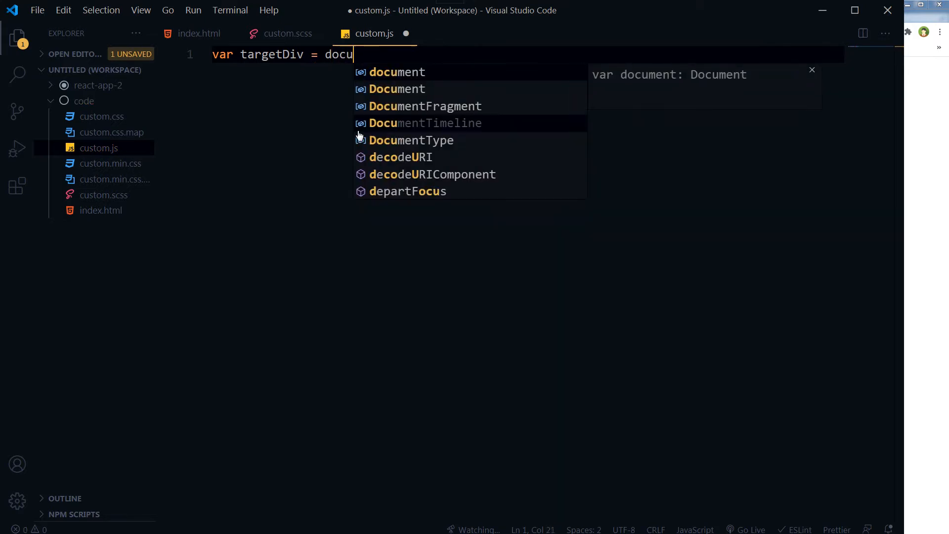
{"action": "type", "text": "ment."}
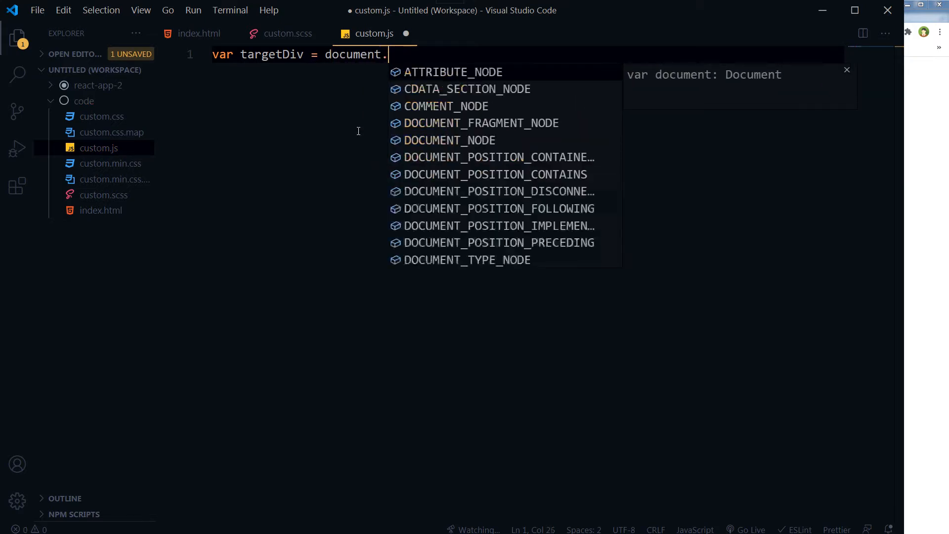
{"action": "type", "text": "querySele"}
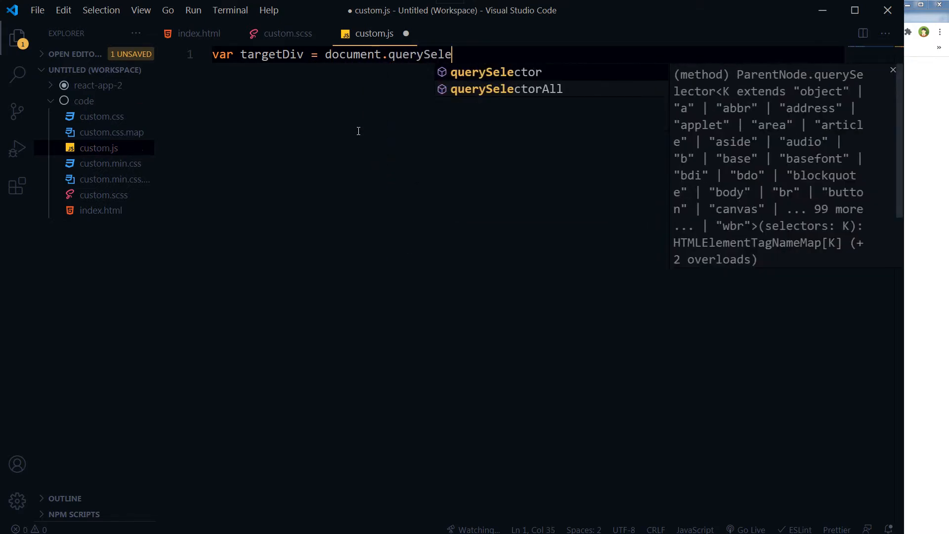
{"action": "type", "text": "ctor"}
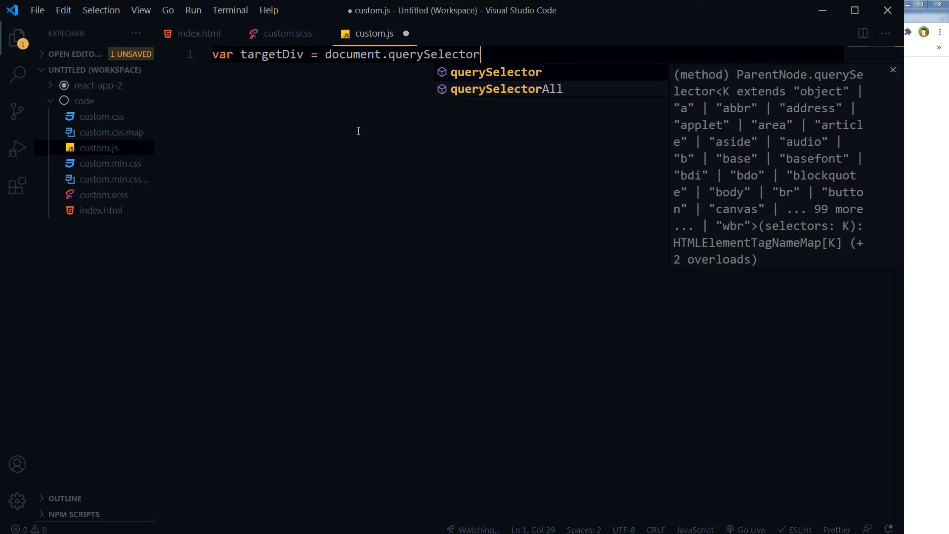
{"action": "type", "text": "('')"}
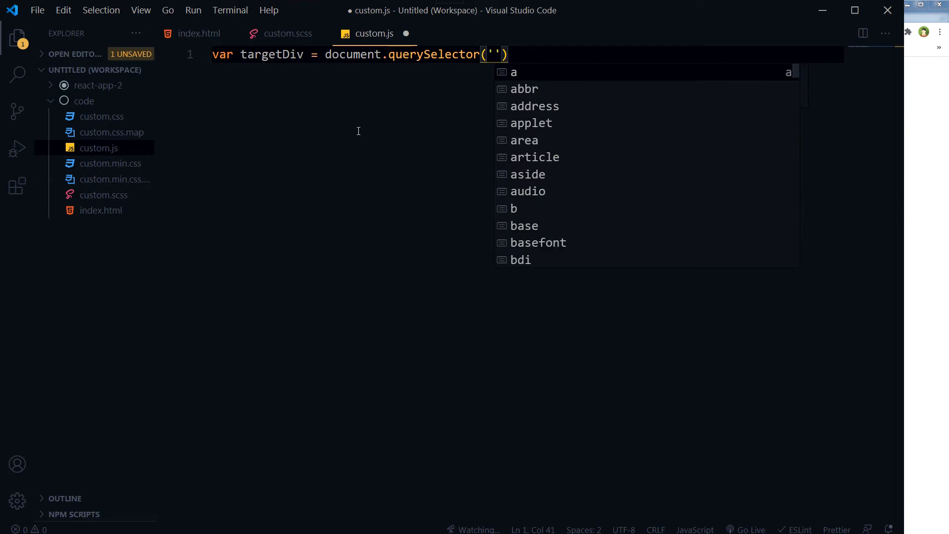
{"action": "type", "text": ".box"}
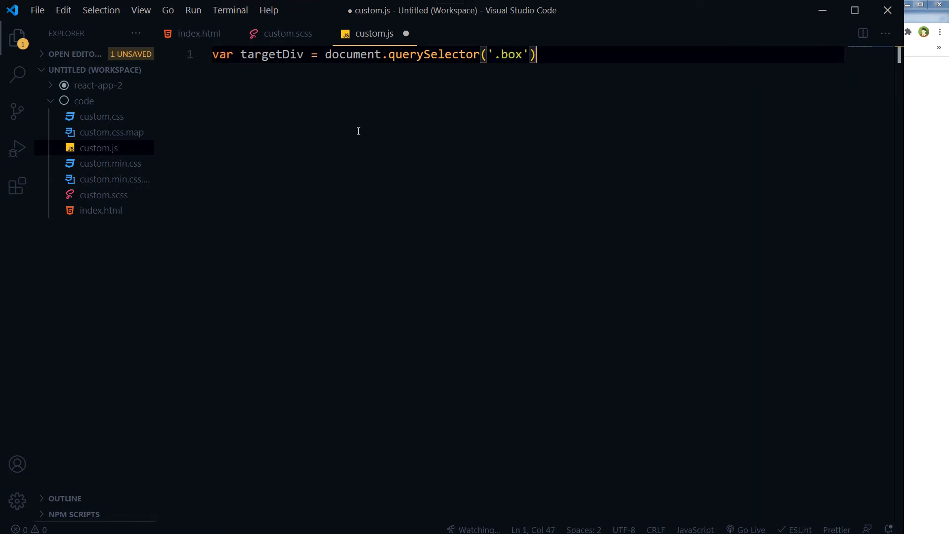
{"action": "type", "text": ";"}
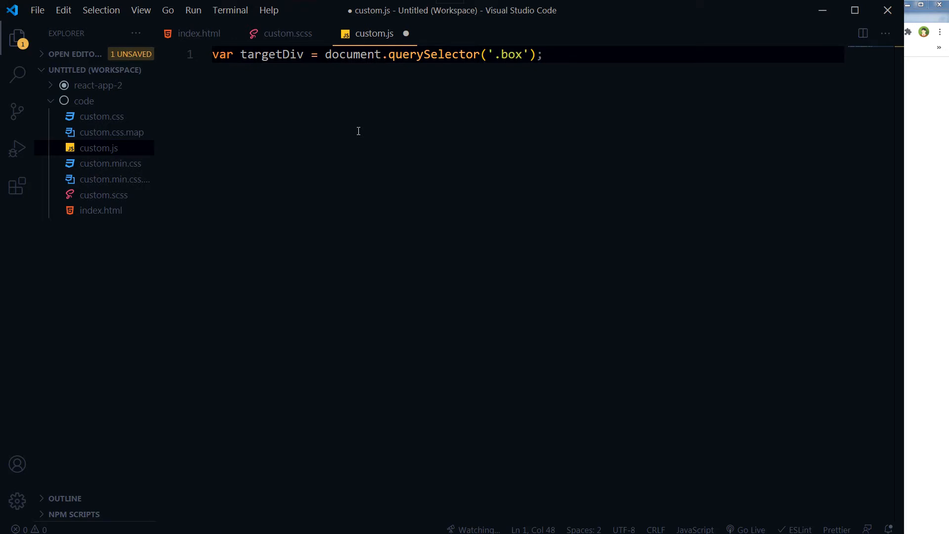
{"action": "key", "text": "Enter"}
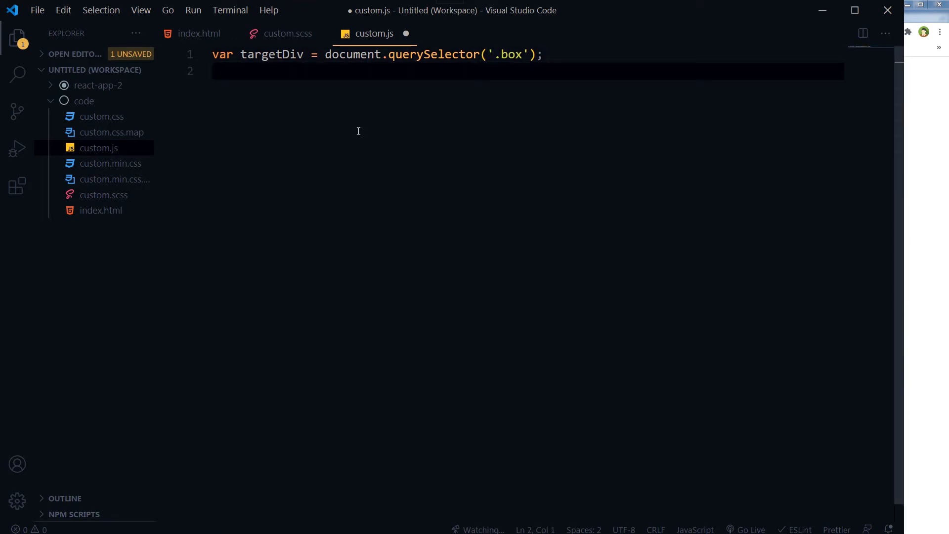
Step: Assign targetDiv.scrollTop = targetDiv.scrollHeight to scroll the box to its bottom
{"action": "double_click", "coordinate": [271, 55]}
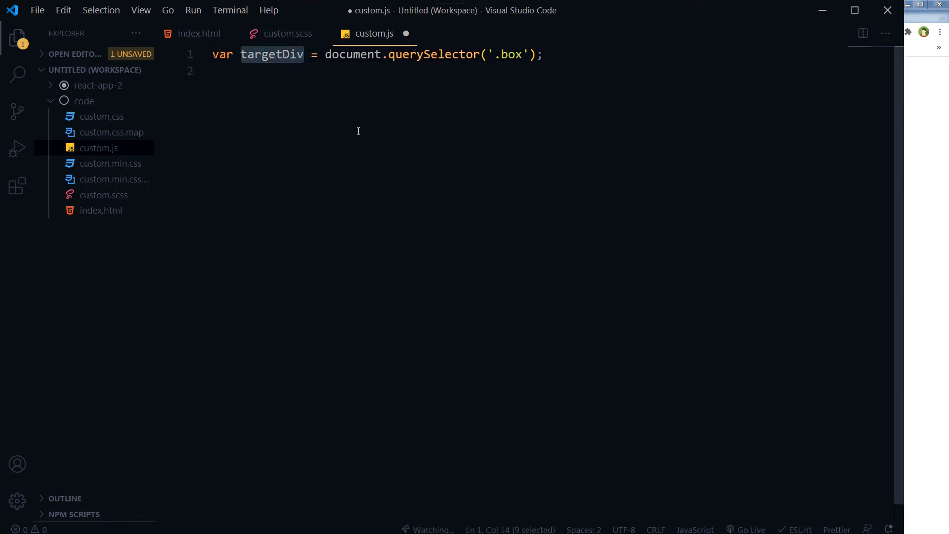
{"action": "type", "text": "targetDiv"}
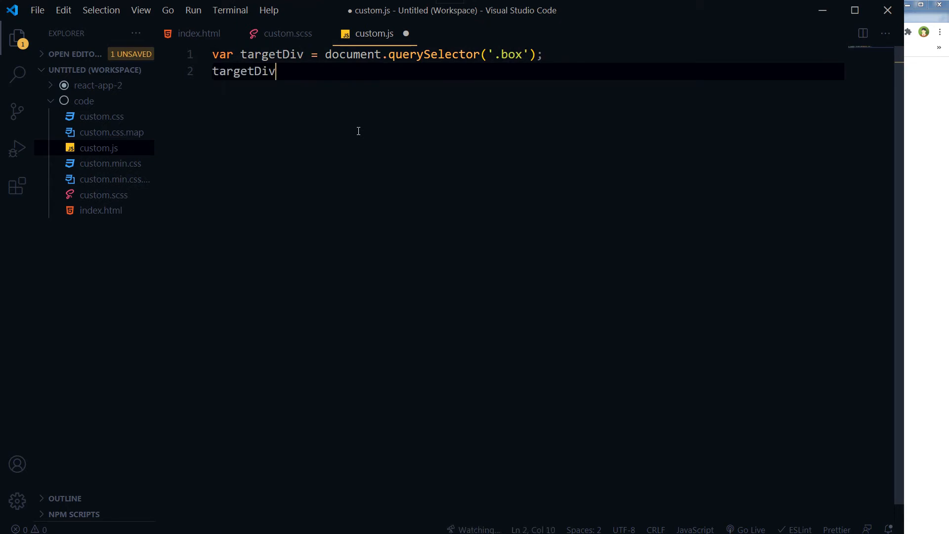
{"action": "type", "text": ".scroll"}
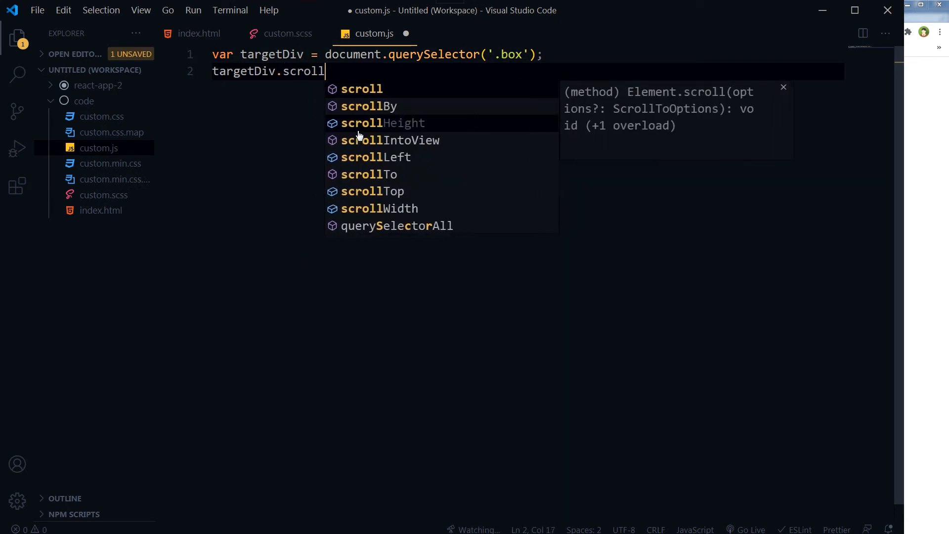
{"action": "type", "text": "Top"}
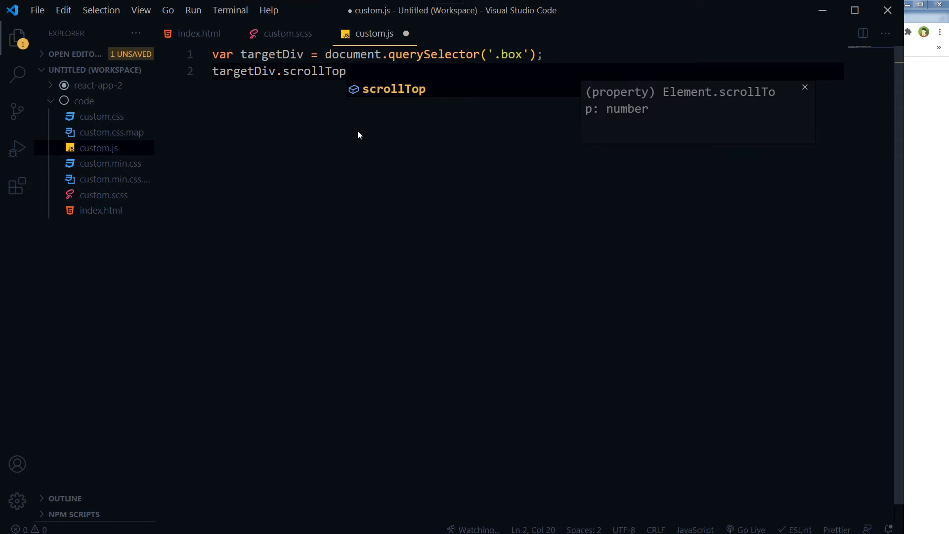
{"action": "type", "text": "= targetDiv"}
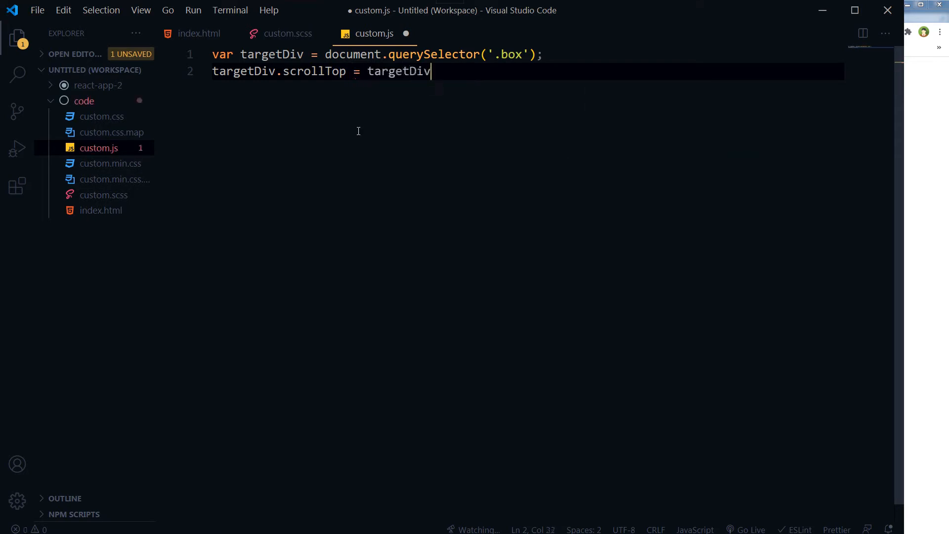
{"action": "type", "text": "."}
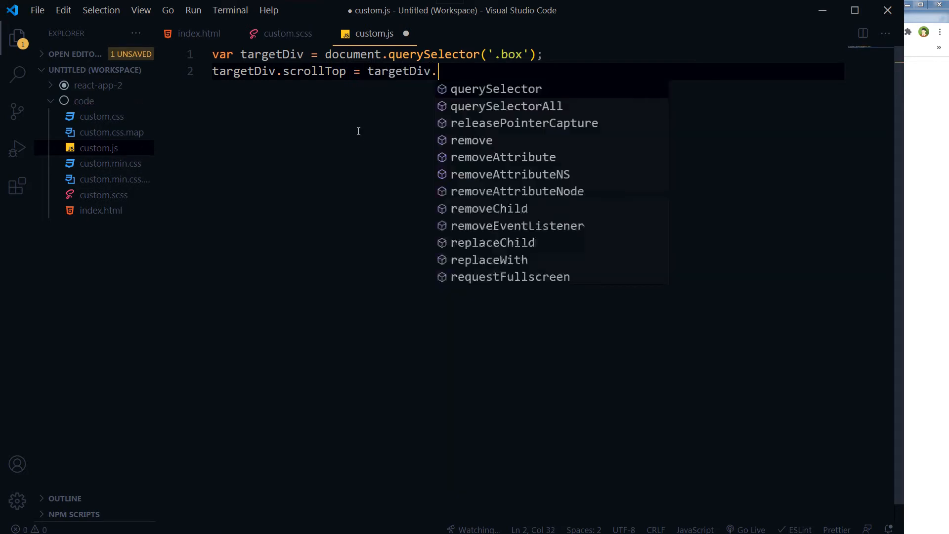
{"action": "type", "text": "scrollH"}
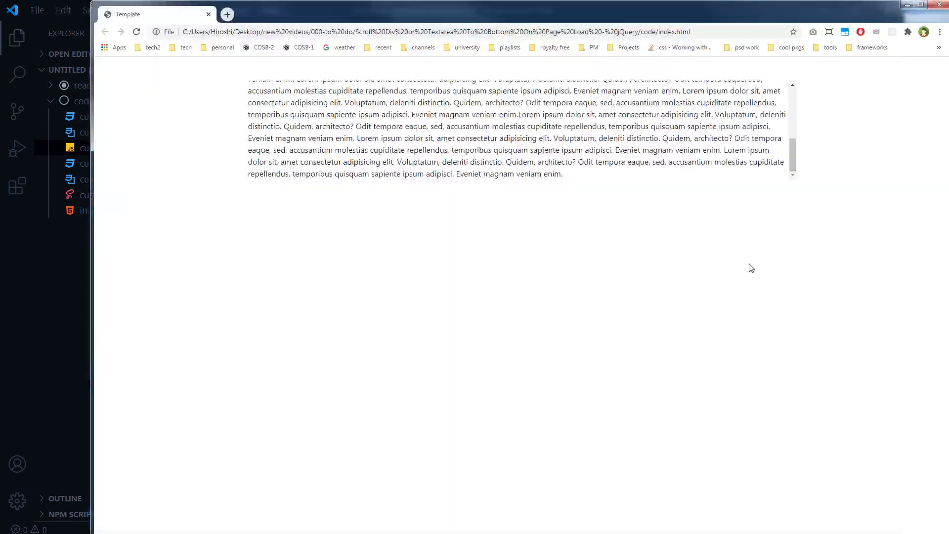
{"action": "mouse_move", "coordinate": [622, 253]}
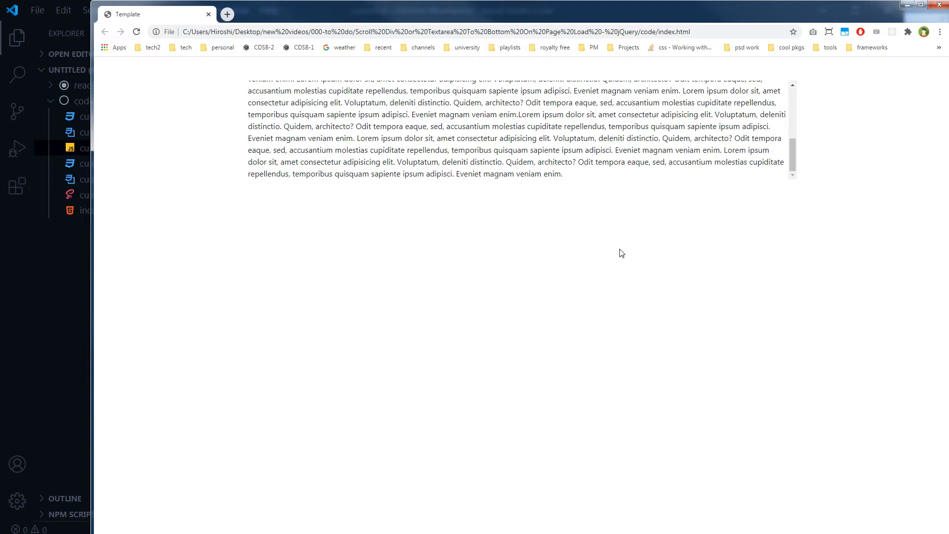
Step: Refresh Chrome, confirm the box opens scrolled to the bottom, and return to VS Code
{"action": "right_click", "coordinate": [622, 253]}
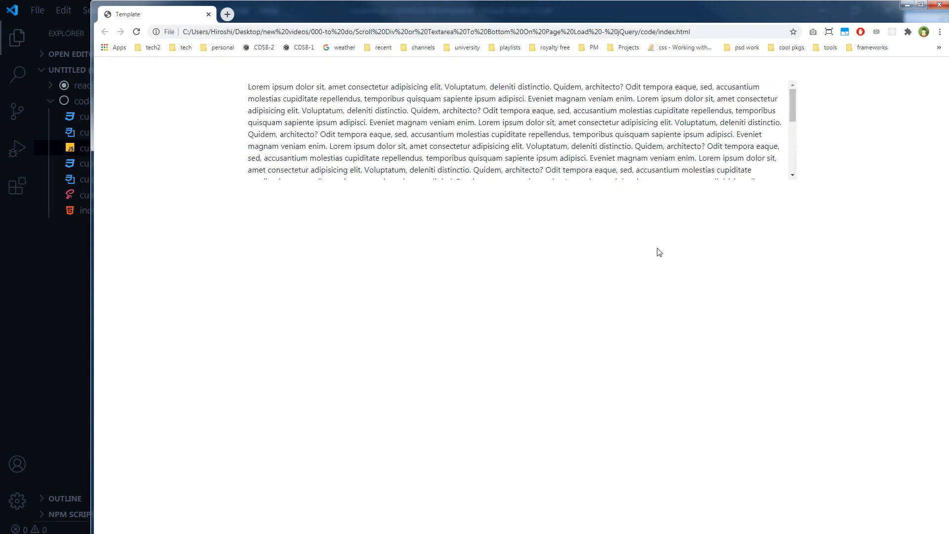
{"action": "scroll", "scroll_direction": "down", "scroll_amount": 3}
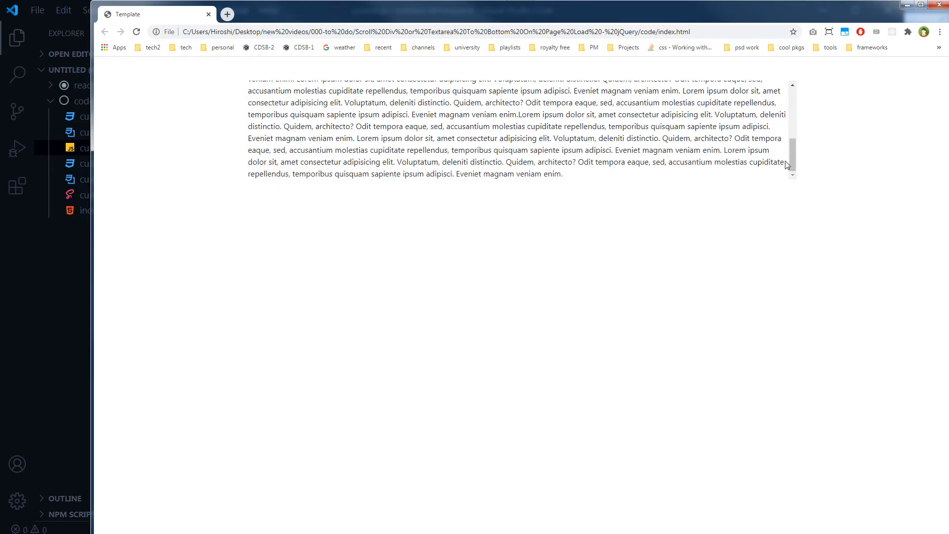
{"action": "scroll", "scroll_direction": "up", "scroll_amount": 3}
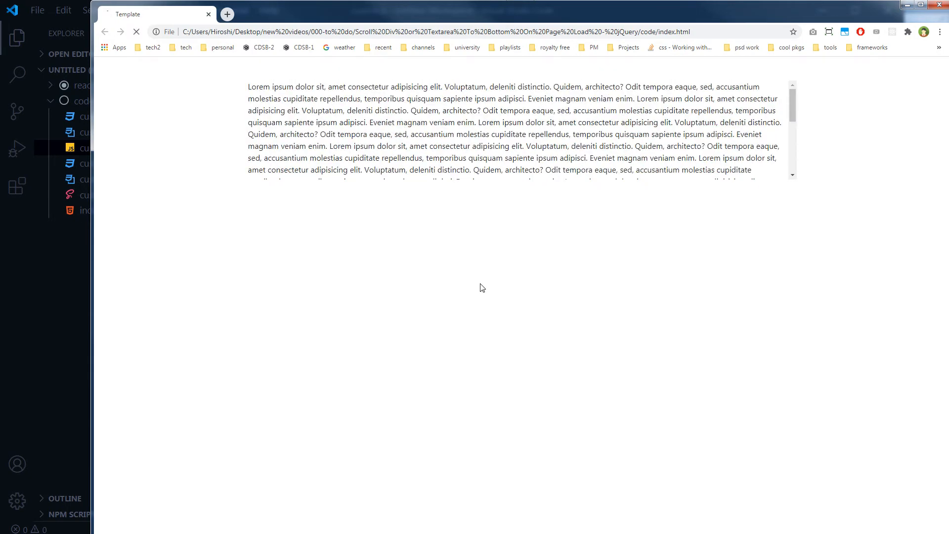
{"action": "left_click", "coordinate": [85, 149]}
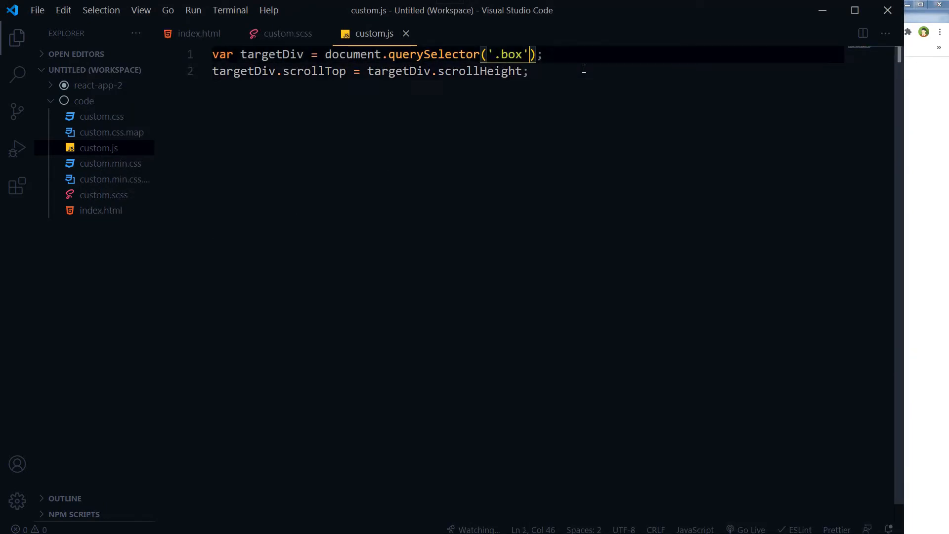
Step: Head the code with a // Plain JS comment, save, and comment out the two plain JS lines
{"action": "key", "text": "Enter"}
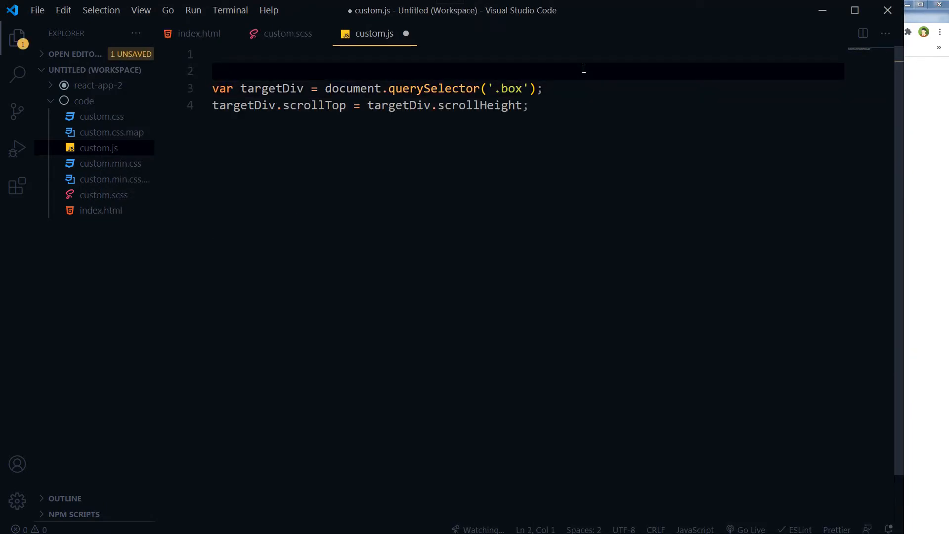
{"action": "type", "text": "/"}
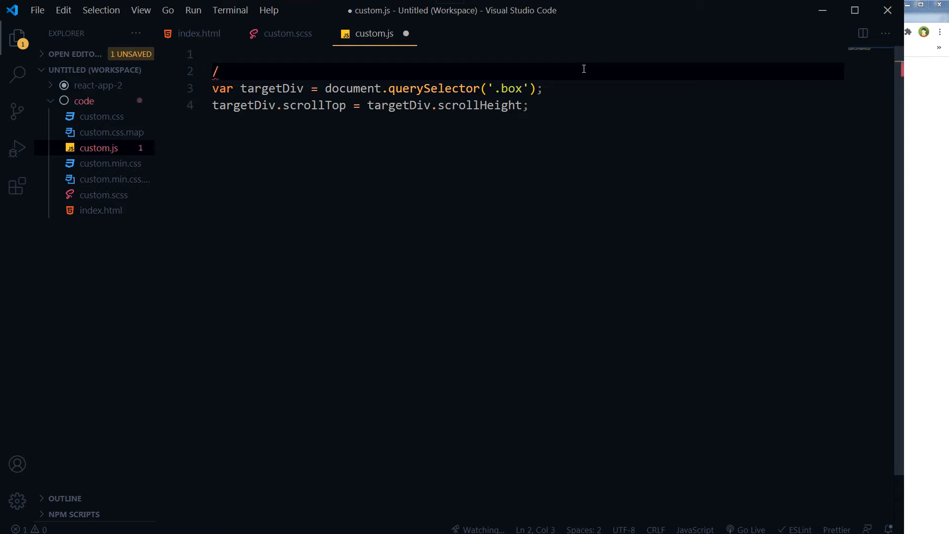
{"action": "type", "text": "/"}
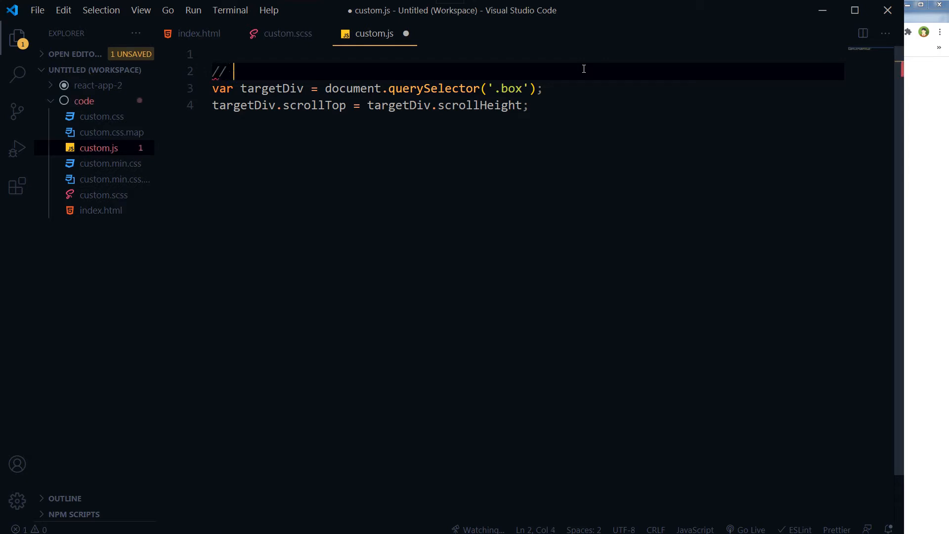
{"action": "type", "text": "Plain JS"}
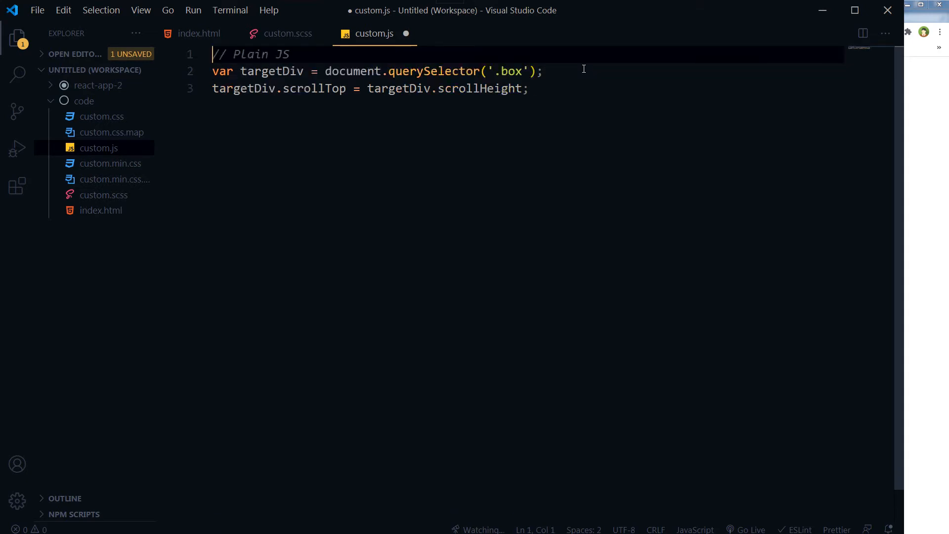
{"action": "key", "text": "Enter"}
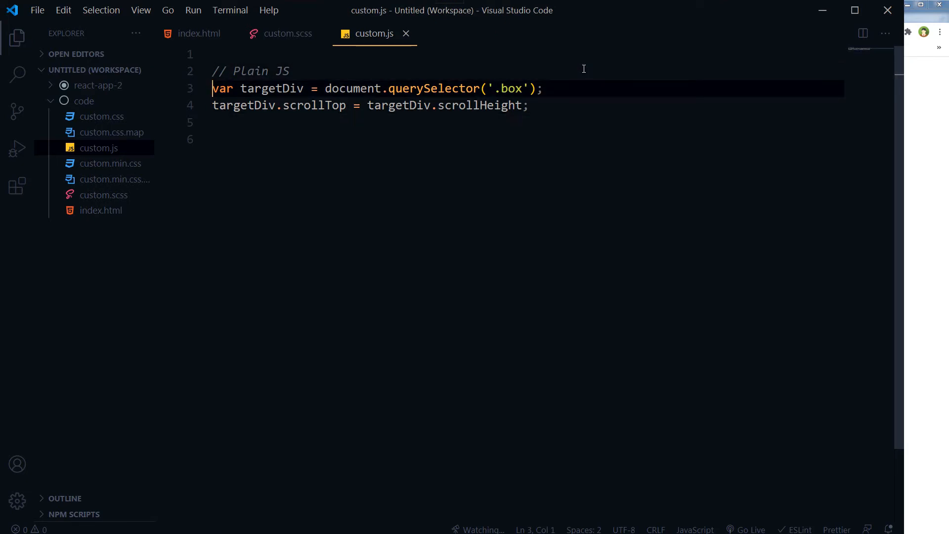
{"action": "key", "text": "Ctrl+/"}
{"action": "type", "text": "//"}
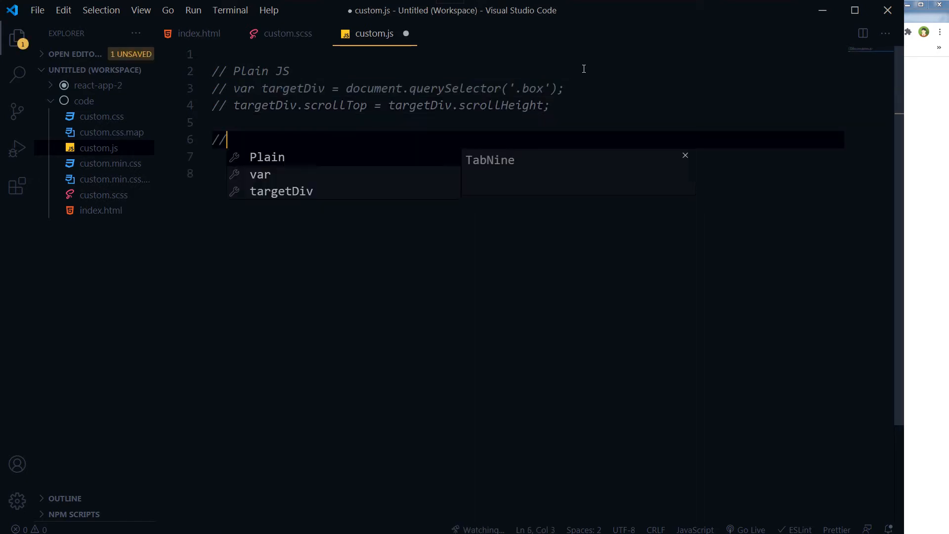
Step: Add a //jQuery comment and start the line $('.box').scrollTop( for the box
{"action": "type", "text": "jQUery"}
{"action": "left_click", "coordinate": [526, 173]}
{"action": "type", "text": "$"}
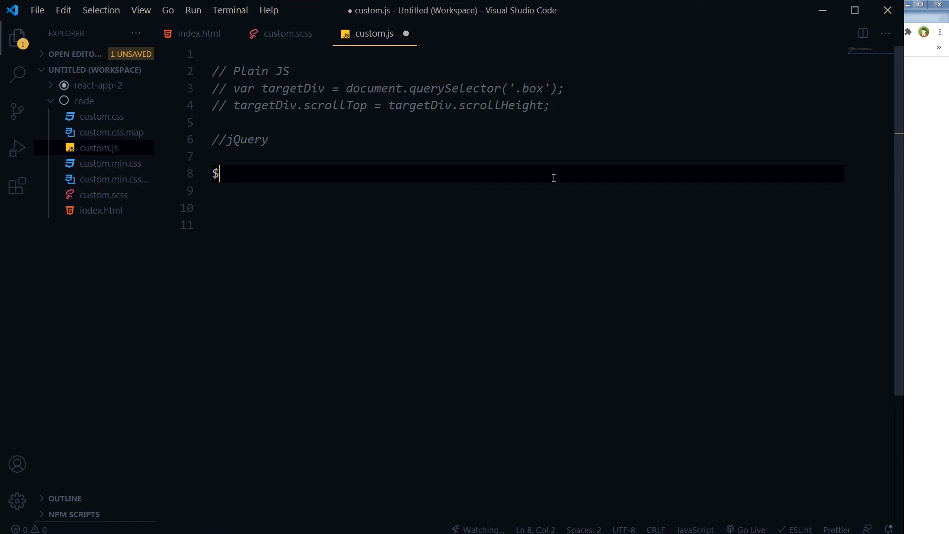
{"action": "type", "text": "('."}
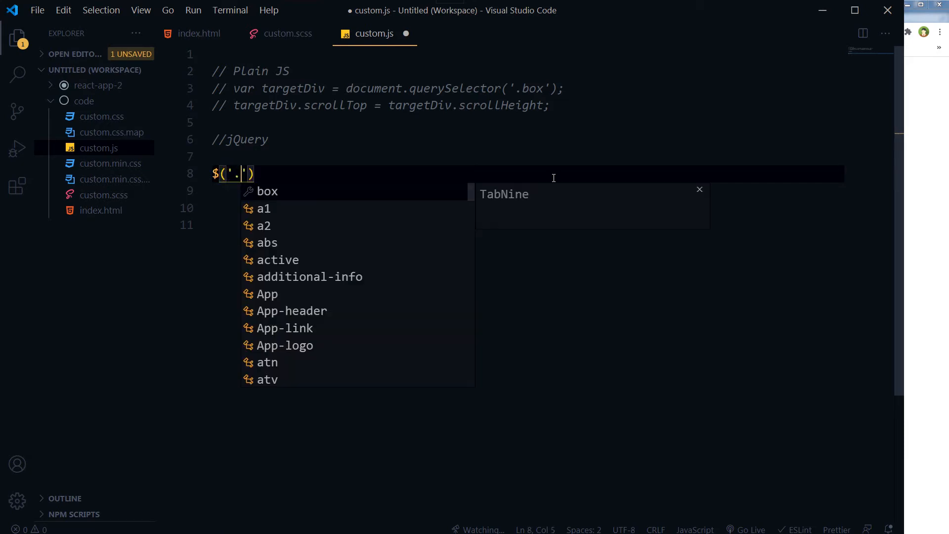
{"action": "key", "text": "Tab"}
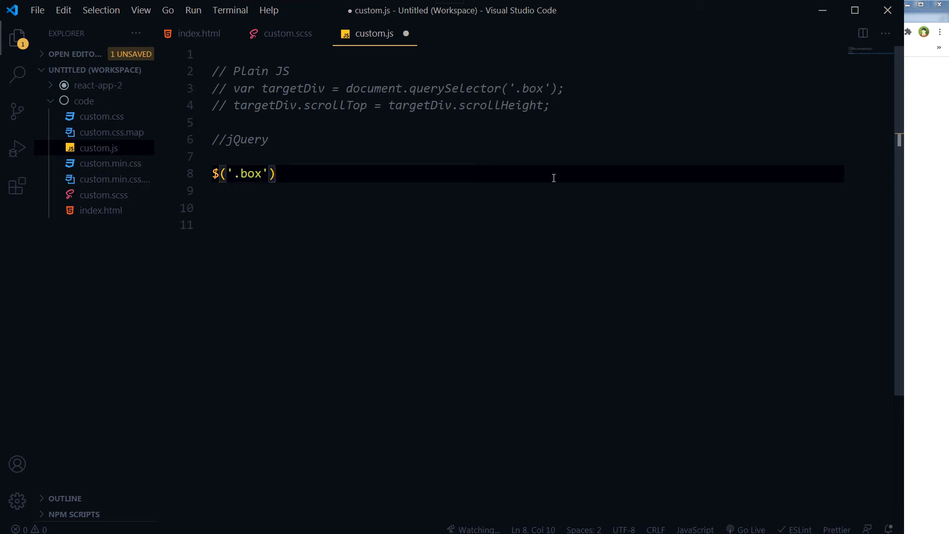
{"action": "type", "text": ".sc"}
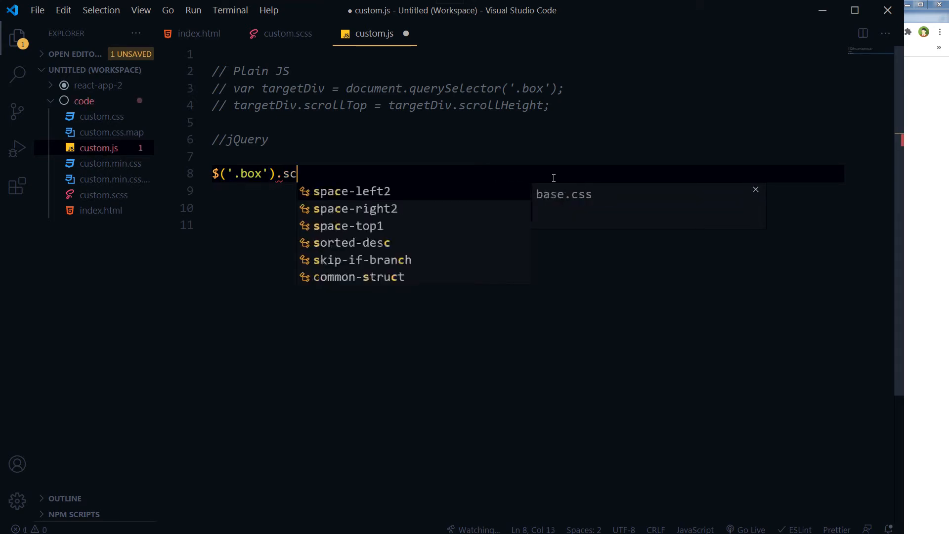
{"action": "type", "text": "rollT"}
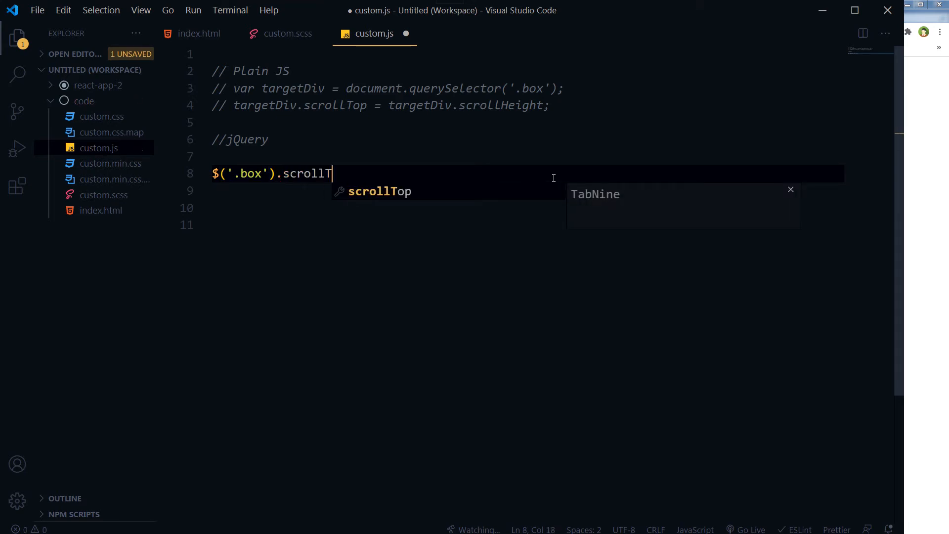
{"action": "key", "text": "Tab"}
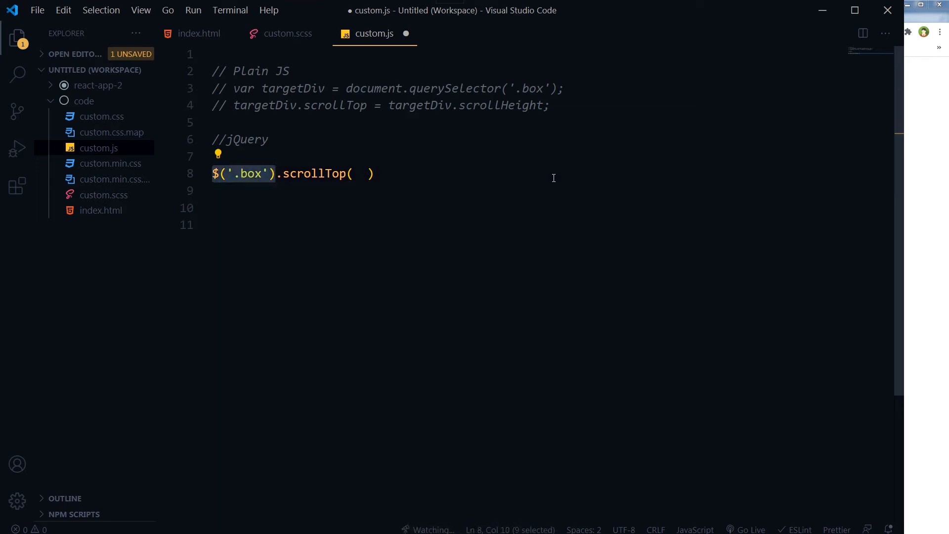
Step: Pass $('.box').scrollHeight as the scrollTop value to complete the jQuery line
{"action": "type", "text": "$('.box')"}
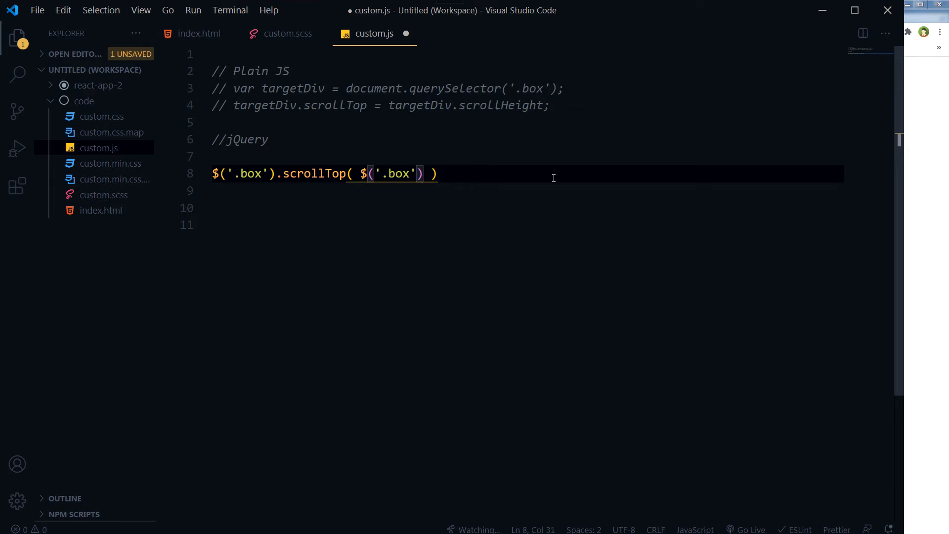
{"action": "type", "text": ".scr"}
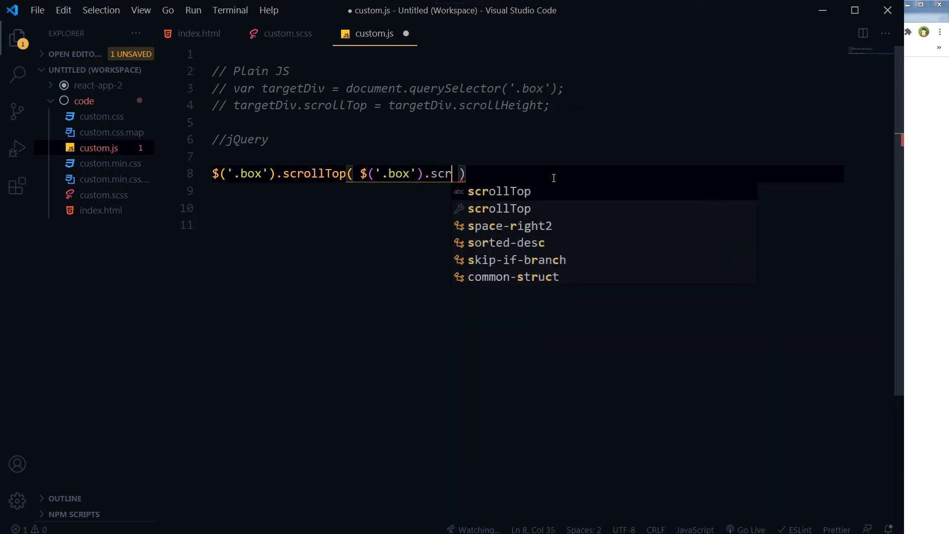
{"action": "type", "text": "ollHei"}
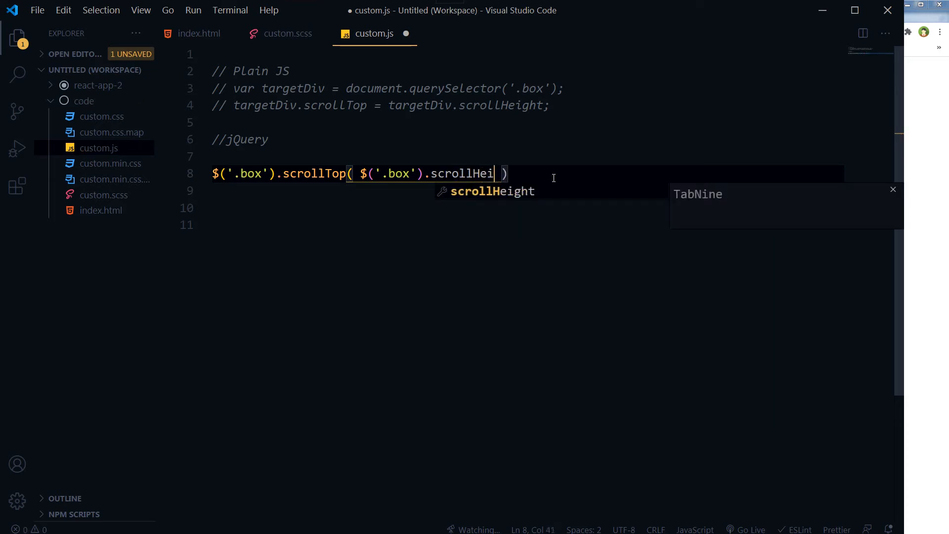
{"action": "key", "text": "Tab"}
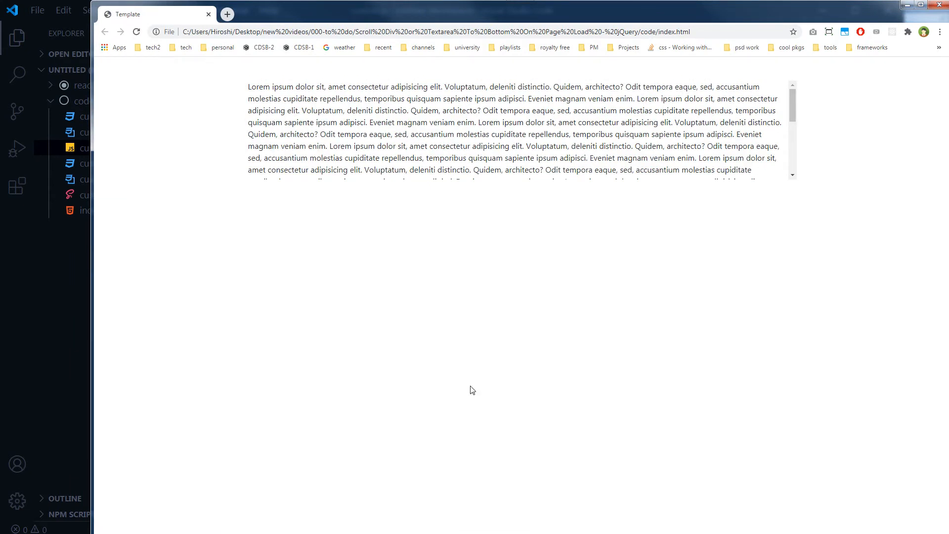
Step: Show Chrome's developer tools Console to check the page for errors
{"action": "key", "text": "F12"}
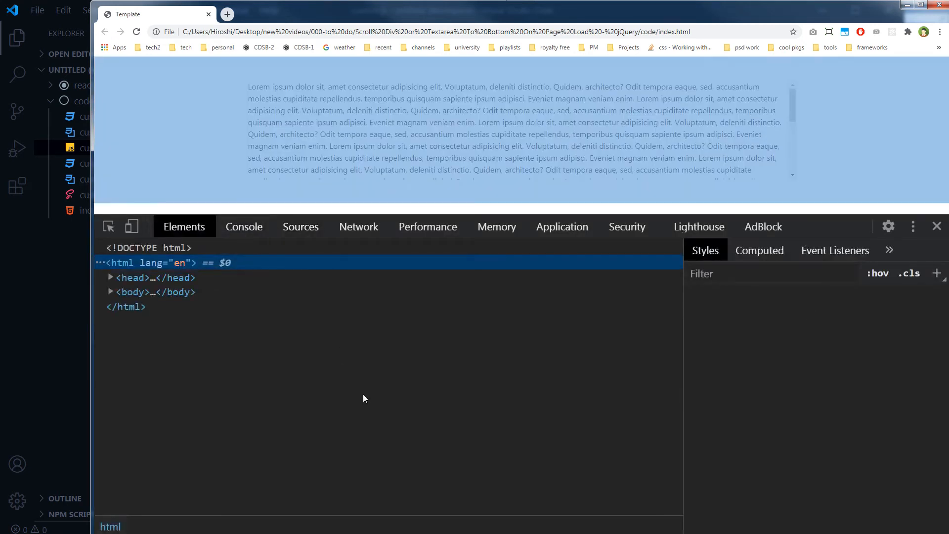
{"action": "left_click", "coordinate": [243, 226]}
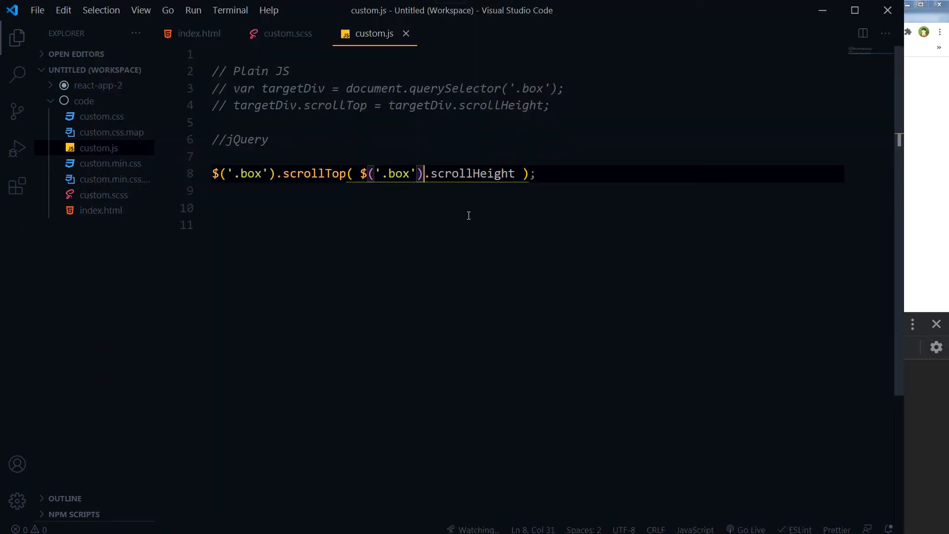
Step: Index the first matched element, $('.box')[0].scrollHeight, in the jQuery line
{"action": "type", "text": "["}
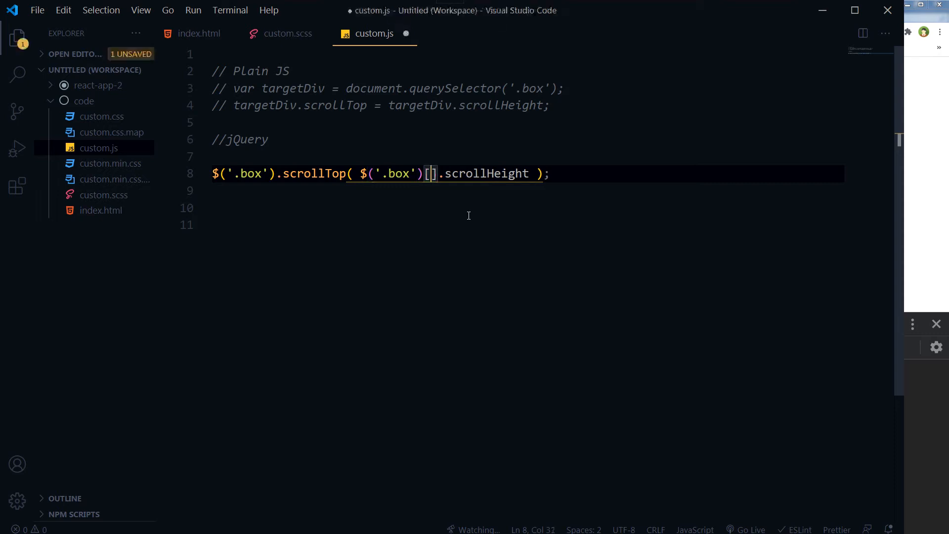
{"action": "type", "text": "0"}
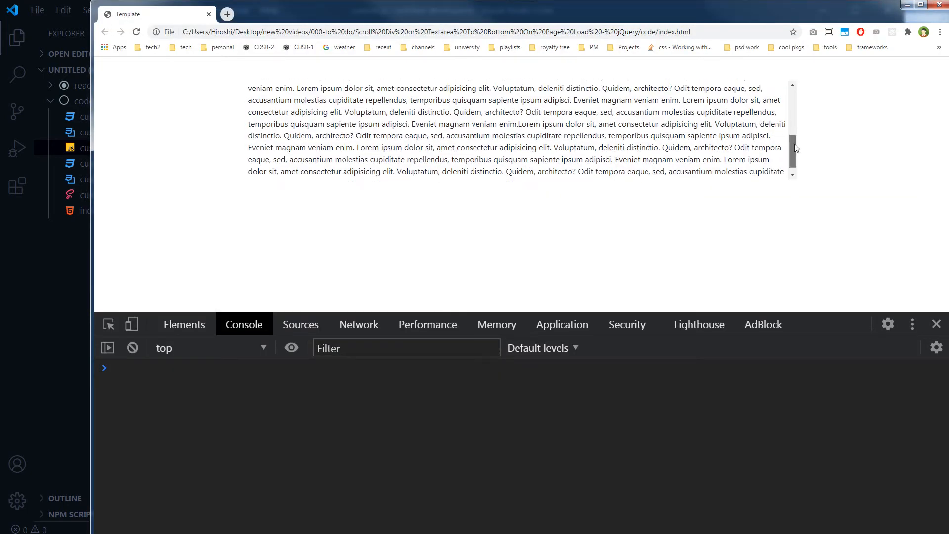
Step: Scroll the Chrome page to confirm the box loads scrolled to its bottom
{"action": "scroll", "scroll_direction": "down", "scroll_amount": 3}
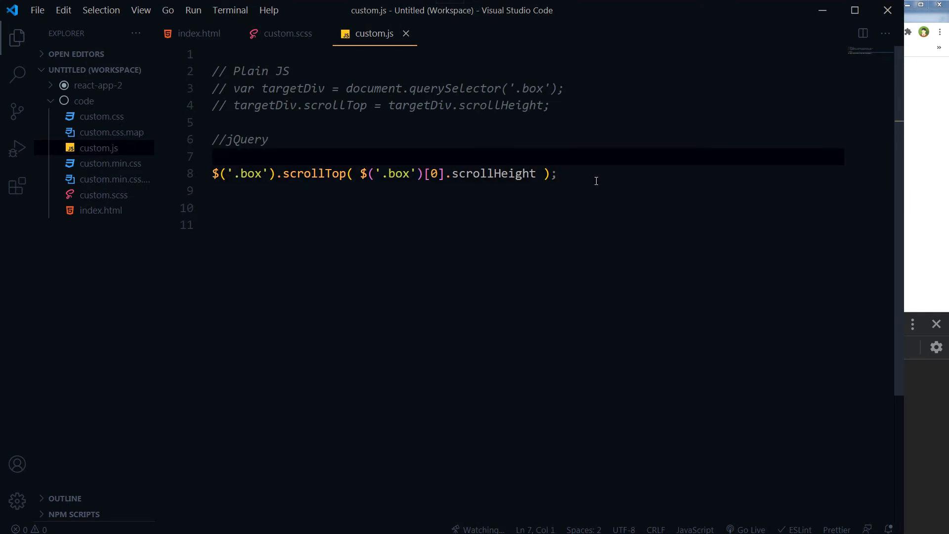
Step: Wrap the scrollTop line in $(document).ready(function(){ ... }); and save custom.js
{"action": "type", "text": "$"}
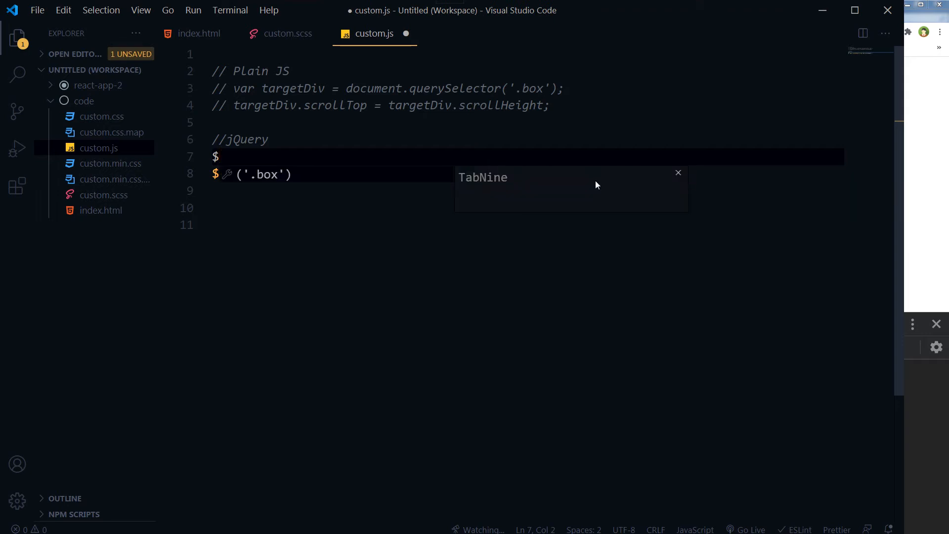
{"action": "type", "text": "(document"}
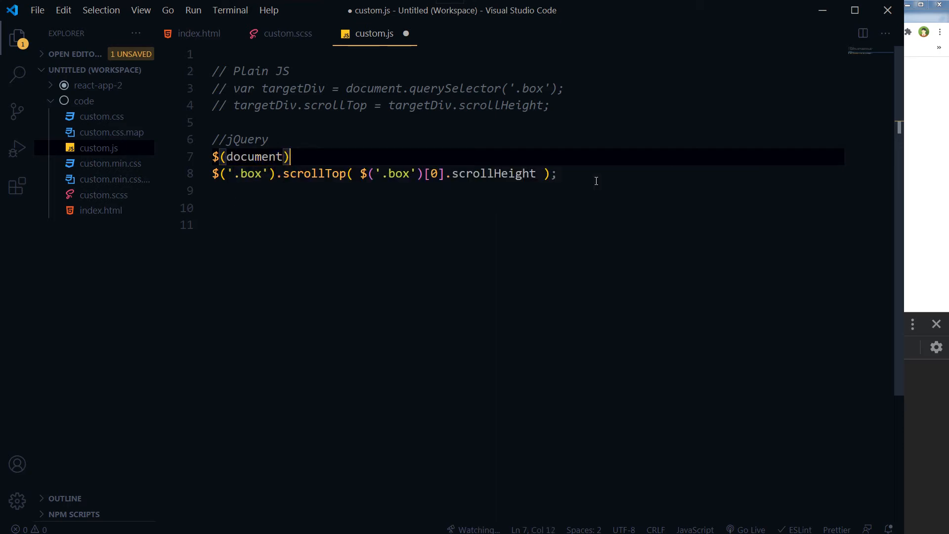
{"action": "type", "text": ".ready"}
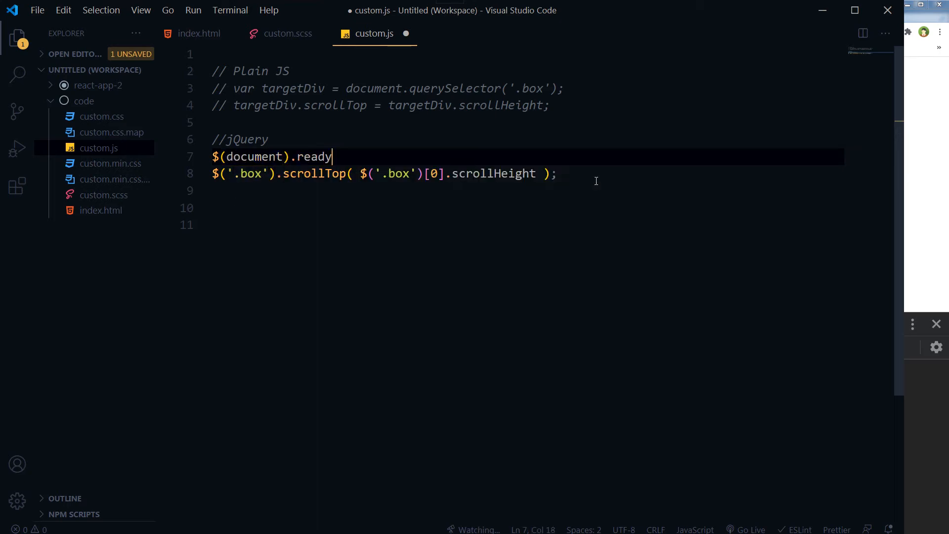
{"action": "type", "text": "(function"}
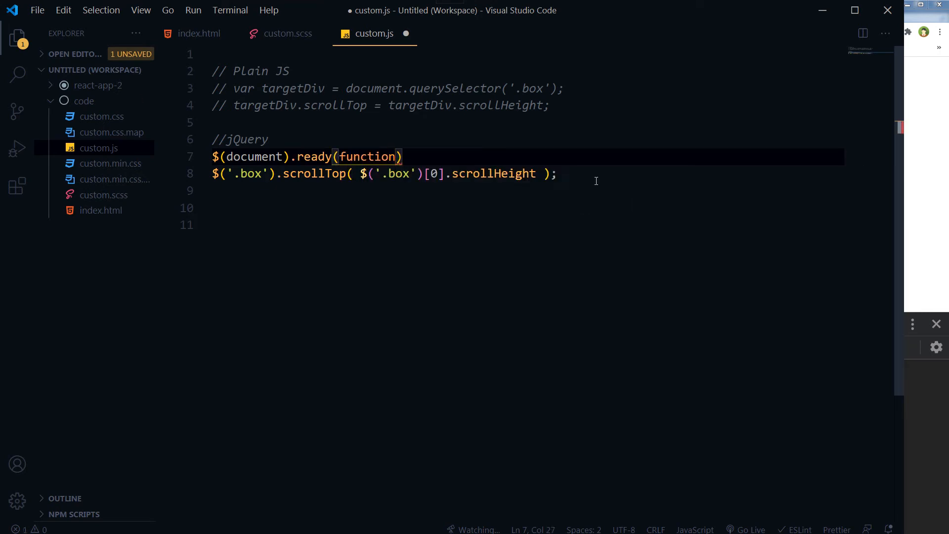
{"action": "type", "text": "(){}"}
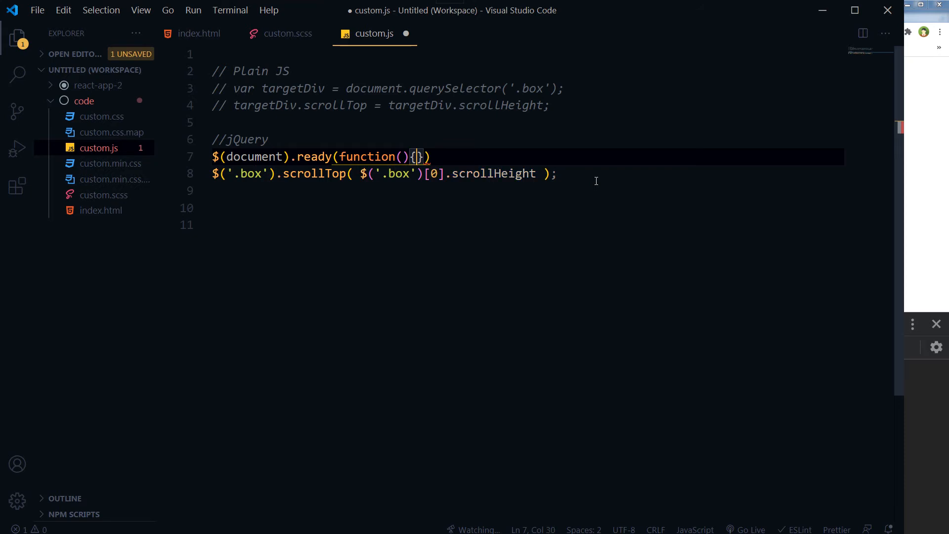
{"action": "type", "text": ";"}
{"action": "key", "text": "Enter"}
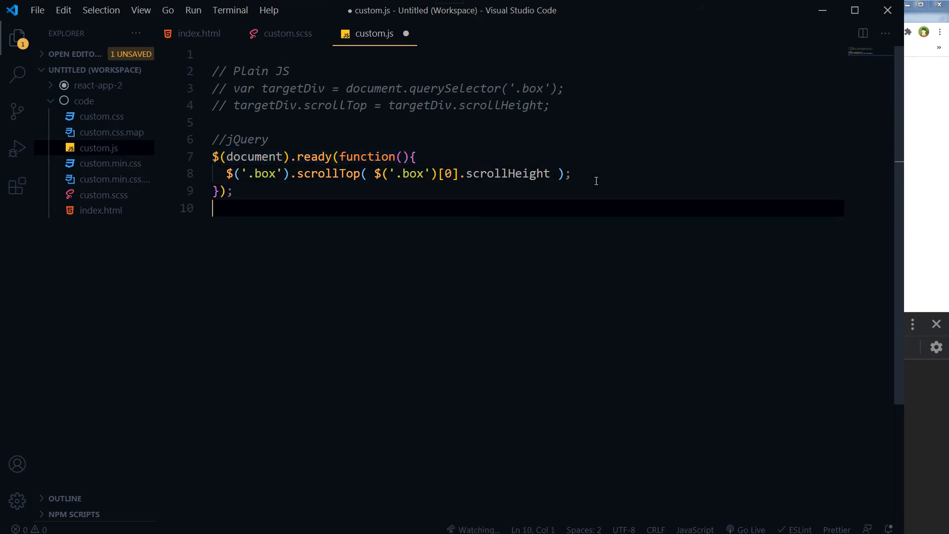
{"action": "key", "text": "Ctrl+s"}
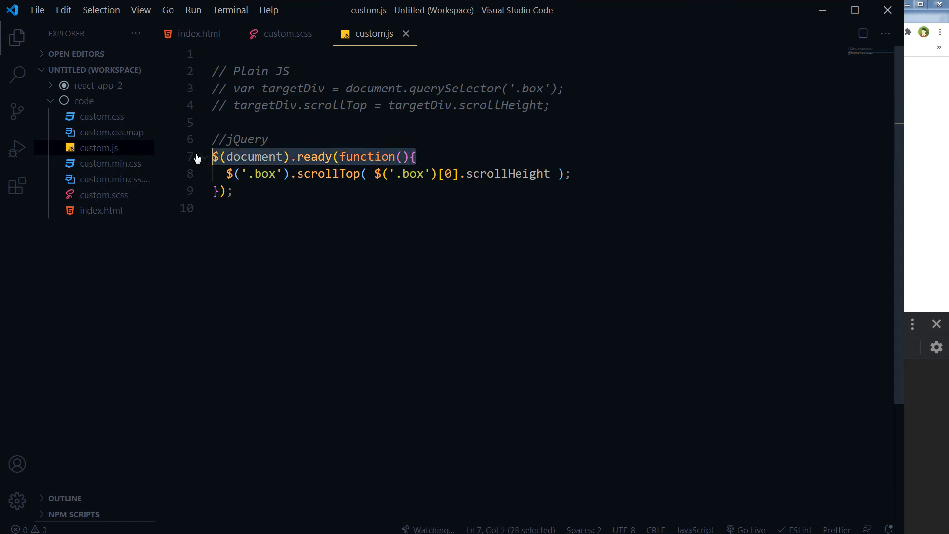
Step: Recheck the page in Chrome, then return to custom.js
{"action": "left_click", "coordinate": [572, 173]}
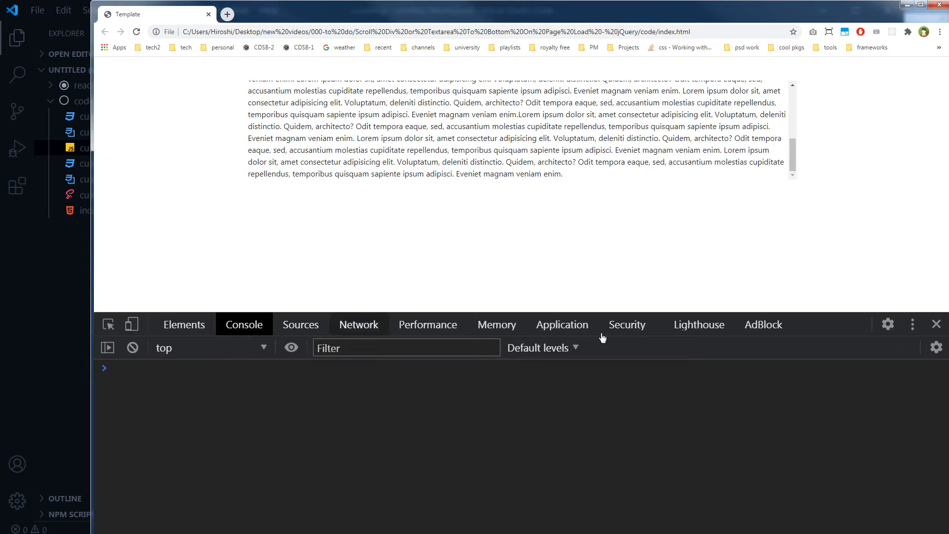
{"action": "left_click", "coordinate": [936, 323]}
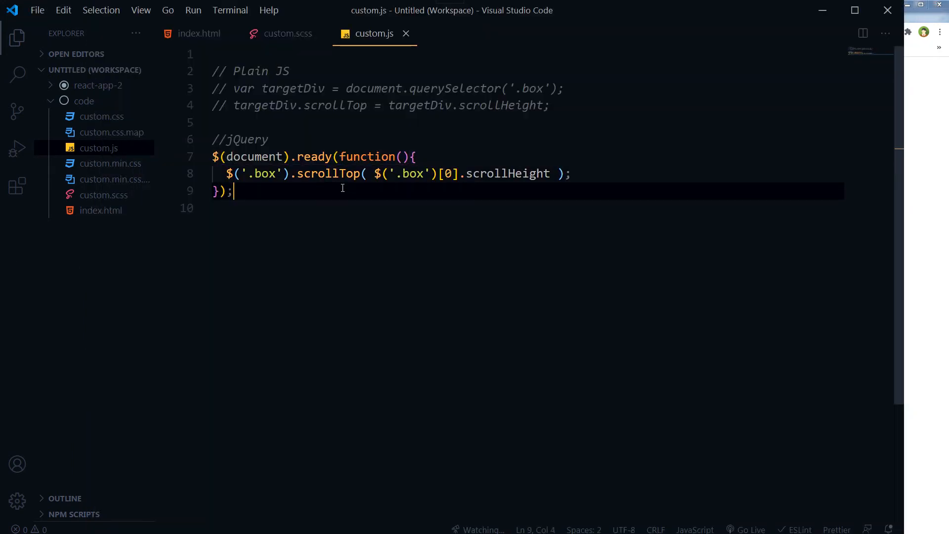
Step: Add // scrollTop and // scrollHeight comment lines below the script
{"action": "double_click", "coordinate": [327, 173]}
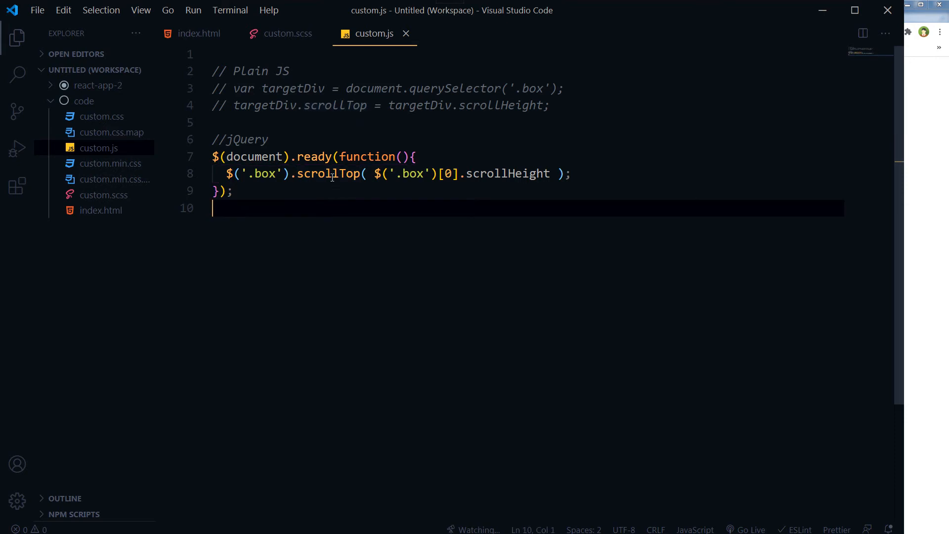
{"action": "key", "text": "Backspace"}
{"action": "type", "text": "// scrollTop"}
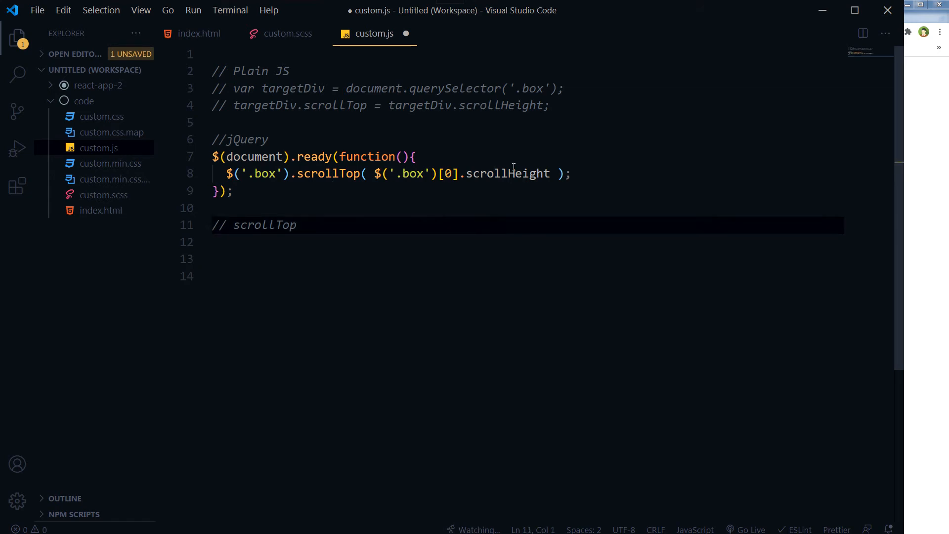
{"action": "double_click", "coordinate": [509, 173]}
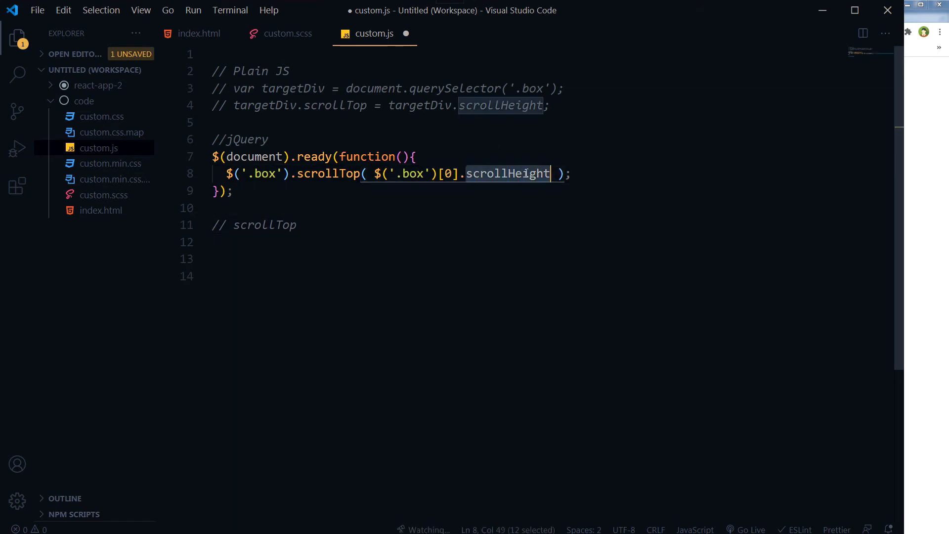
{"action": "left_click", "coordinate": [236, 241]}
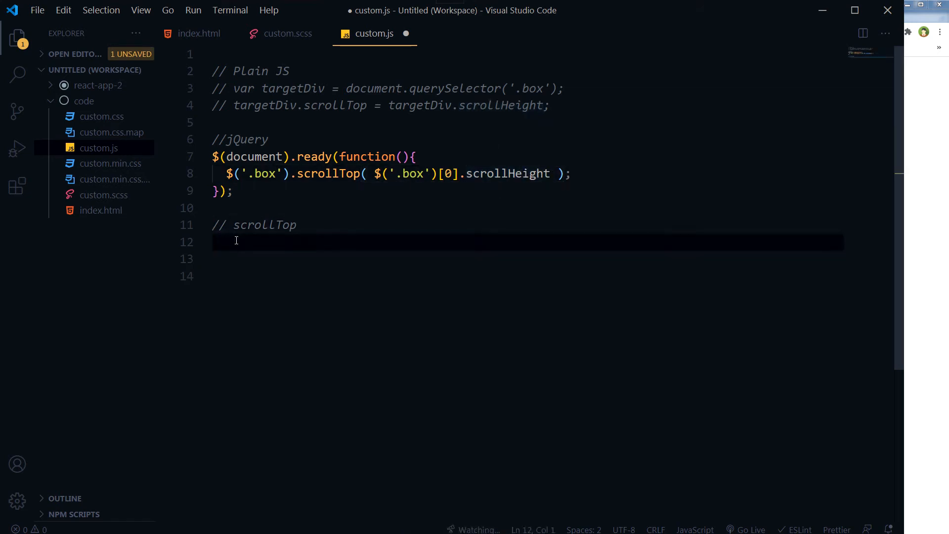
{"action": "type", "text": "// scrollHeight"}
{"action": "type", "text": "///"}
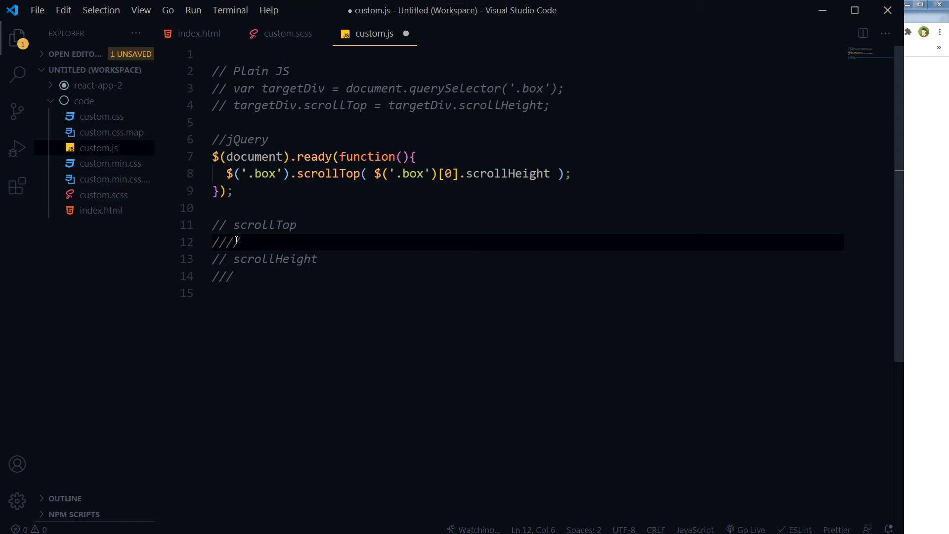
Step: Describe scrollTop as the number of pixels the content of div is scrolled
{"action": "type", "text": "number"}
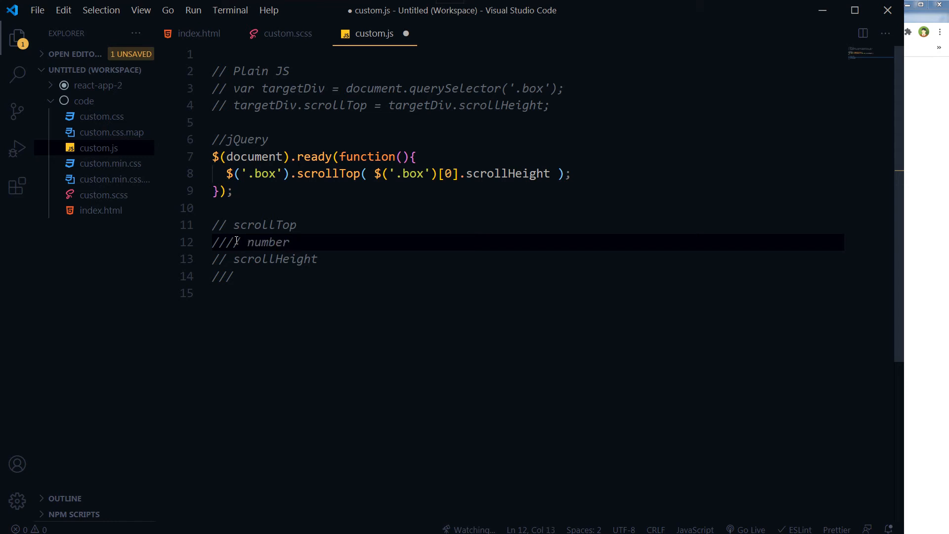
{"action": "type", "text": "of pi"}
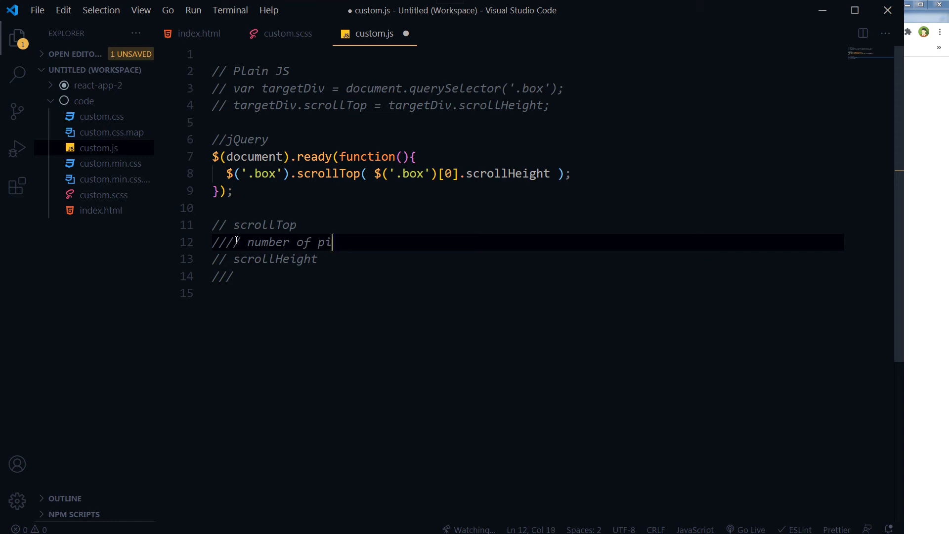
{"action": "type", "text": "xels"}
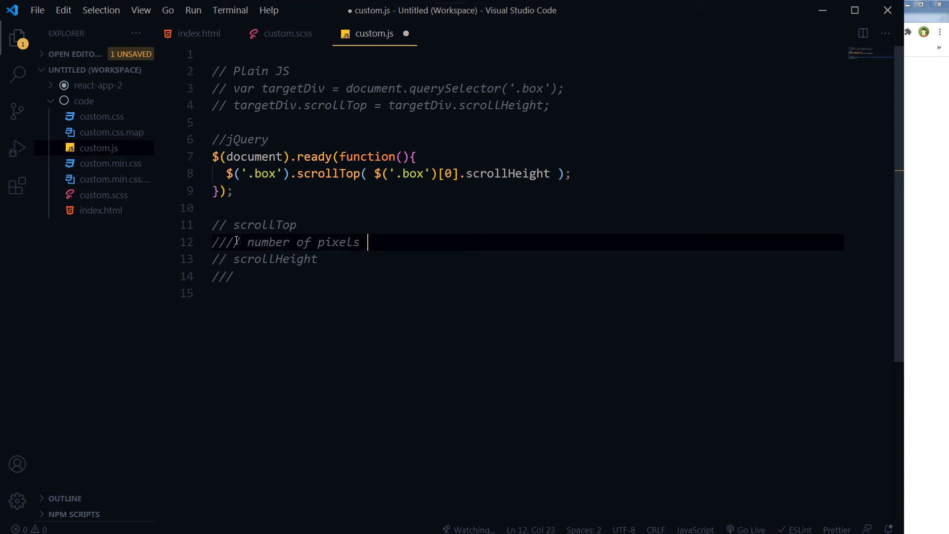
{"action": "type", "text": "the conten"}
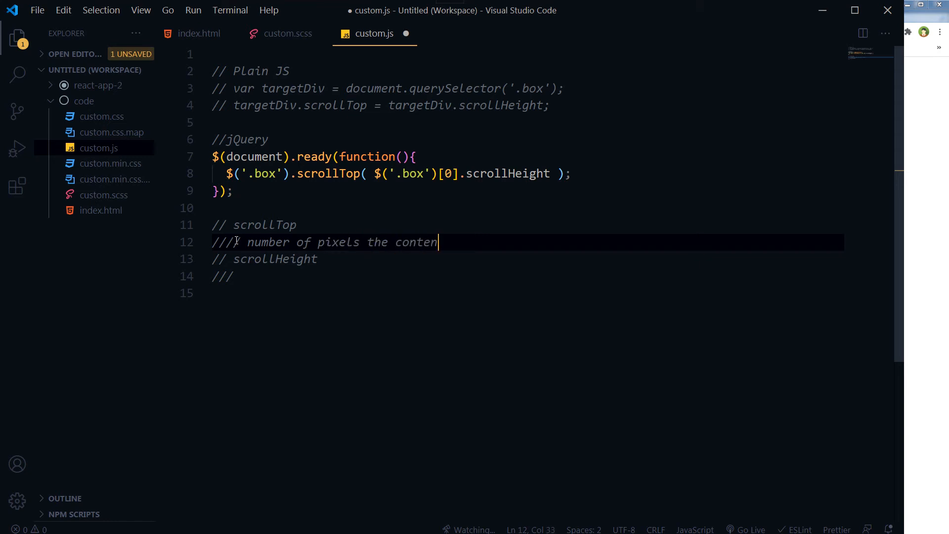
{"action": "type", "text": "t of div i"}
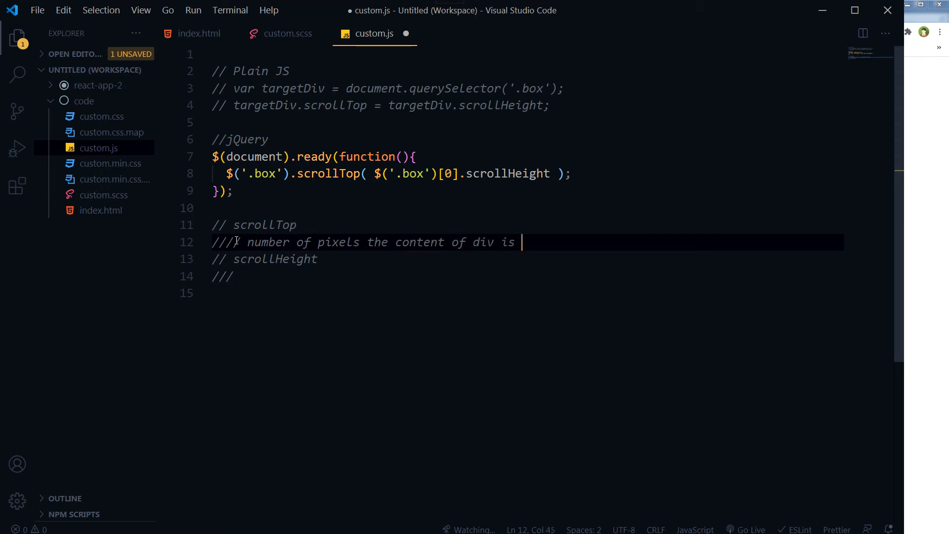
{"action": "type", "text": "scrolled"}
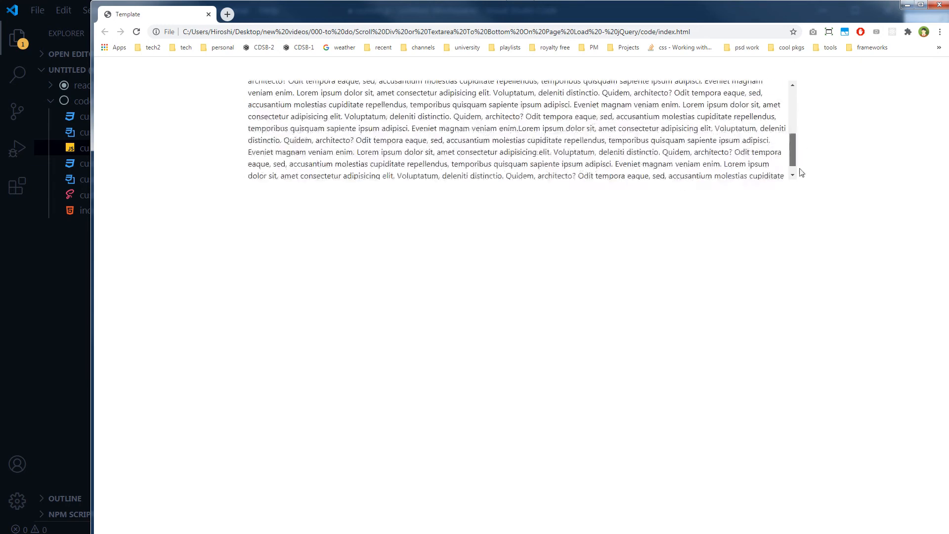
Step: Scroll the .box content in Chrome to check the scrolling behaviour
{"action": "scroll", "scroll_direction": "down", "scroll_amount": 3}
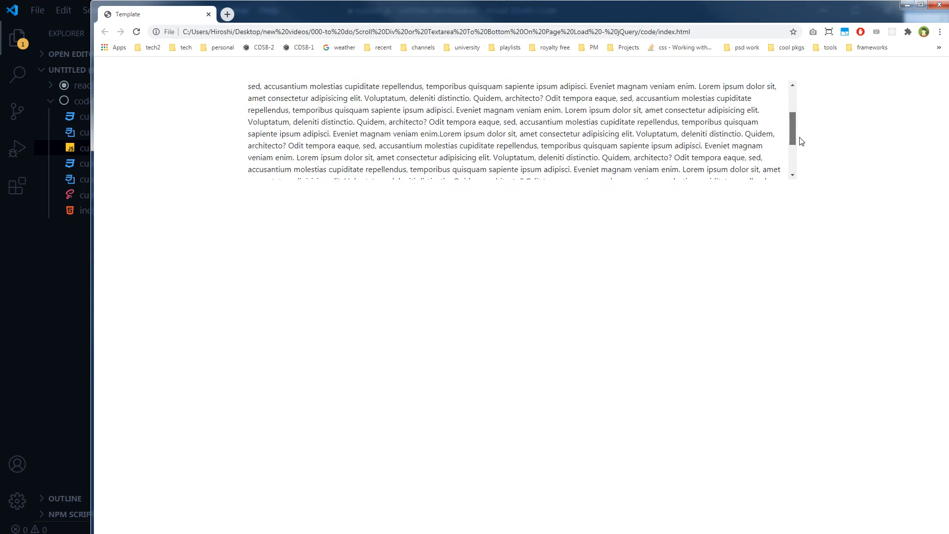
{"action": "scroll", "scroll_direction": "down", "scroll_amount": 3}
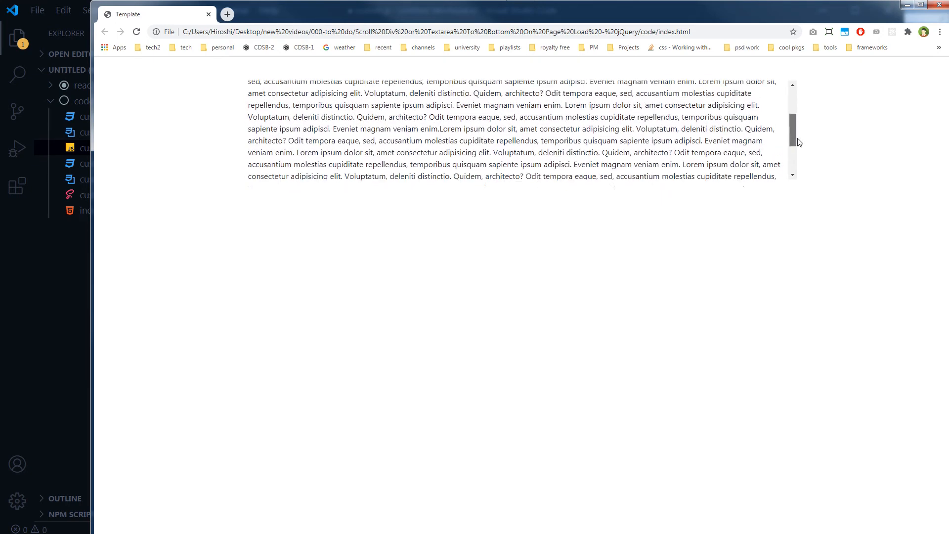
{"action": "scroll", "scroll_direction": "down", "scroll_amount": 3}
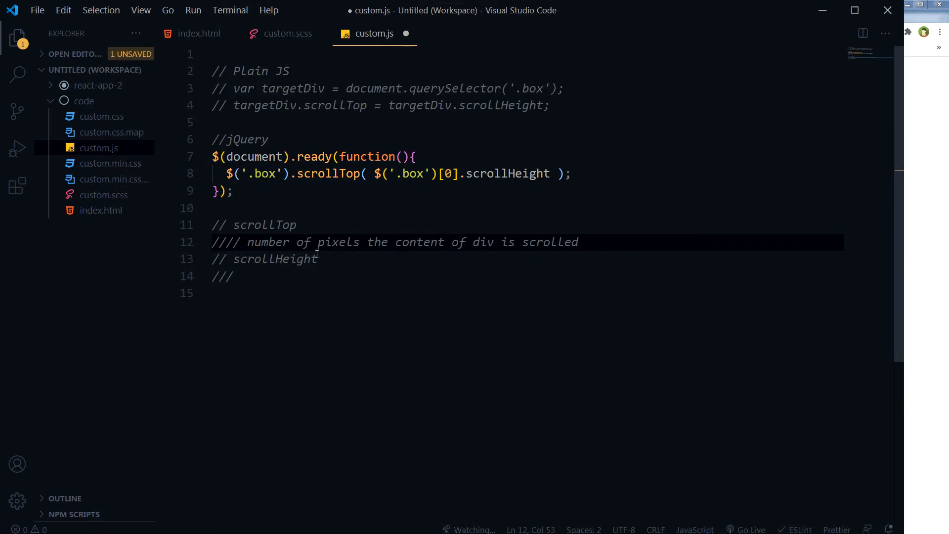
Step: Describe scrollHeight as the entire height of an element, including its padding, and save
{"action": "left_click", "coordinate": [332, 259]}
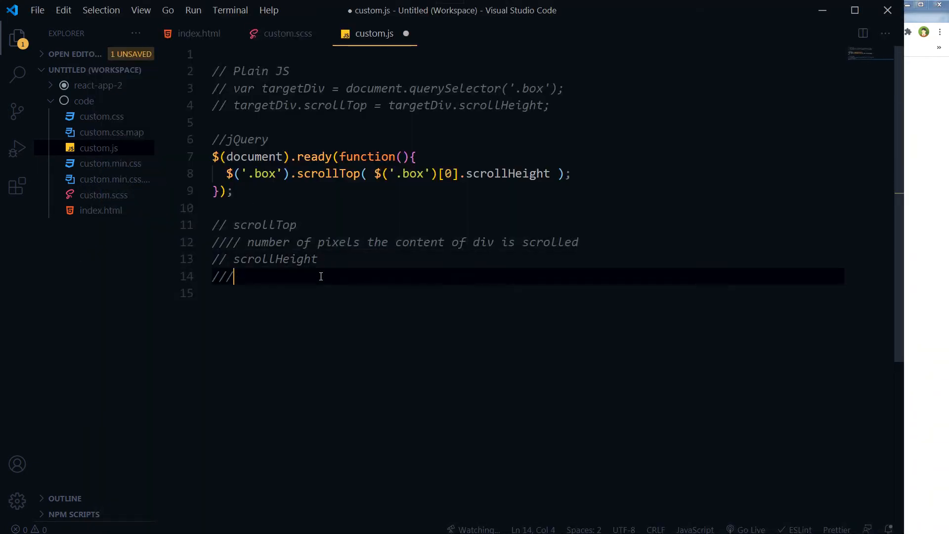
{"action": "type", "text": "/"}
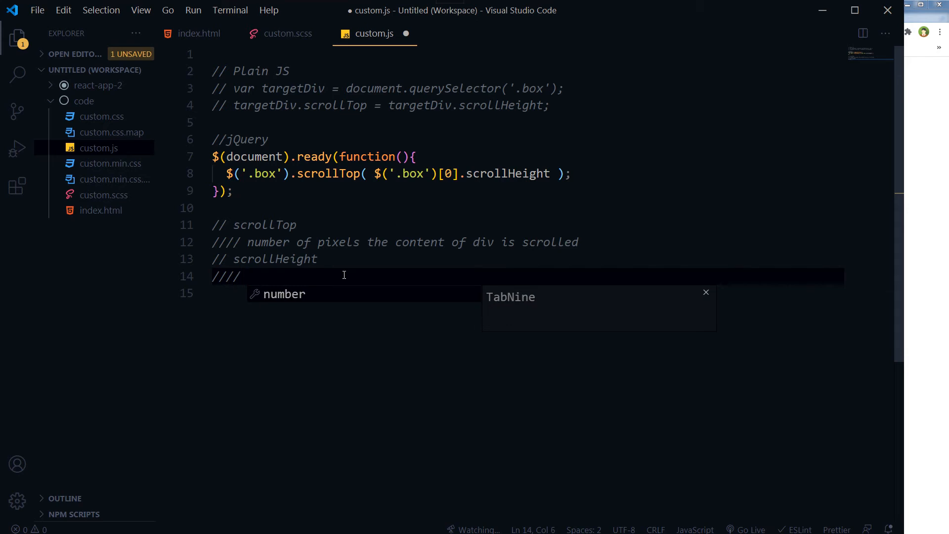
{"action": "type", "text": "entire"}
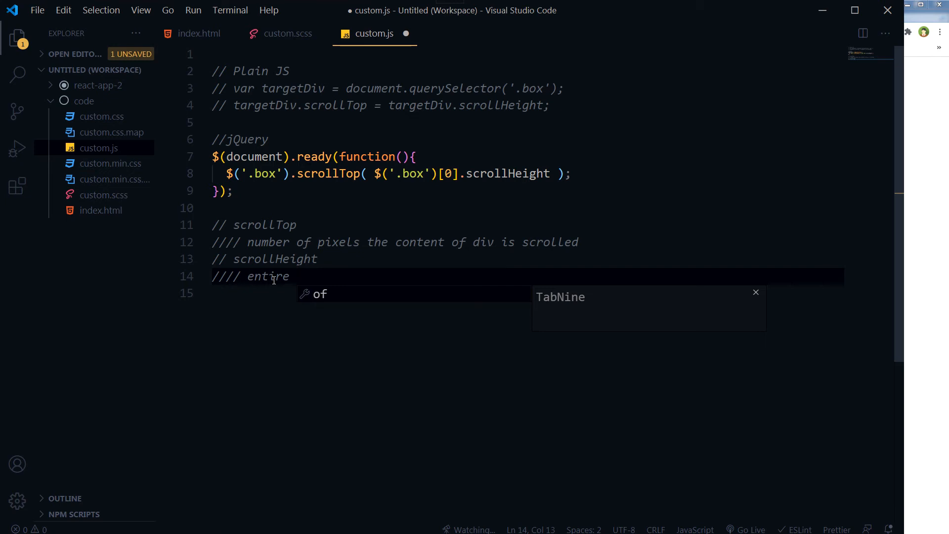
{"action": "type", "text": "height of width of"}
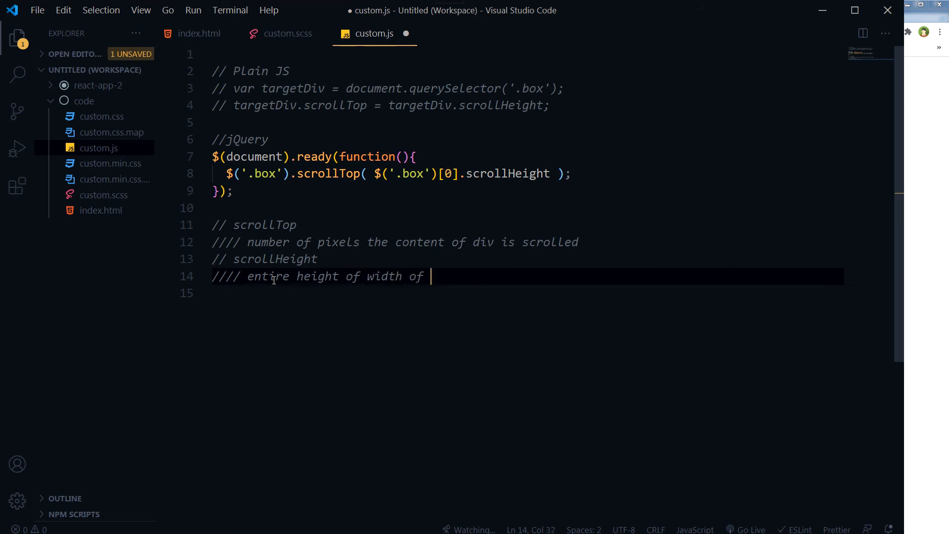
{"action": "type", "text": "an el"}
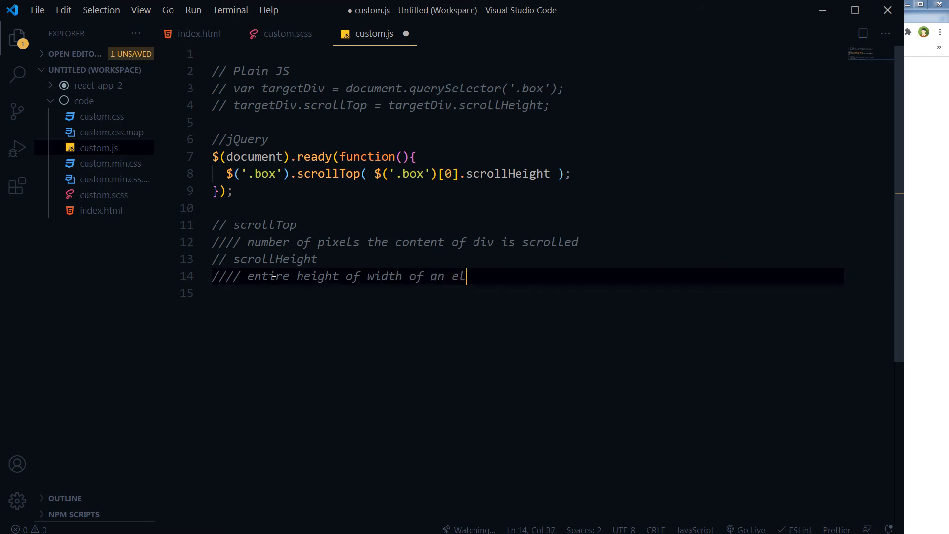
{"action": "type", "text": "ement"}
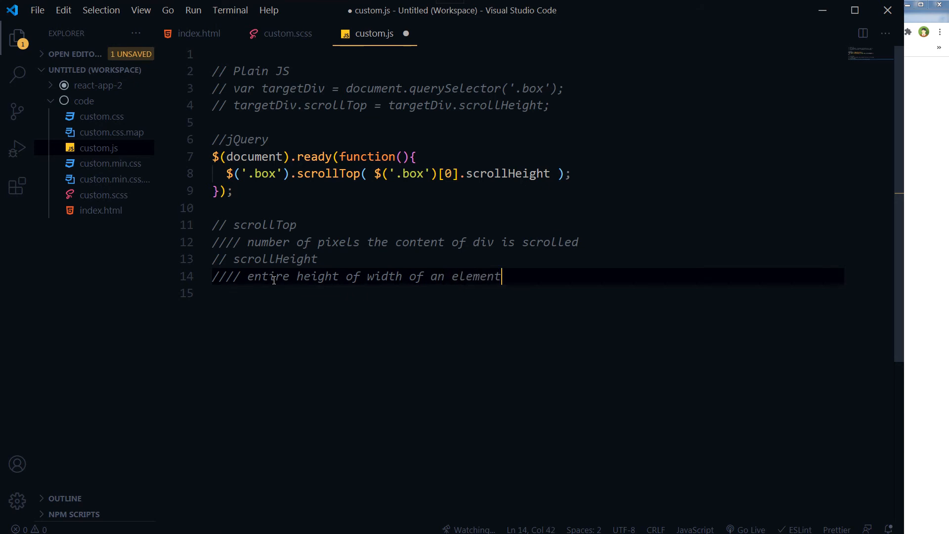
{"action": "type", "text": ", inc"}
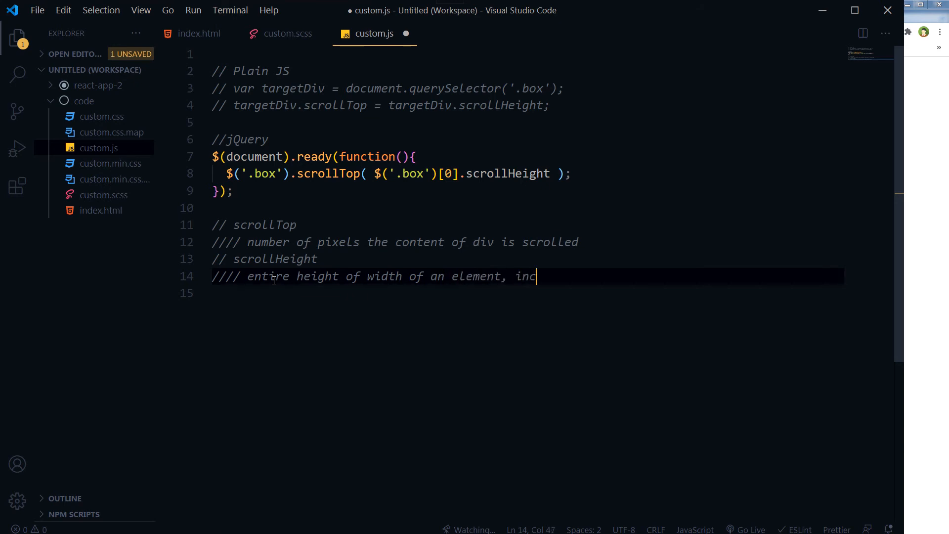
{"action": "type", "text": "luding its"}
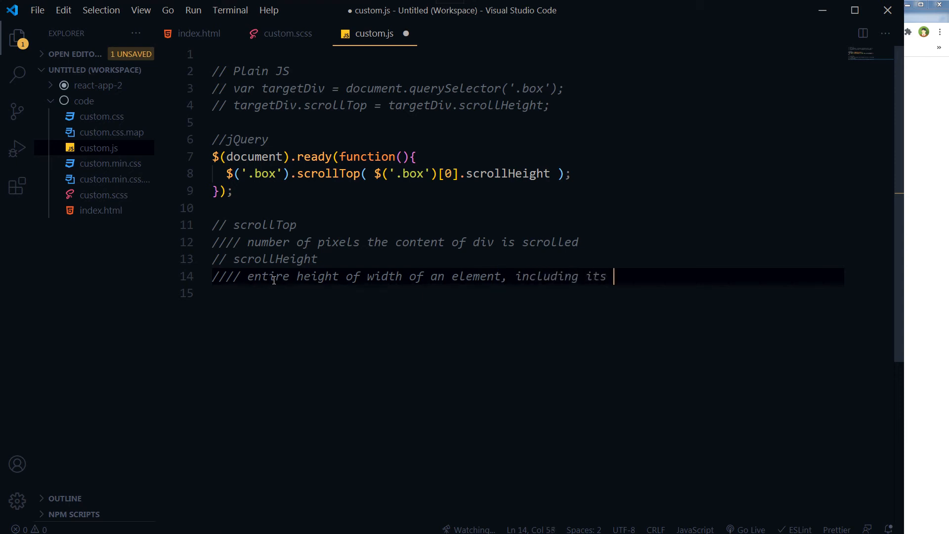
{"action": "type", "text": "padding"}
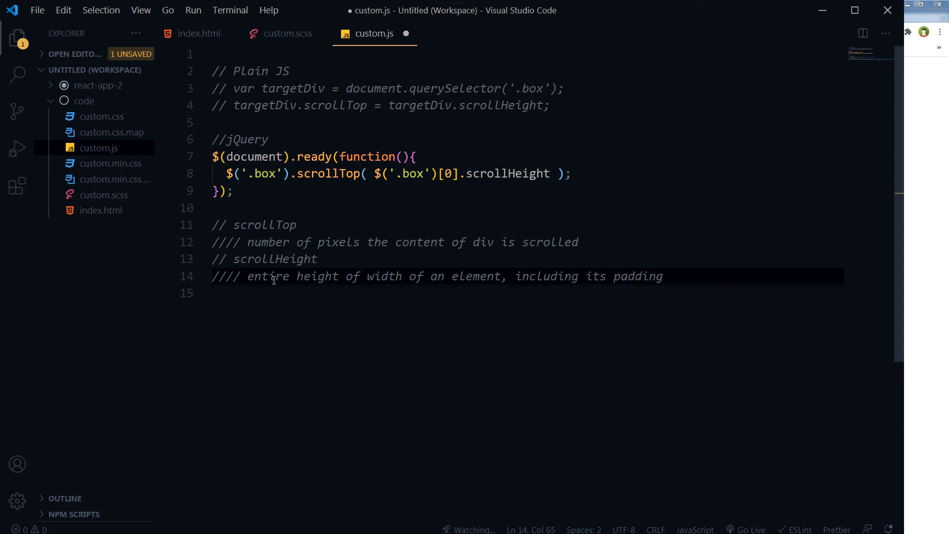
{"action": "key", "text": "Ctrl+s"}
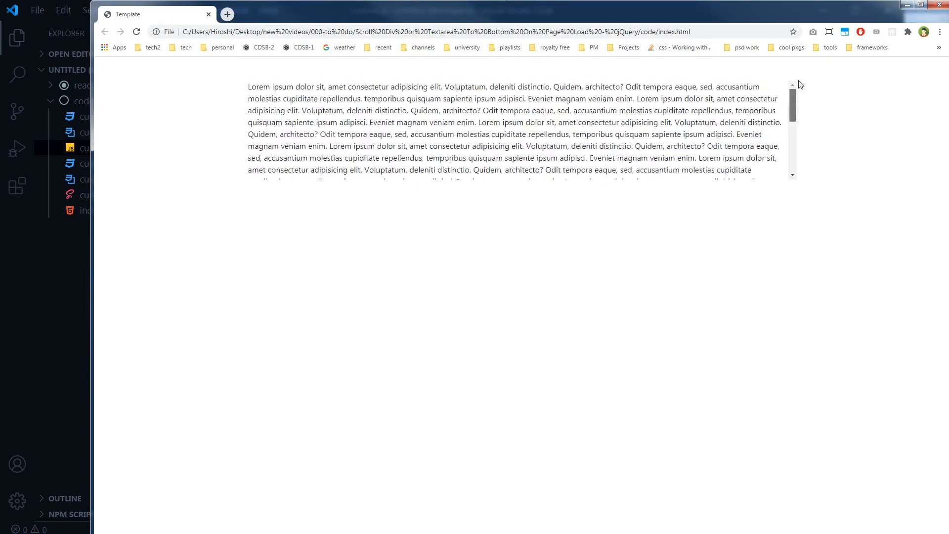
{"action": "scroll", "scroll_direction": "down", "scroll_amount": 3}
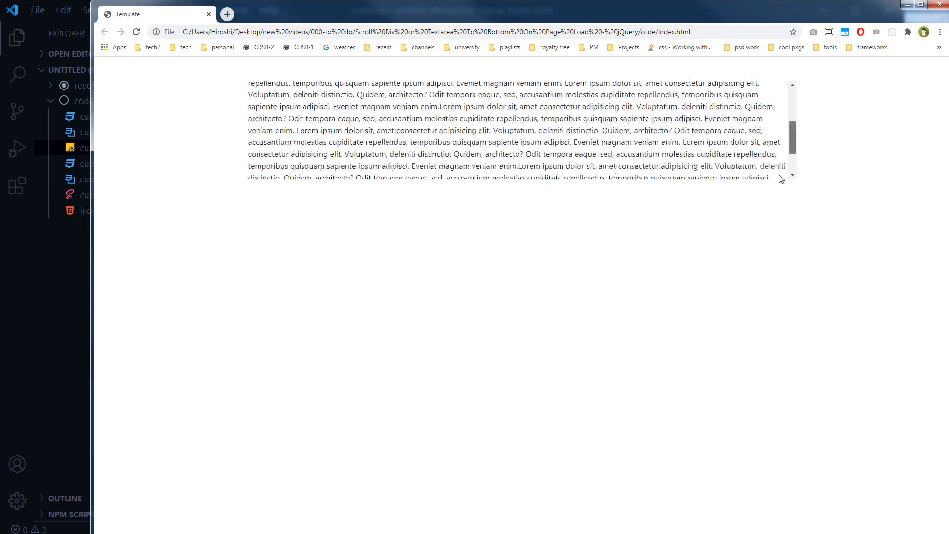
{"action": "scroll", "scroll_direction": "down", "scroll_amount": 3}
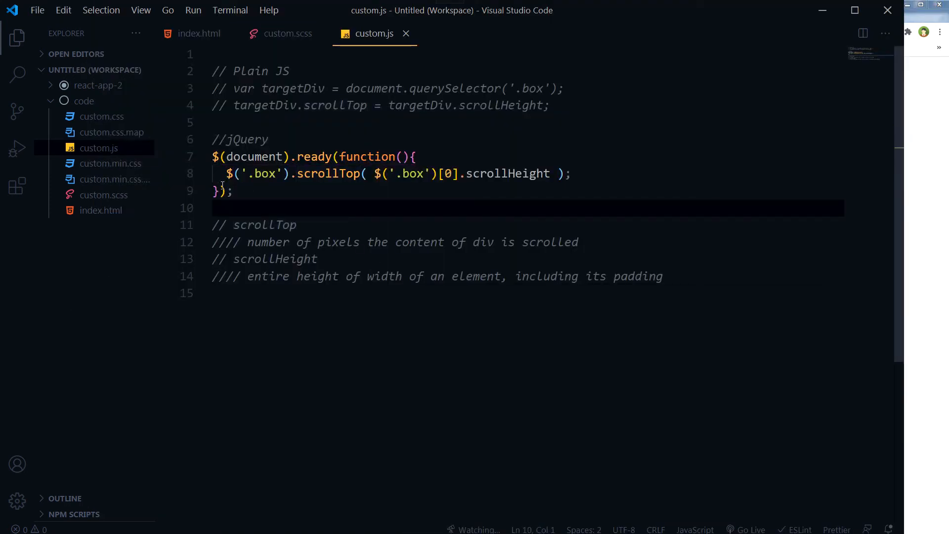
{"action": "double_click", "coordinate": [263, 173]}
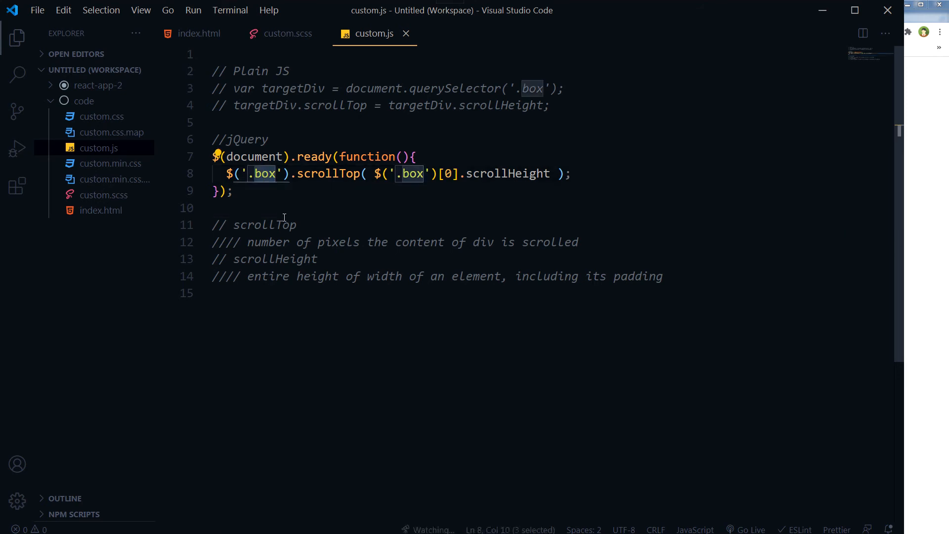
{"action": "mouse_move", "coordinate": [251, 205]}
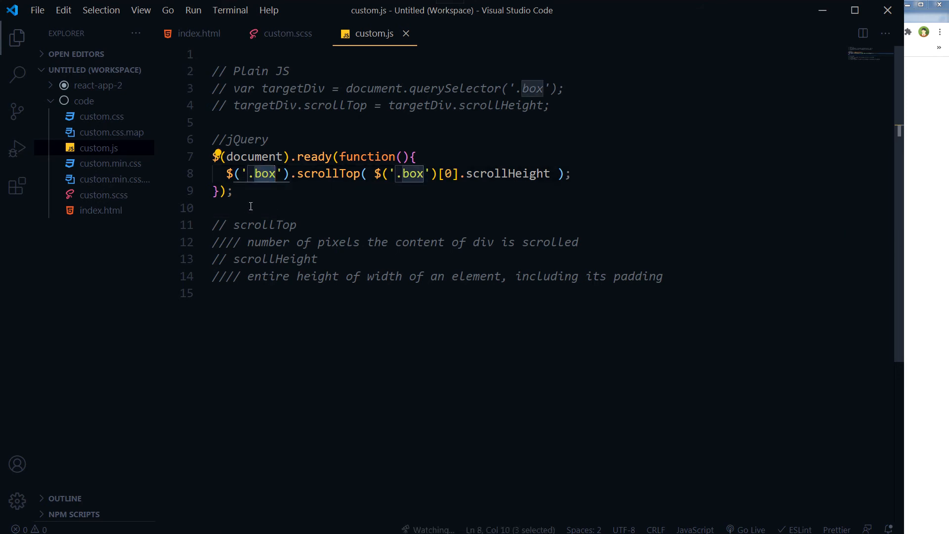
{"action": "double_click", "coordinate": [329, 173]}
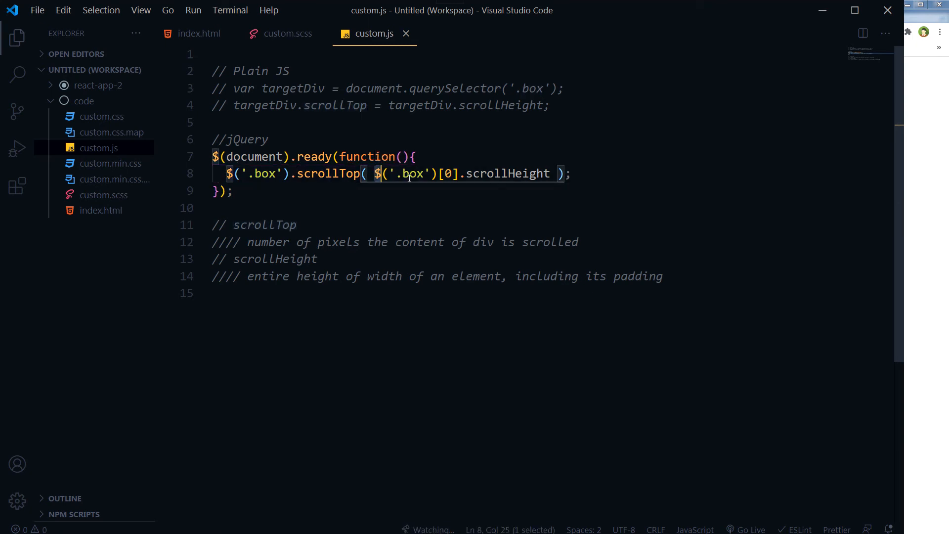
{"action": "left_click_drag", "start_coordinate": [374, 174], "coordinate": [550, 174]}
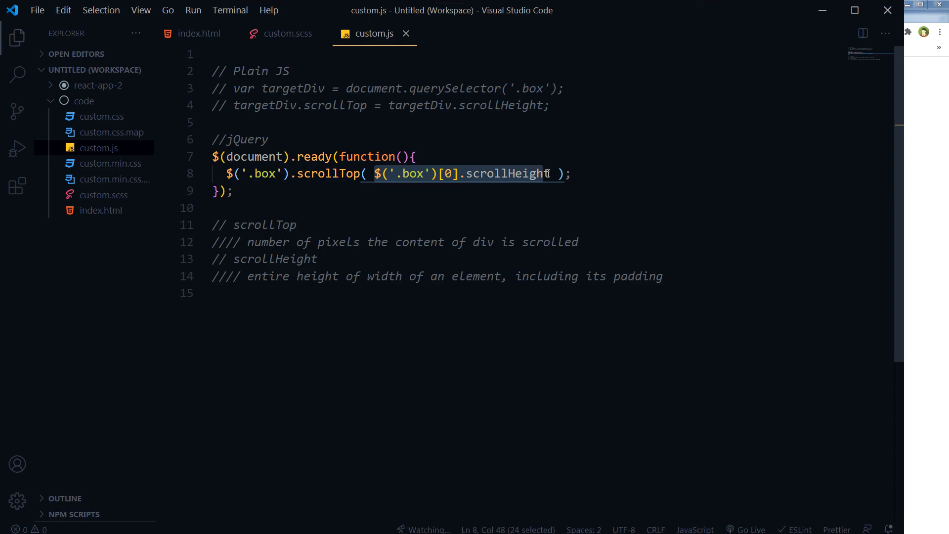
{"action": "left_click", "coordinate": [196, 34]}
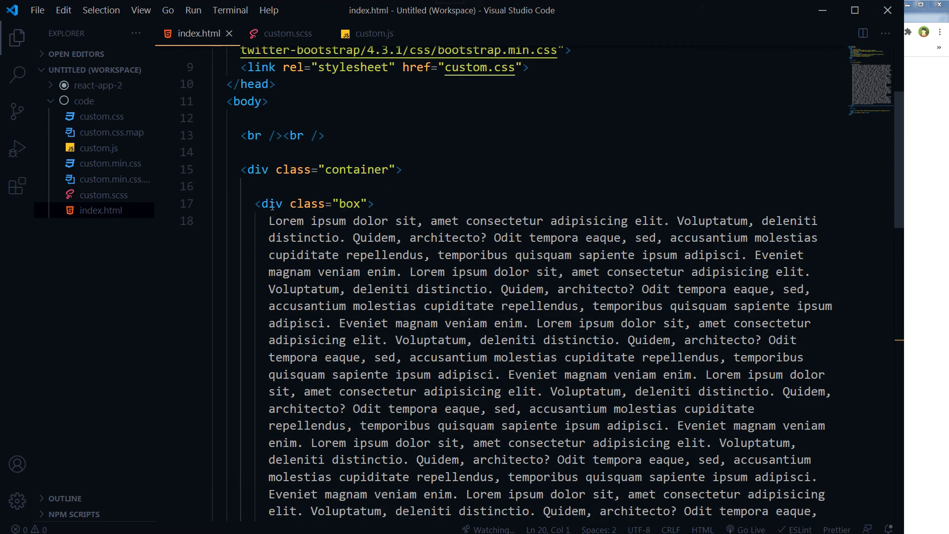
Step: Change both box div tags to textarea and add the form-control class
{"action": "double_click", "coordinate": [270, 204]}
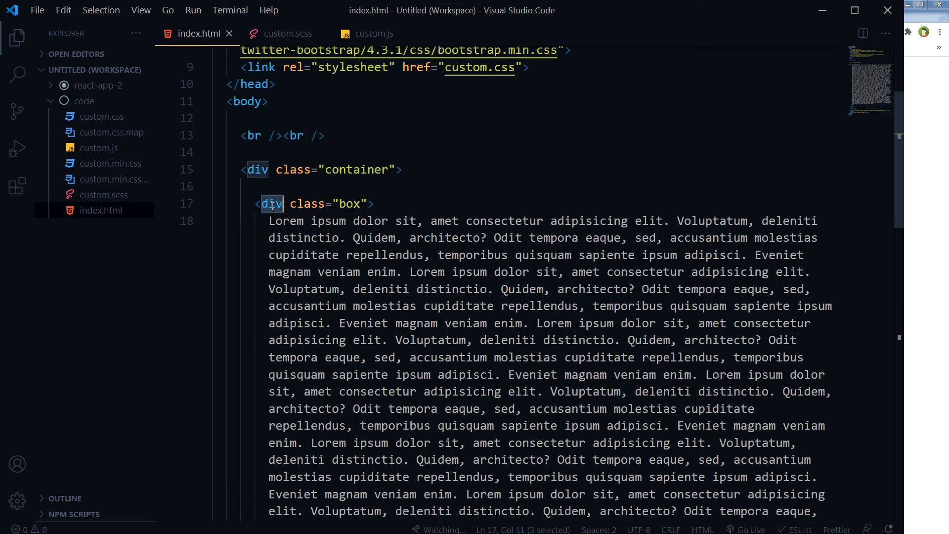
{"action": "type", "text": "textarea"}
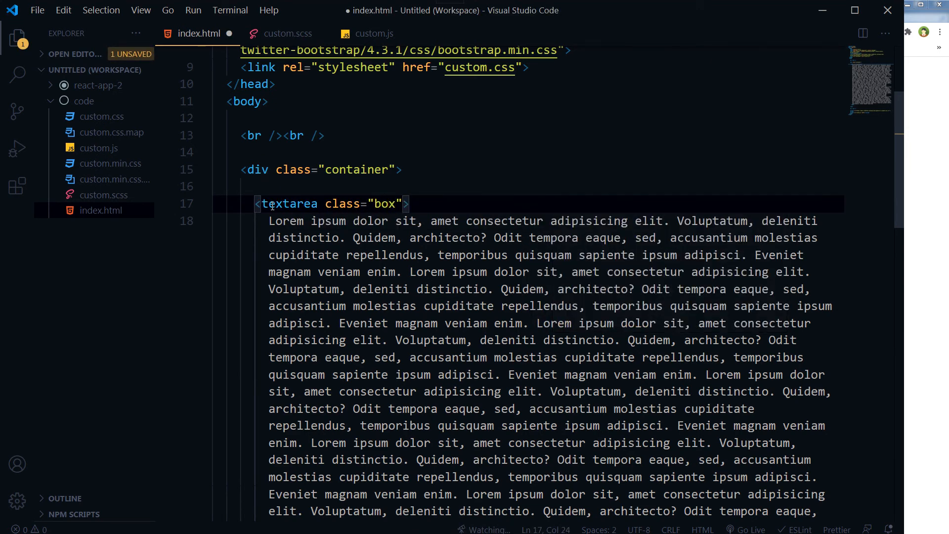
{"action": "type", "text": "form-control"}
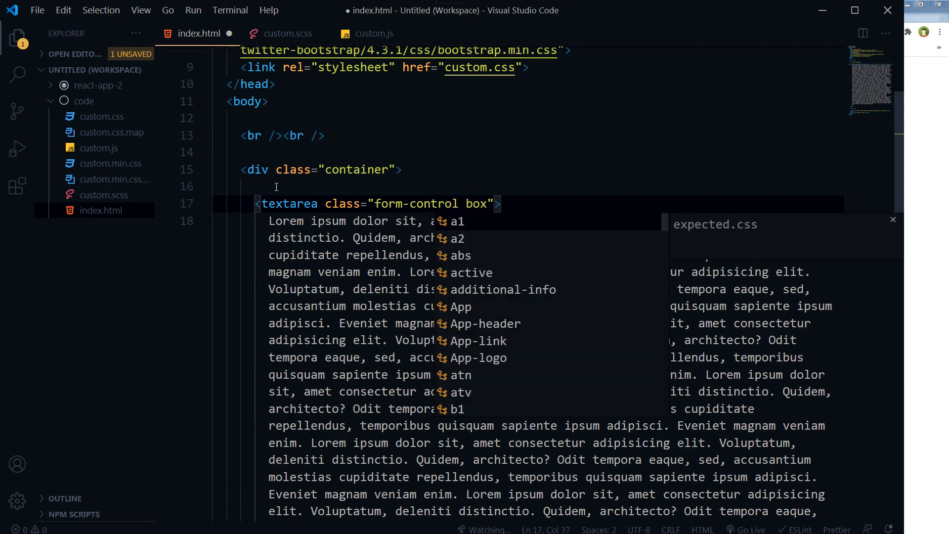
{"action": "scroll", "scroll_direction": "down", "scroll_amount": 3}
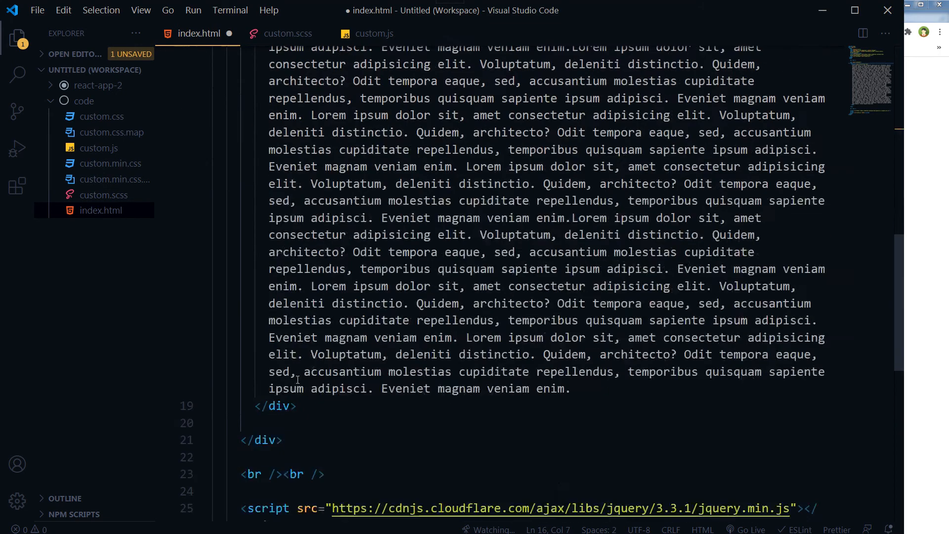
{"action": "double_click", "coordinate": [279, 405]}
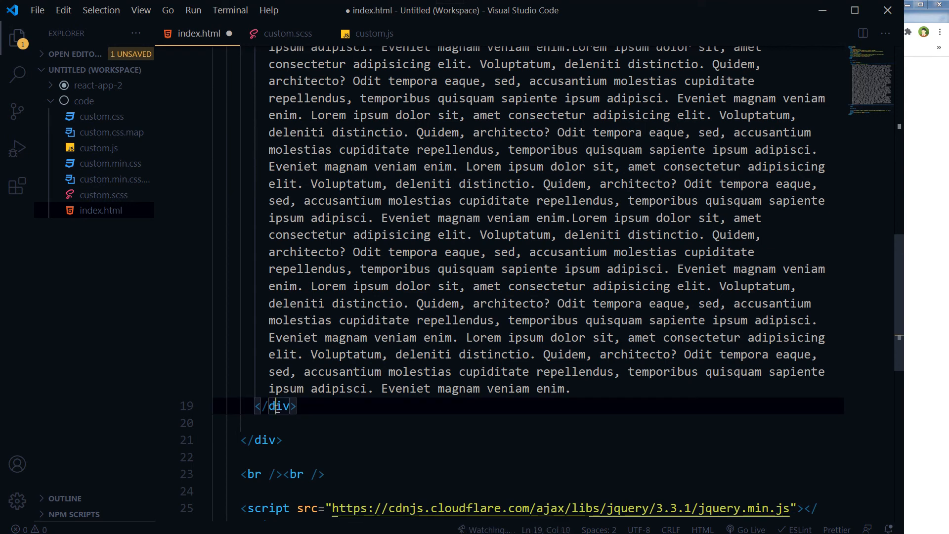
{"action": "type", "text": "text"}
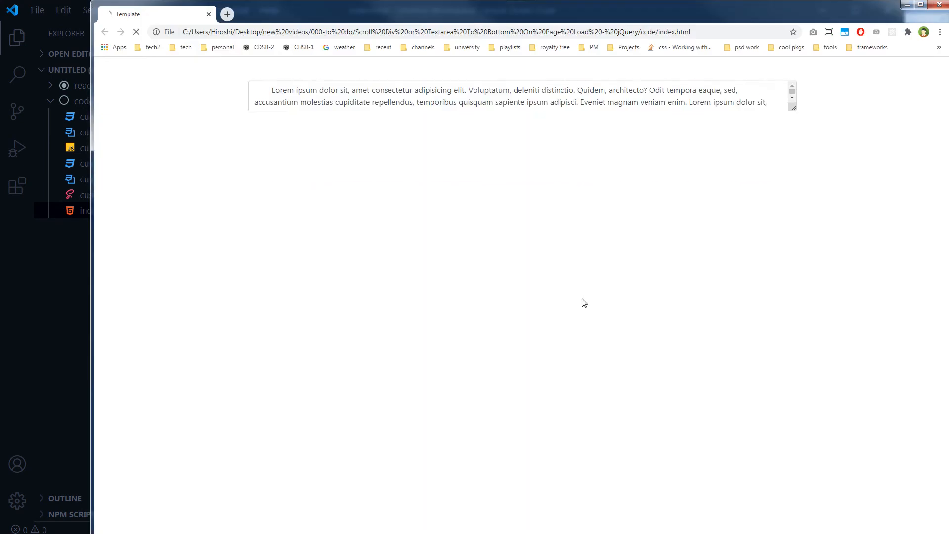
Step: Reload the page in Chrome and scroll inside the textarea
{"action": "left_click", "coordinate": [137, 32]}
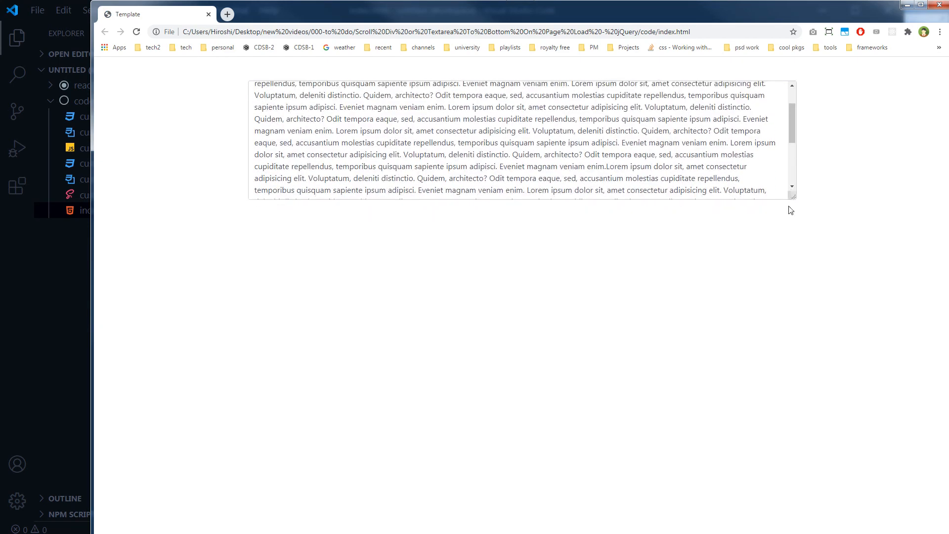
{"action": "scroll", "scroll_direction": "down", "scroll_amount": 3}
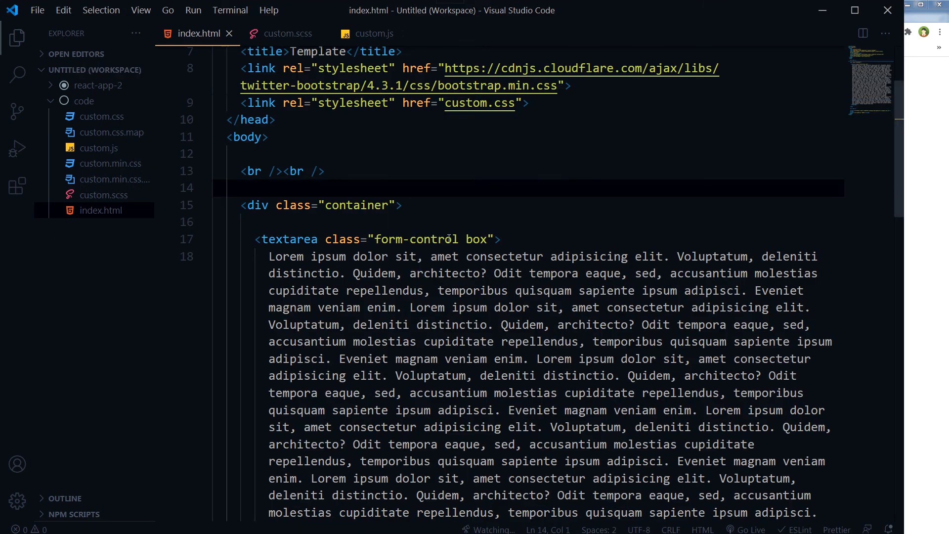
Step: Check the .box rules in custom.scss for the textarea's box class
{"action": "double_click", "coordinate": [476, 239]}
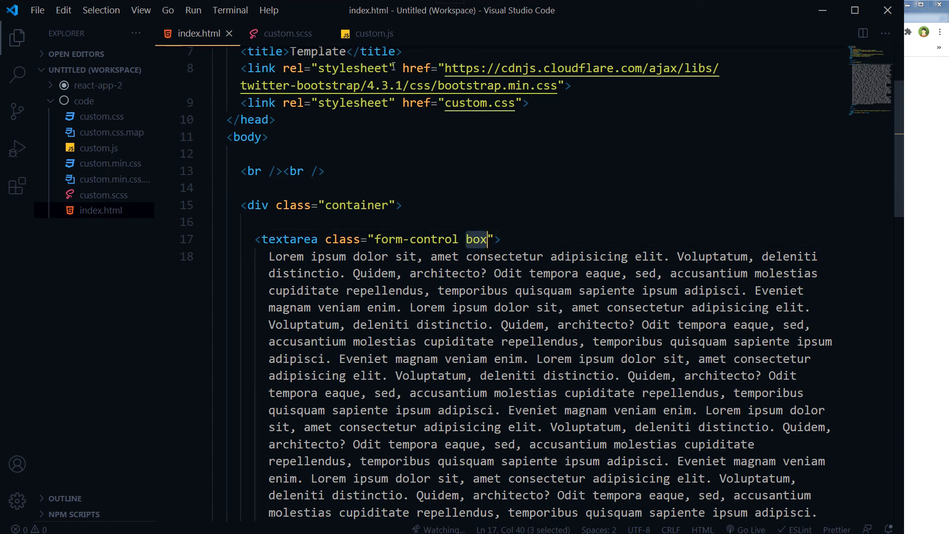
{"action": "left_click", "coordinate": [287, 33]}
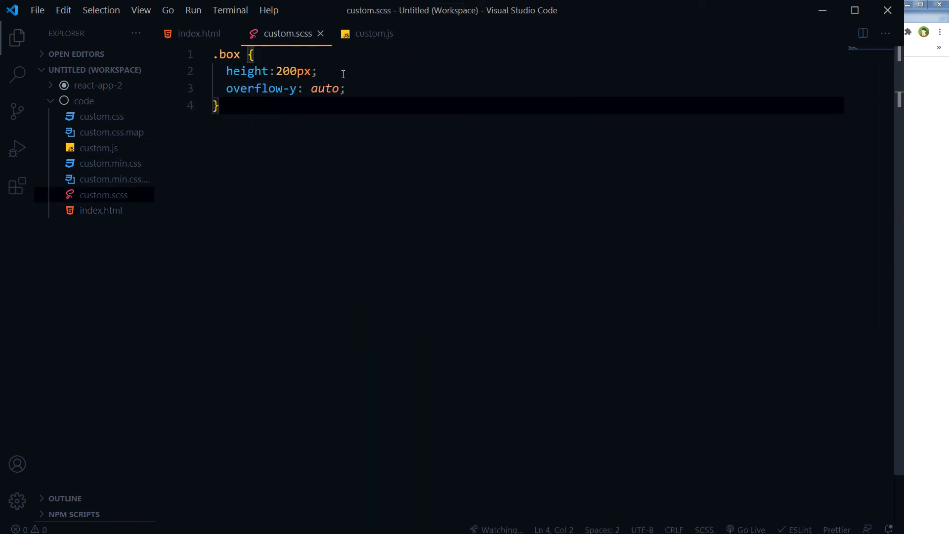
{"action": "double_click", "coordinate": [290, 71]}
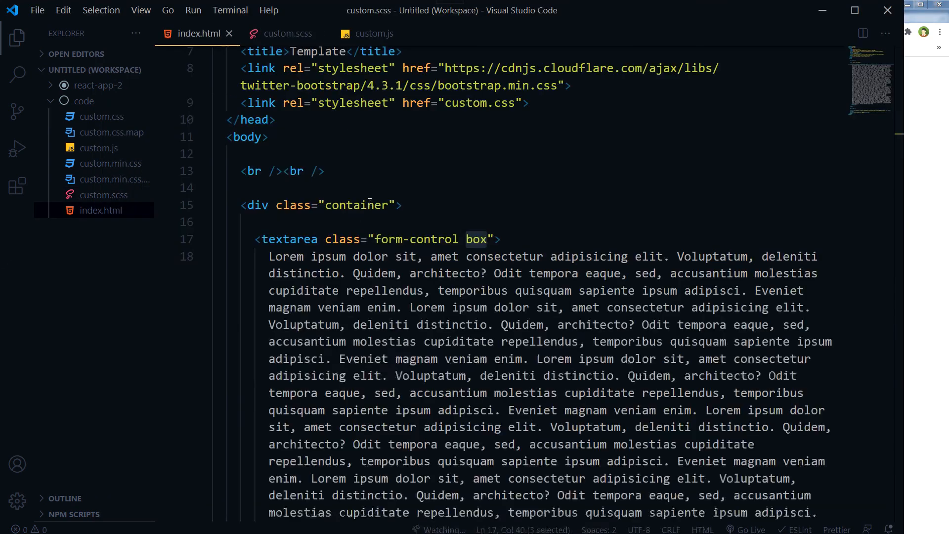
Step: Add a rows attribute to the textarea tag in index.html, trying 4 then 10
{"action": "left_click", "coordinate": [523, 239]}
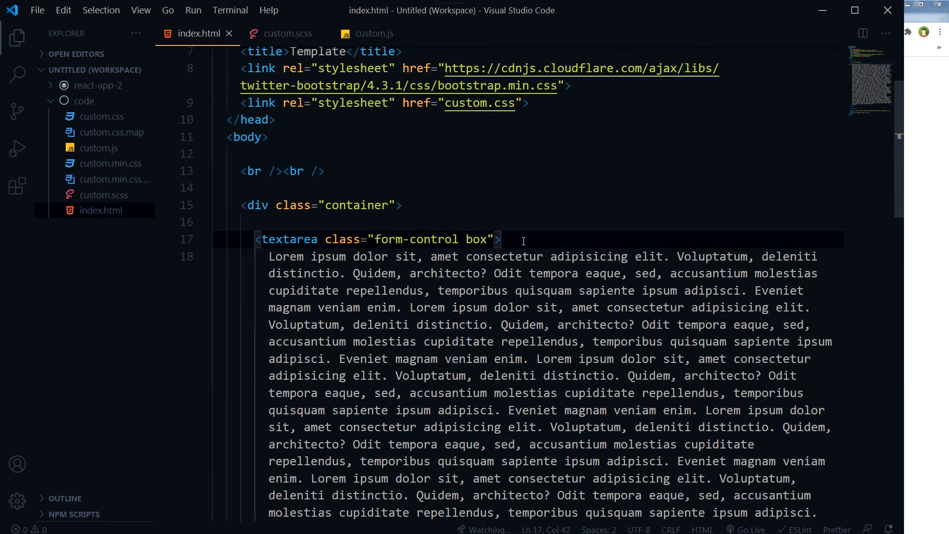
{"action": "type", "text": "rows"}
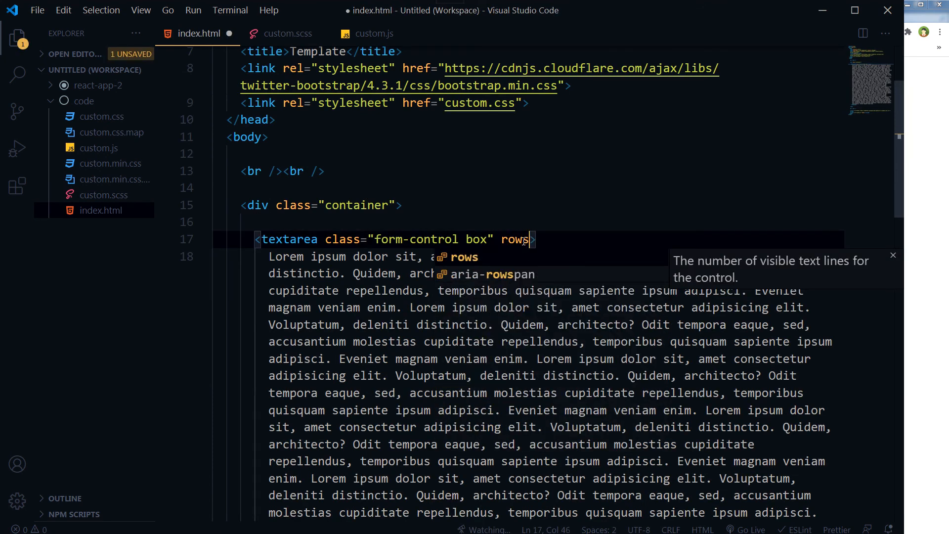
{"action": "type", "text": "=\""}
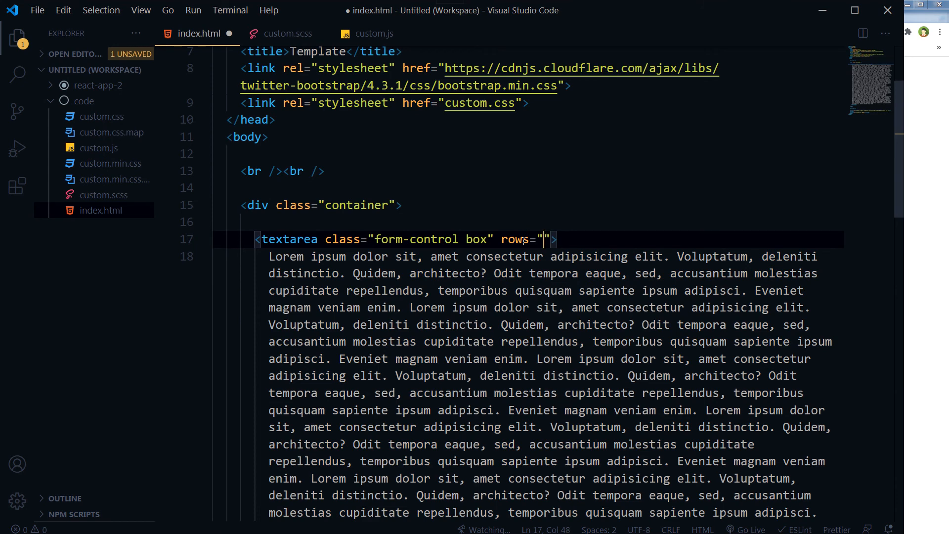
{"action": "type", "text": "4"}
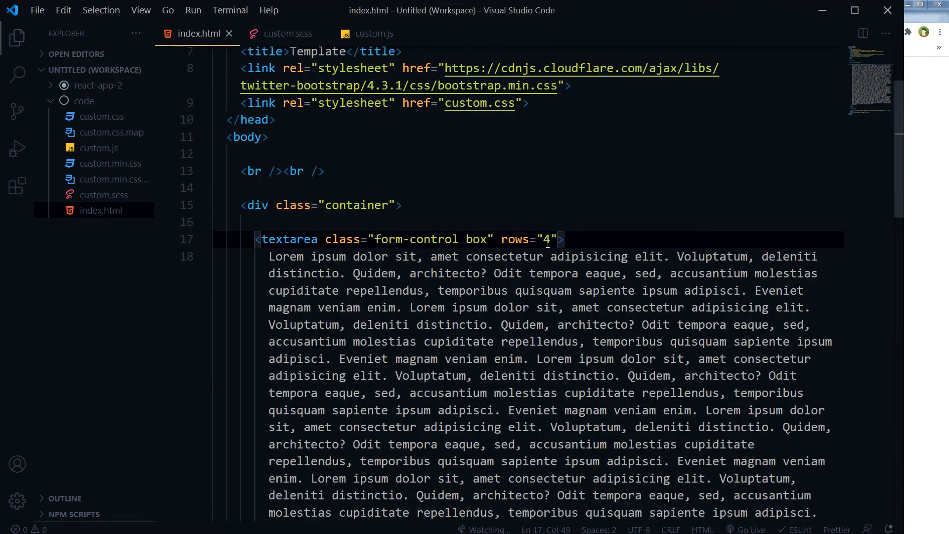
{"action": "type", "text": "10"}
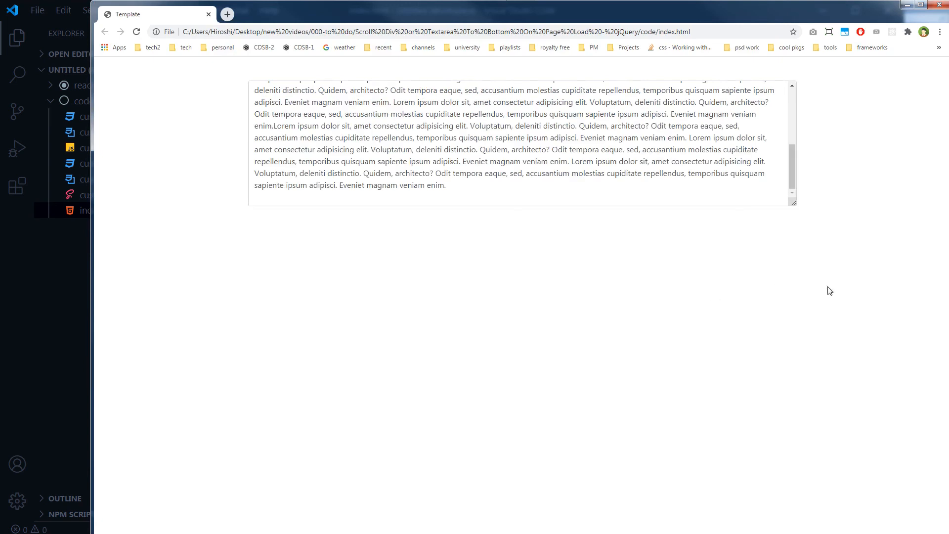
{"action": "left_click", "coordinate": [515, 148]}
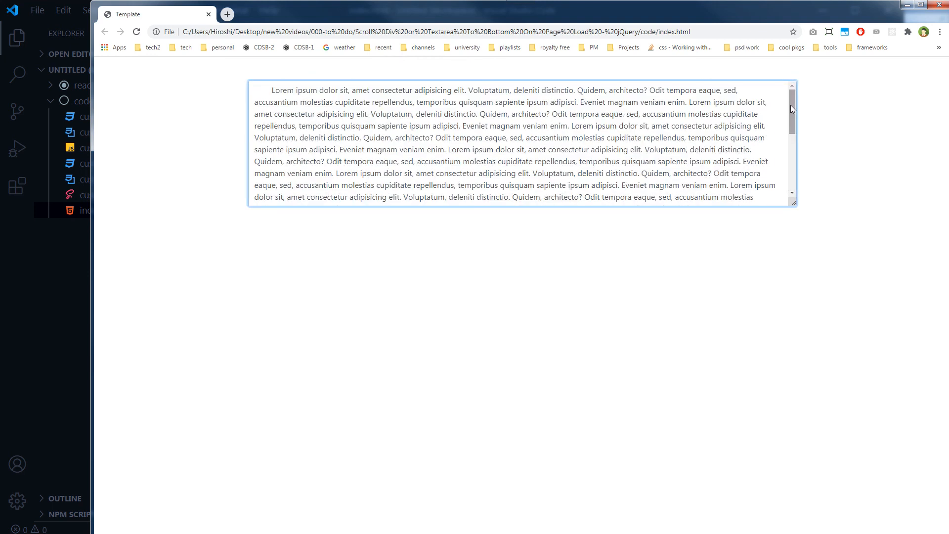
{"action": "scroll", "scroll_direction": "down", "scroll_amount": 3}
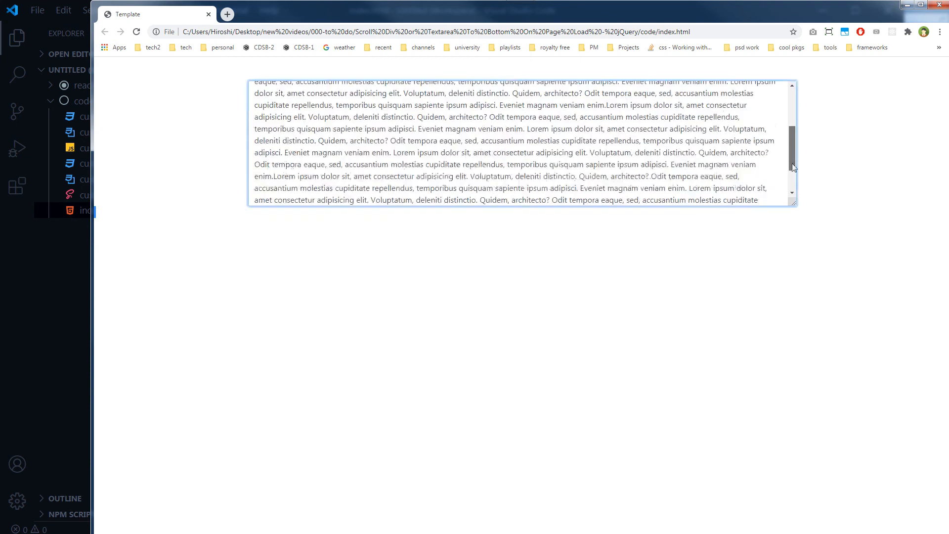
{"action": "scroll", "scroll_direction": "down", "scroll_amount": 3}
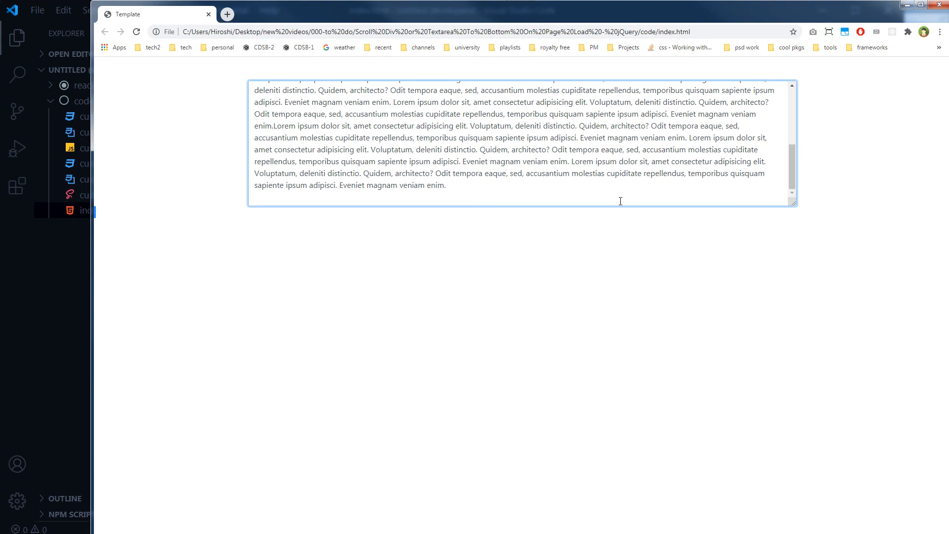